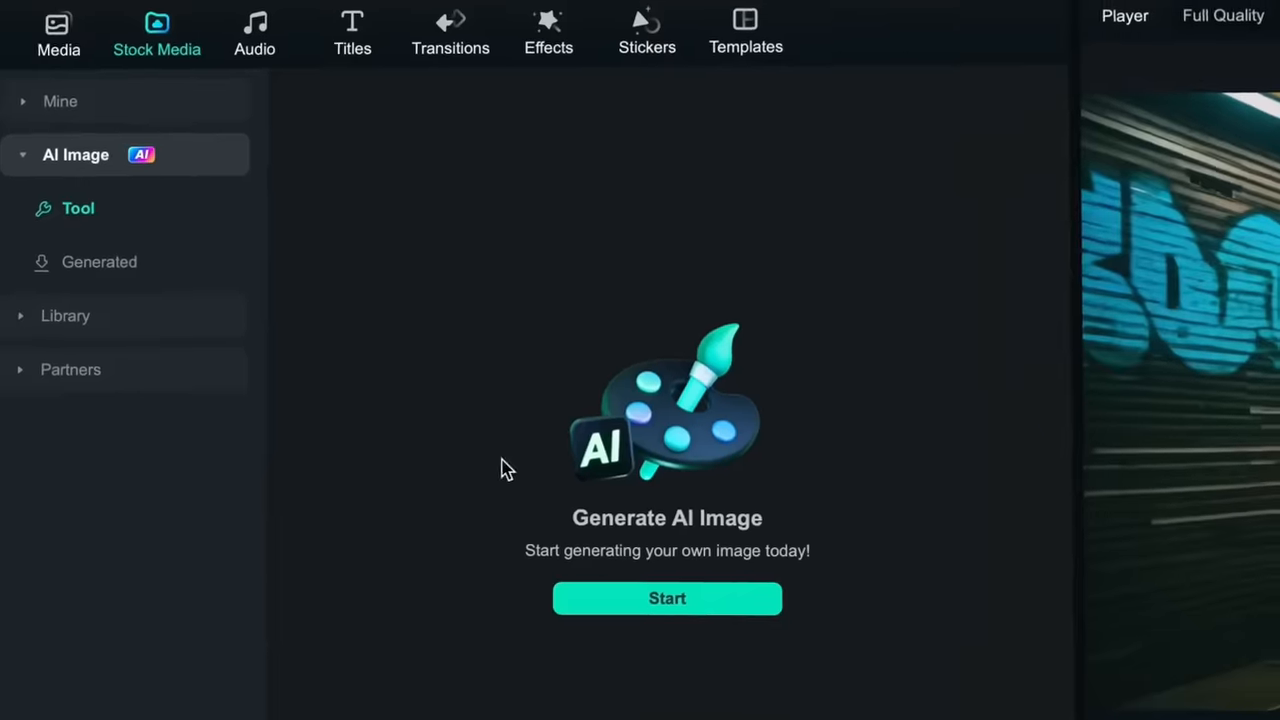
# - Show the Media library and move the playhead to the start of the five-clip sequence
pyautogui.click(668, 598)
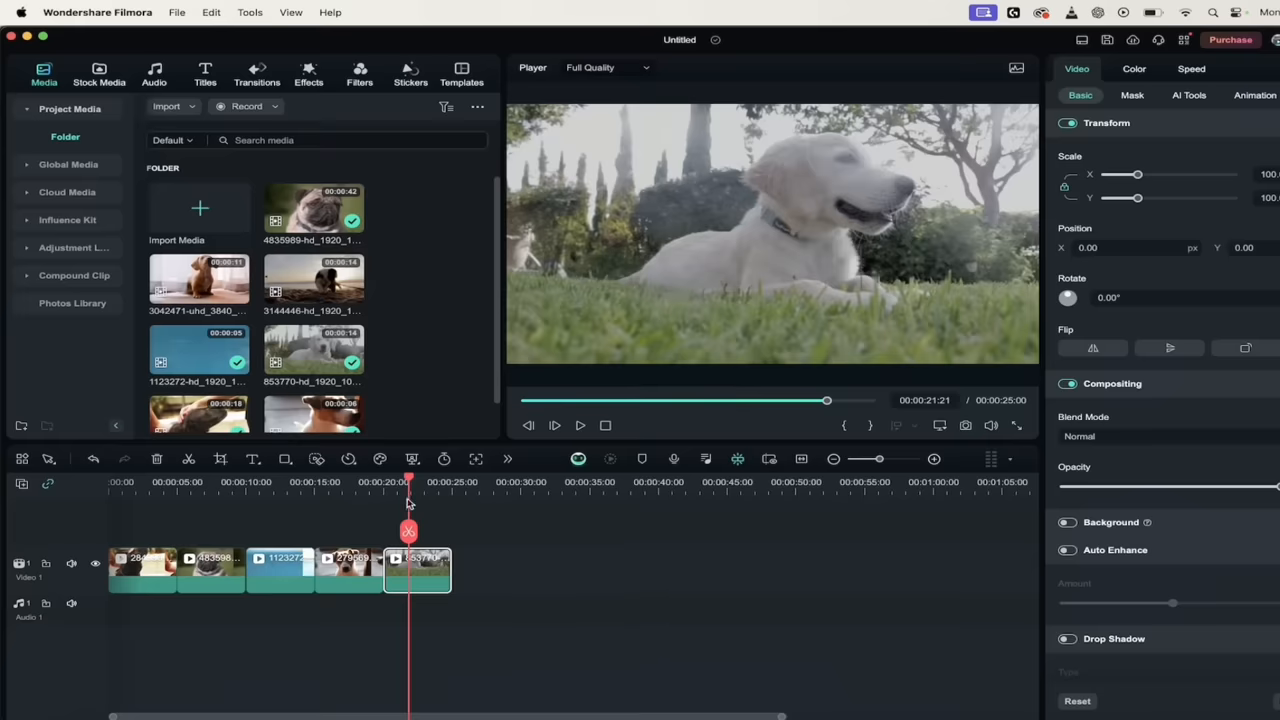
pyautogui.moveTo(408, 504); pyautogui.dragTo(134, 504)
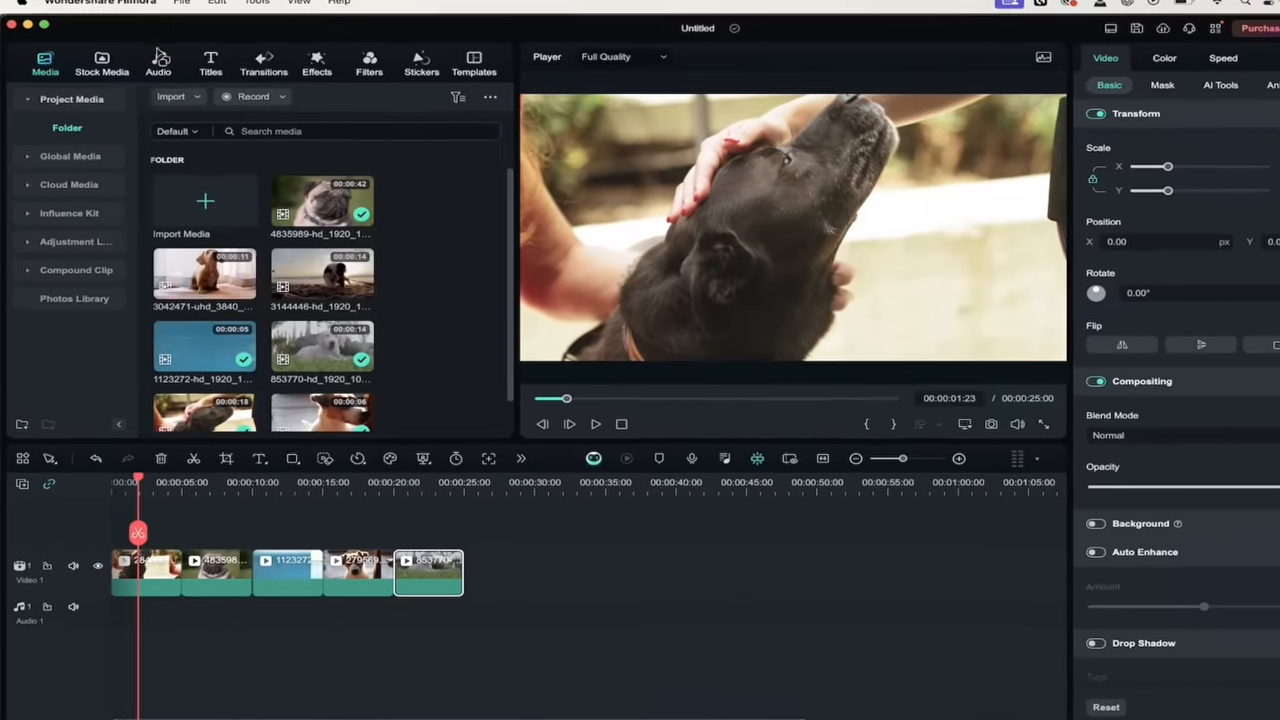
# - Go to Audio > AI Music, glance at Downloads, and return to the AI music generator tool
pyautogui.click(158, 60)
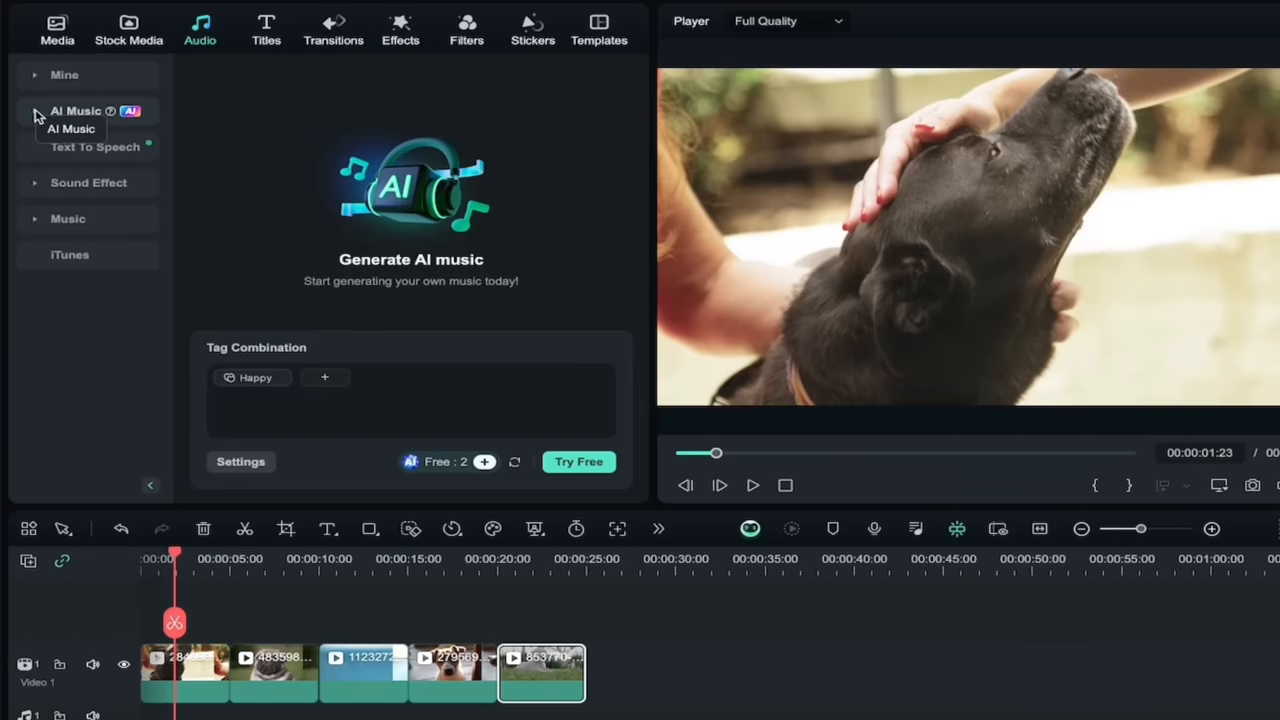
pyautogui.click(36, 112)
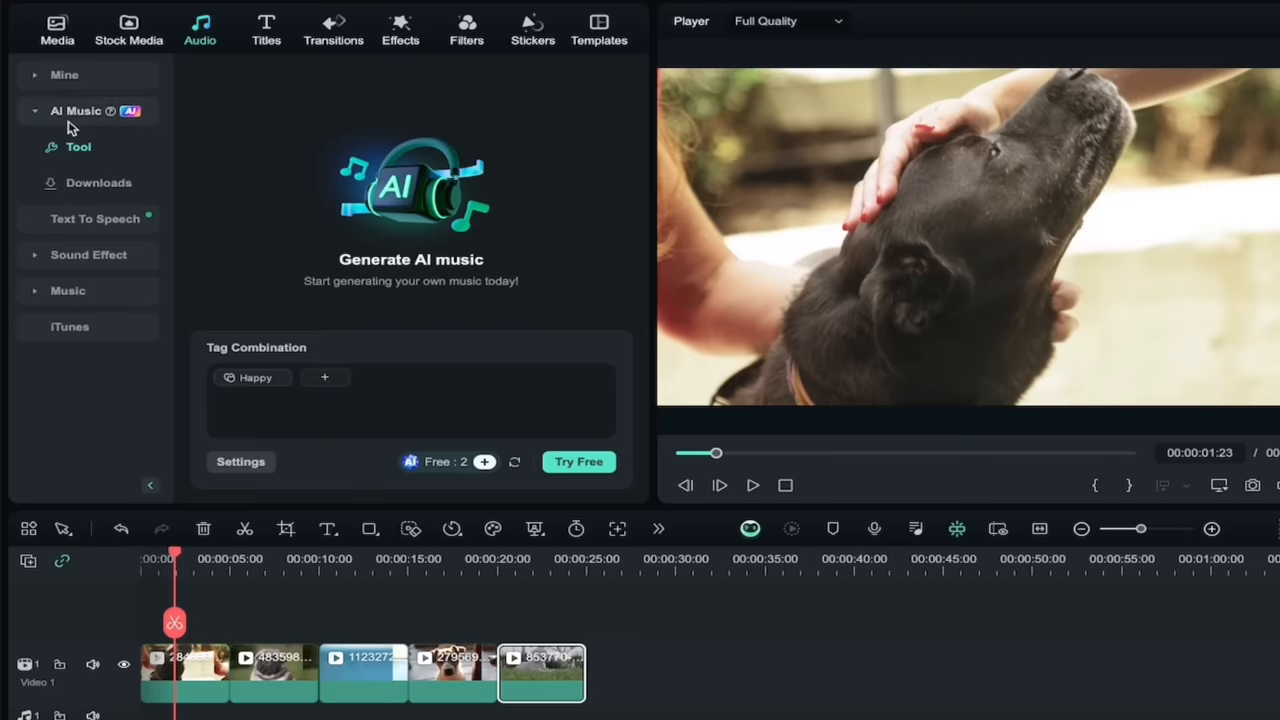
pyautogui.click(98, 182)
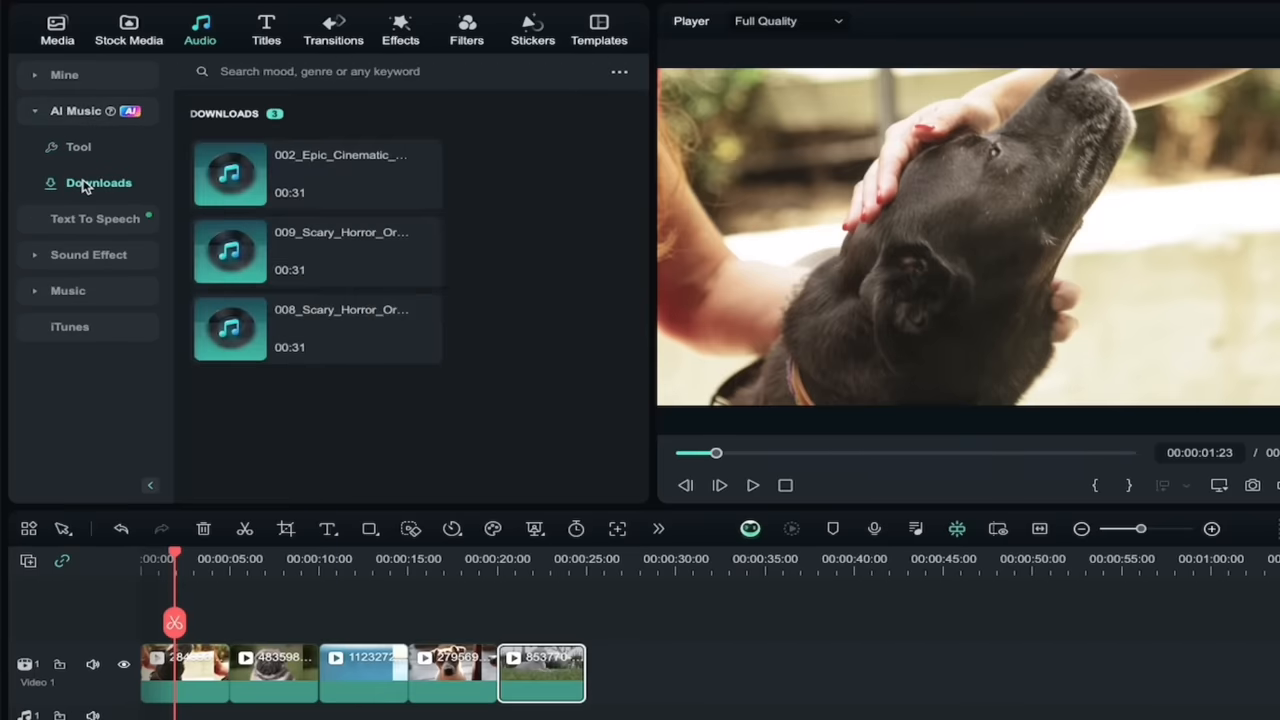
pyautogui.moveTo(308, 212)
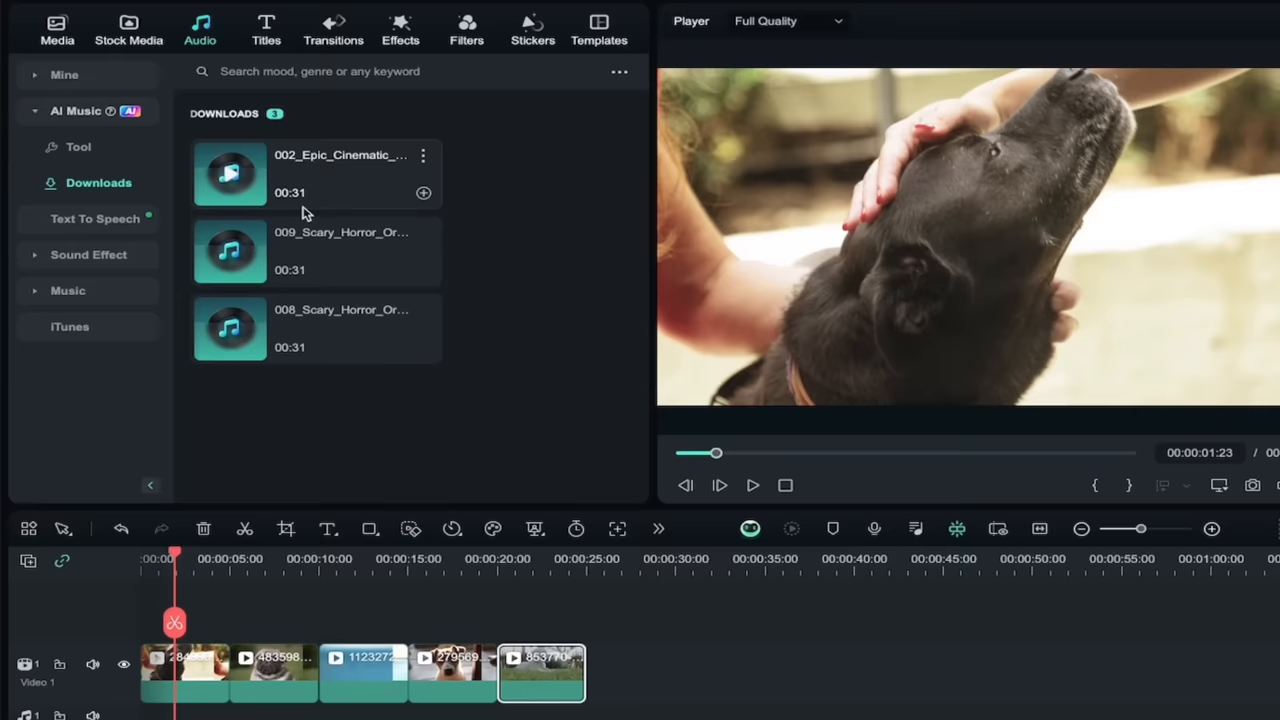
pyautogui.moveTo(80, 148)
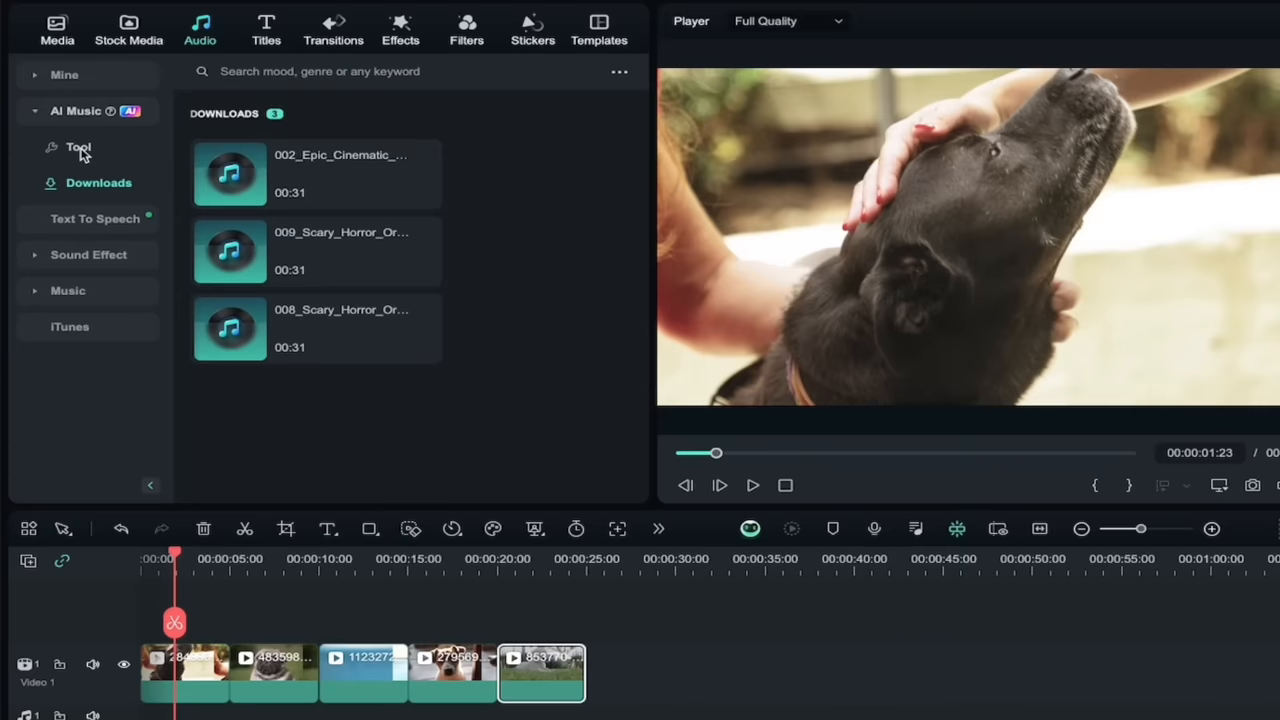
pyautogui.click(78, 148)
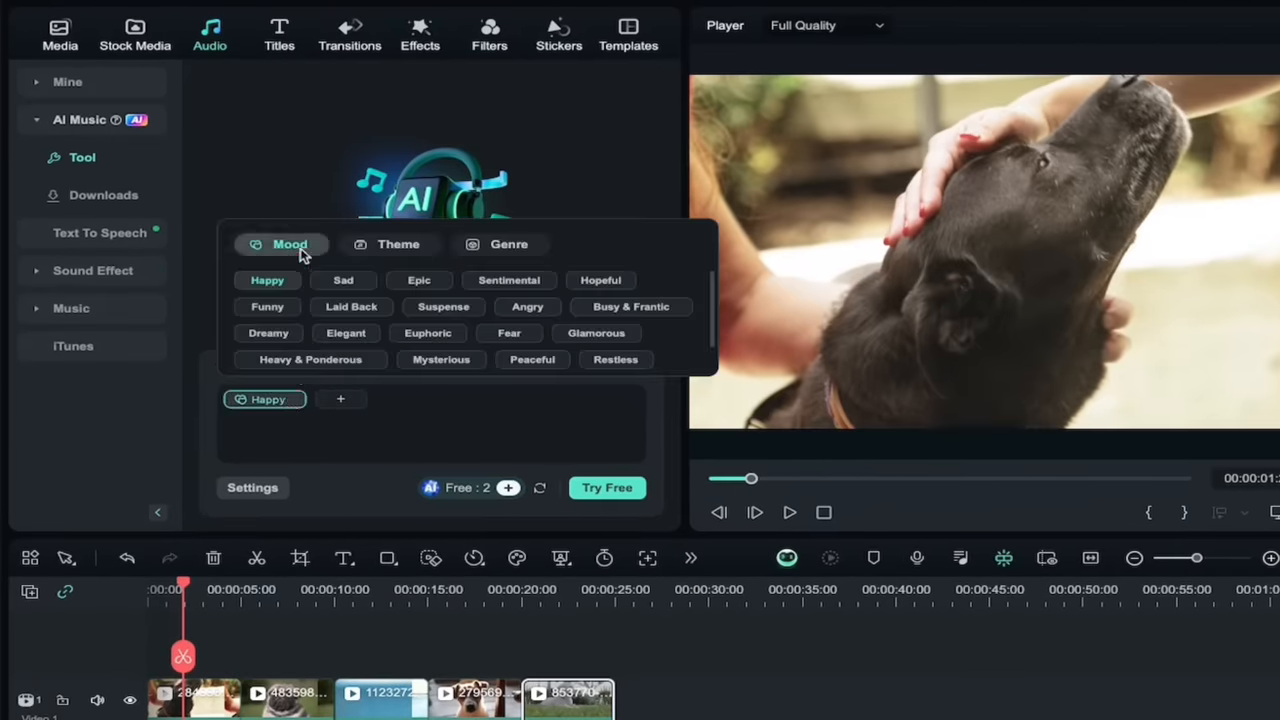
# - Add the Travel theme tag and the Pop genre tag alongside Happy
pyautogui.click(398, 244)
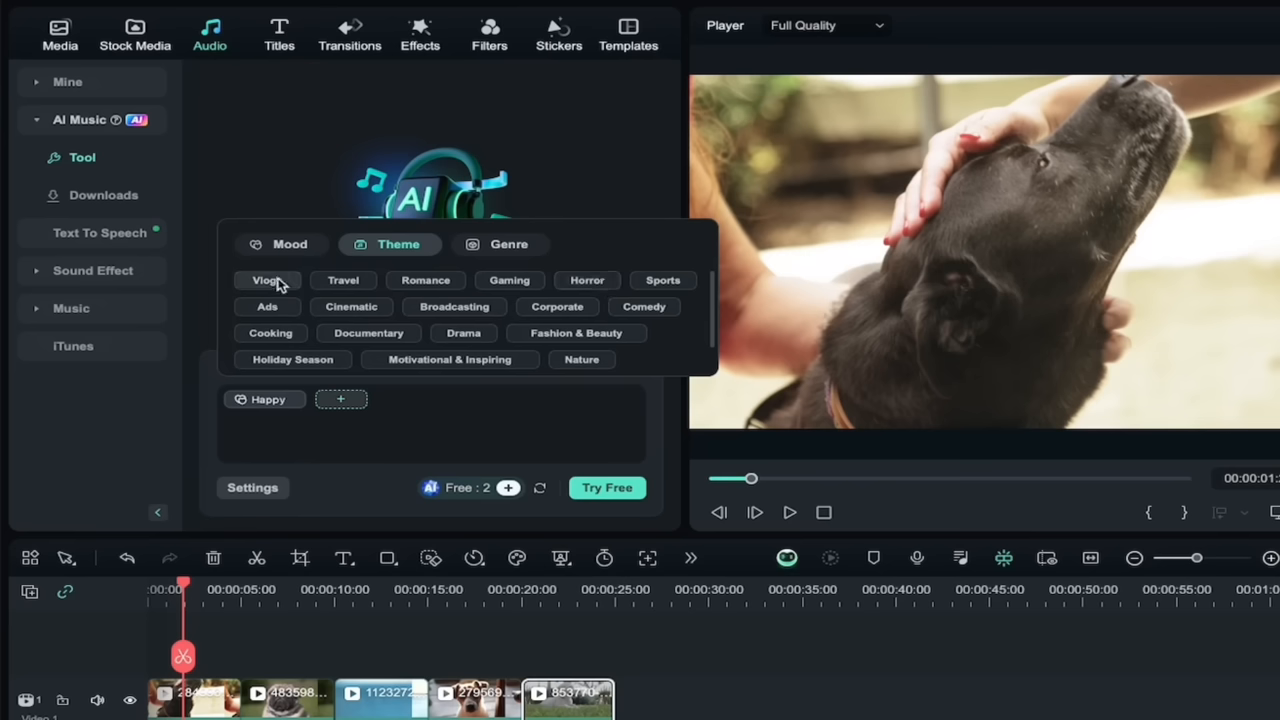
pyautogui.click(344, 280)
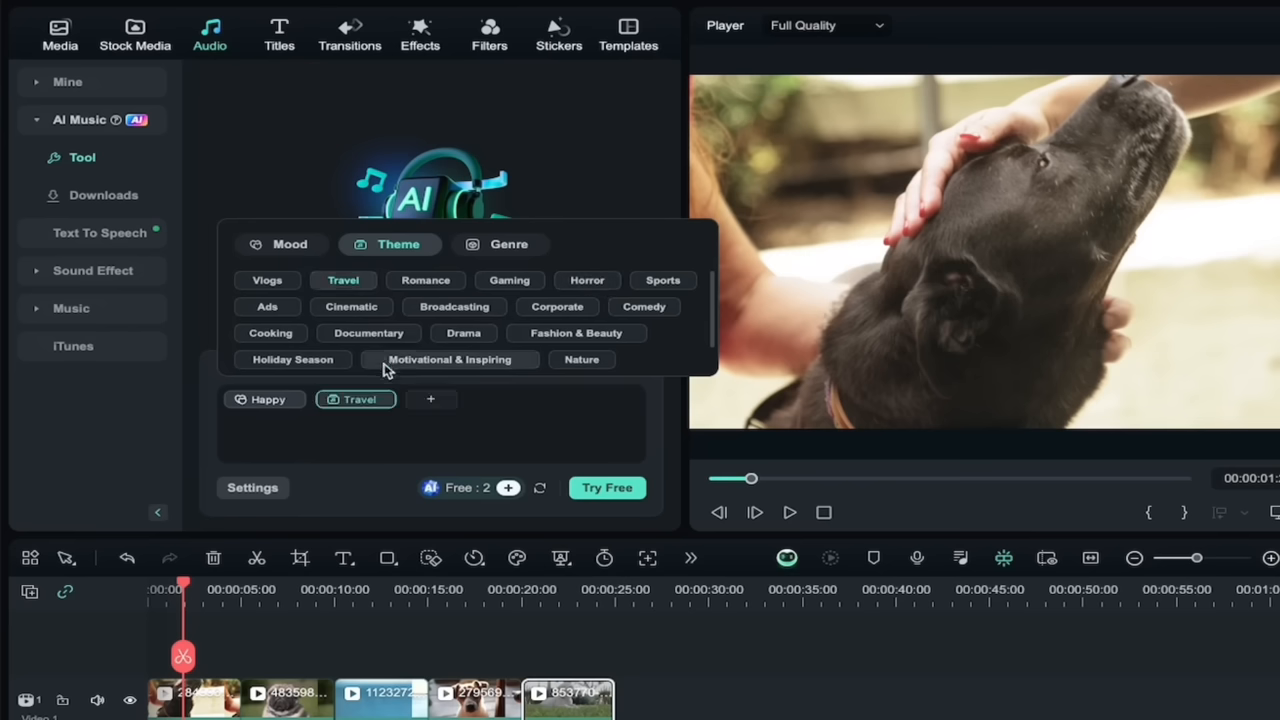
pyautogui.moveTo(432, 408)
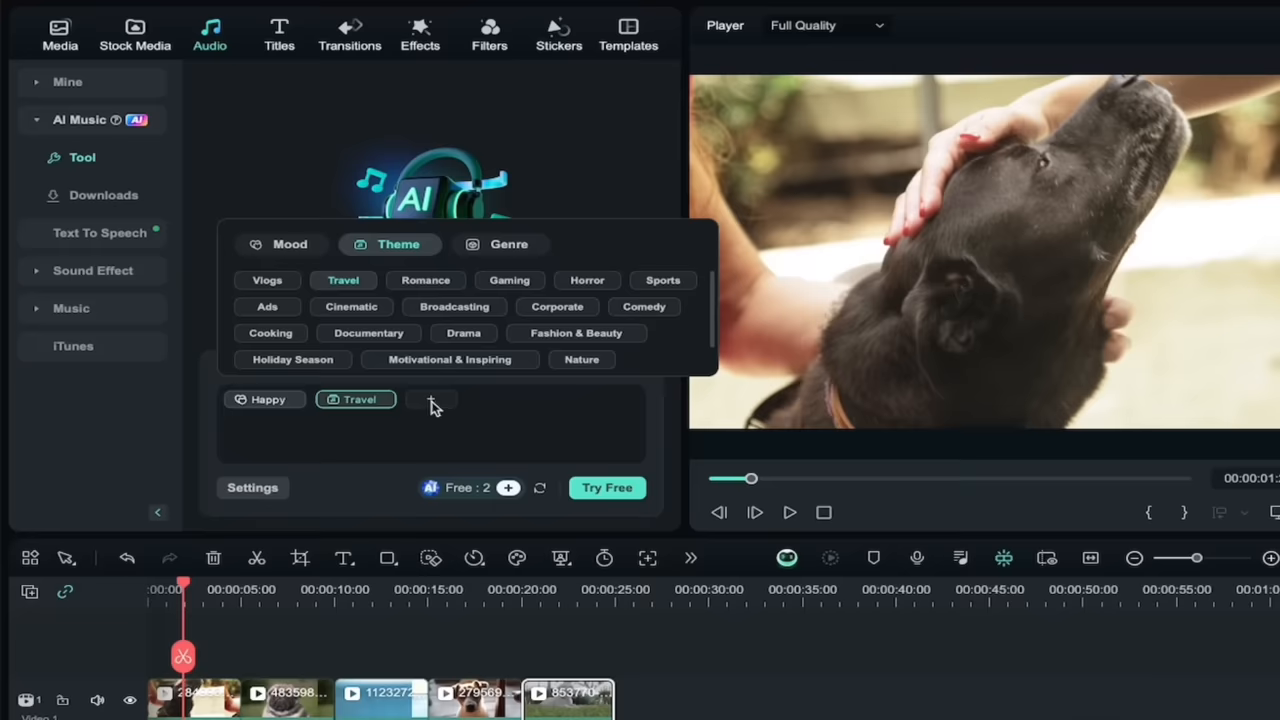
pyautogui.click(508, 244)
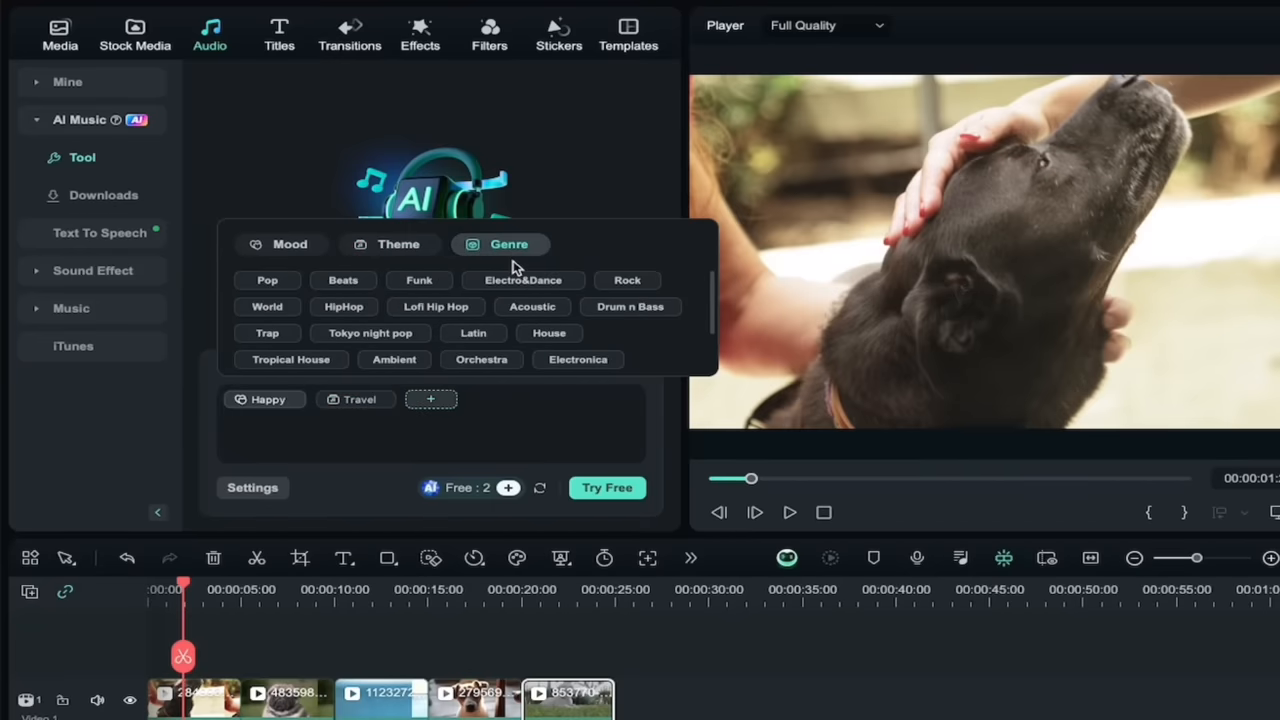
pyautogui.moveTo(484, 324)
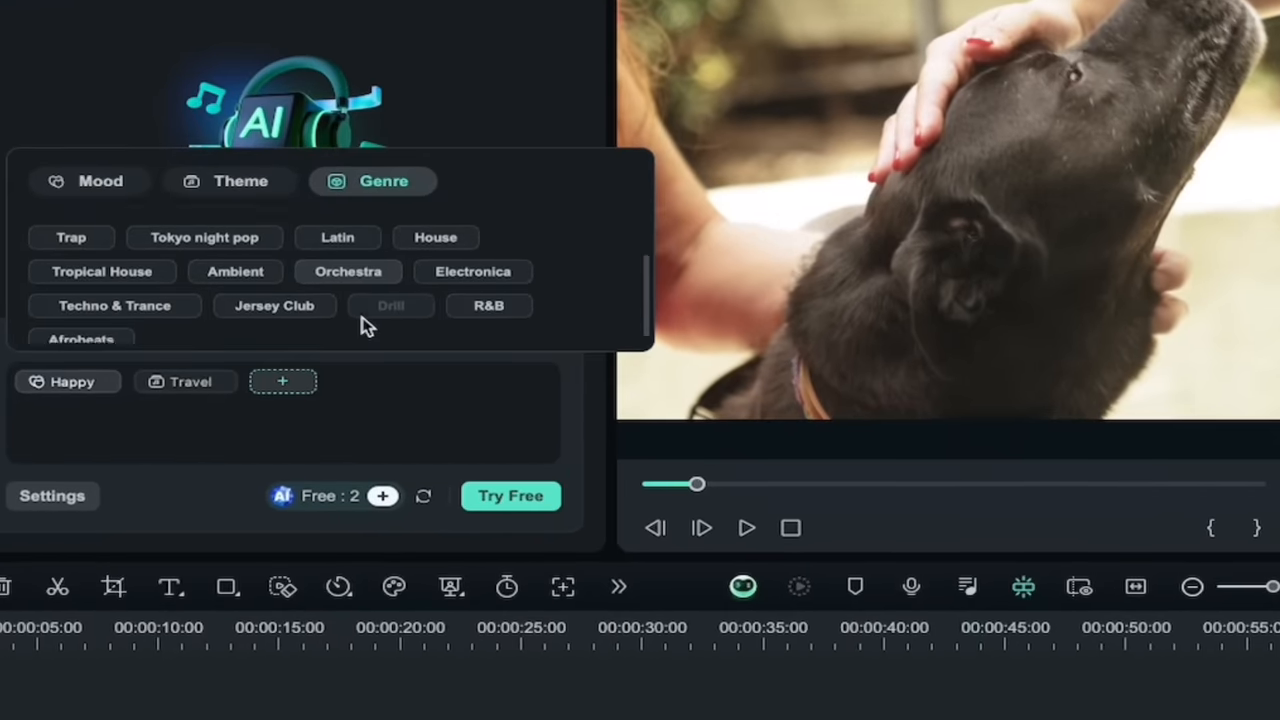
pyautogui.scroll(3)
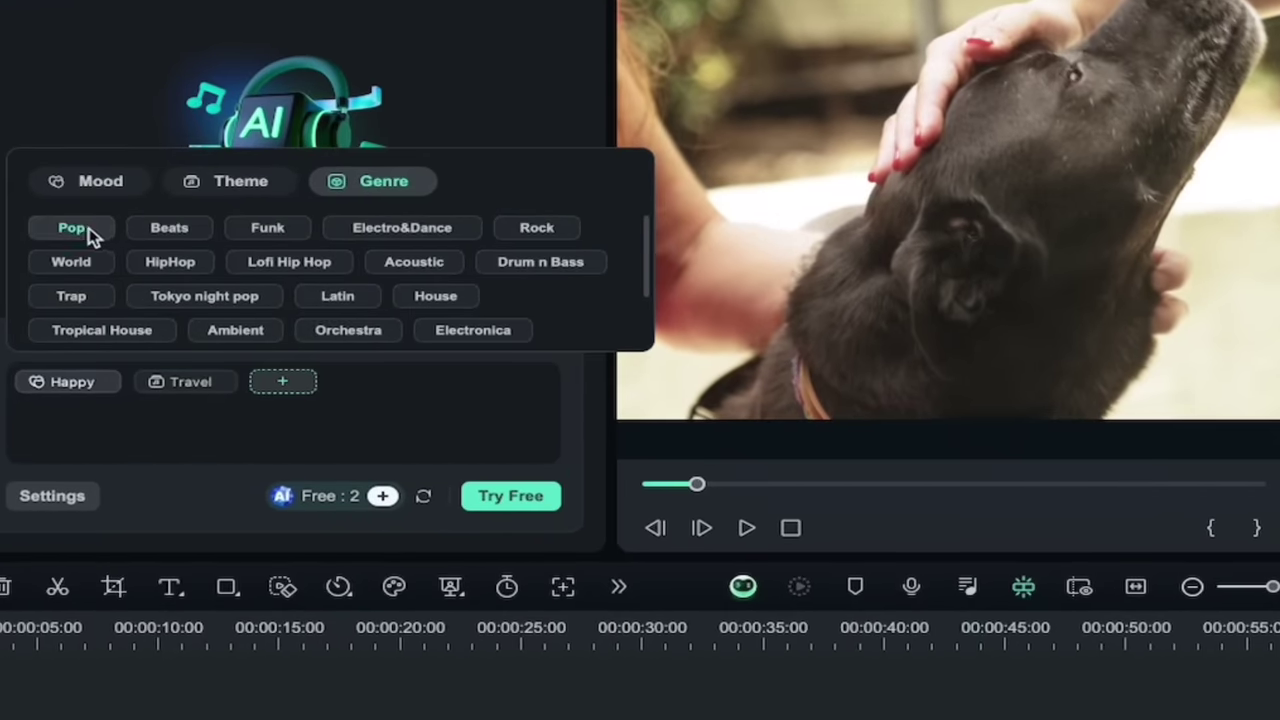
pyautogui.click(72, 228)
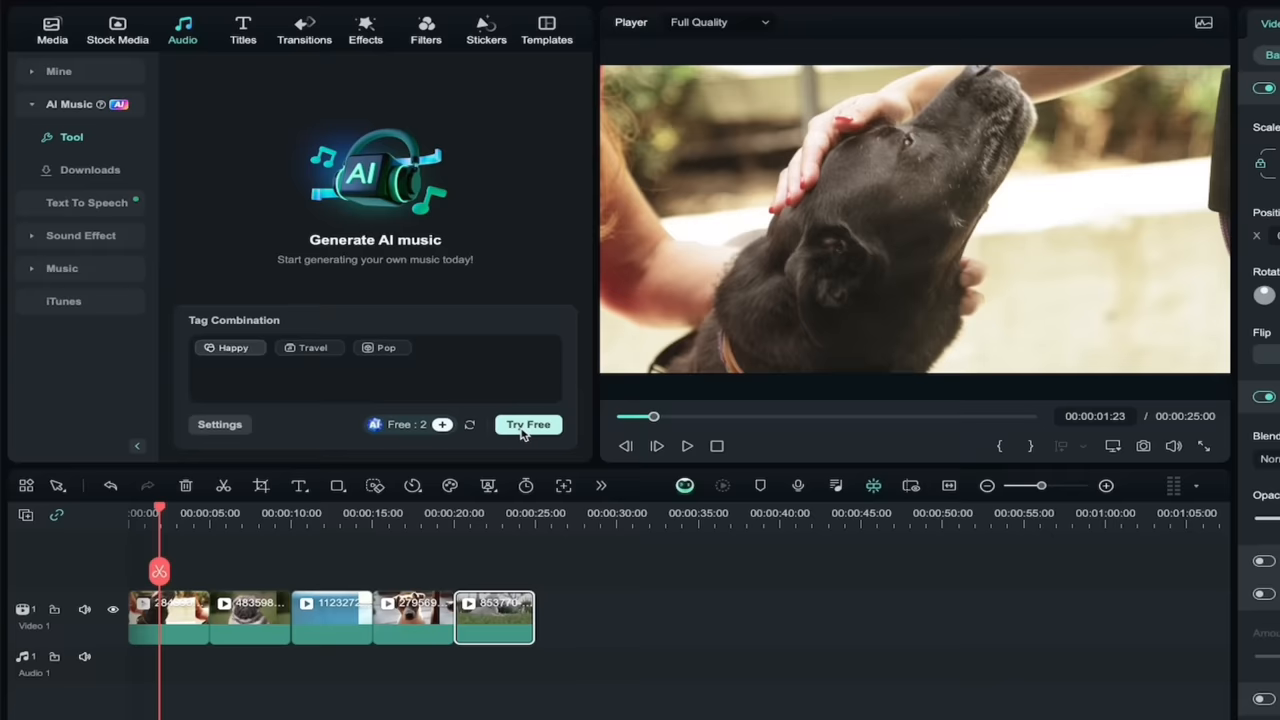
# - Generate an AI music track from the Happy, Travel and Pop tags via Try Free
pyautogui.click(528, 424)
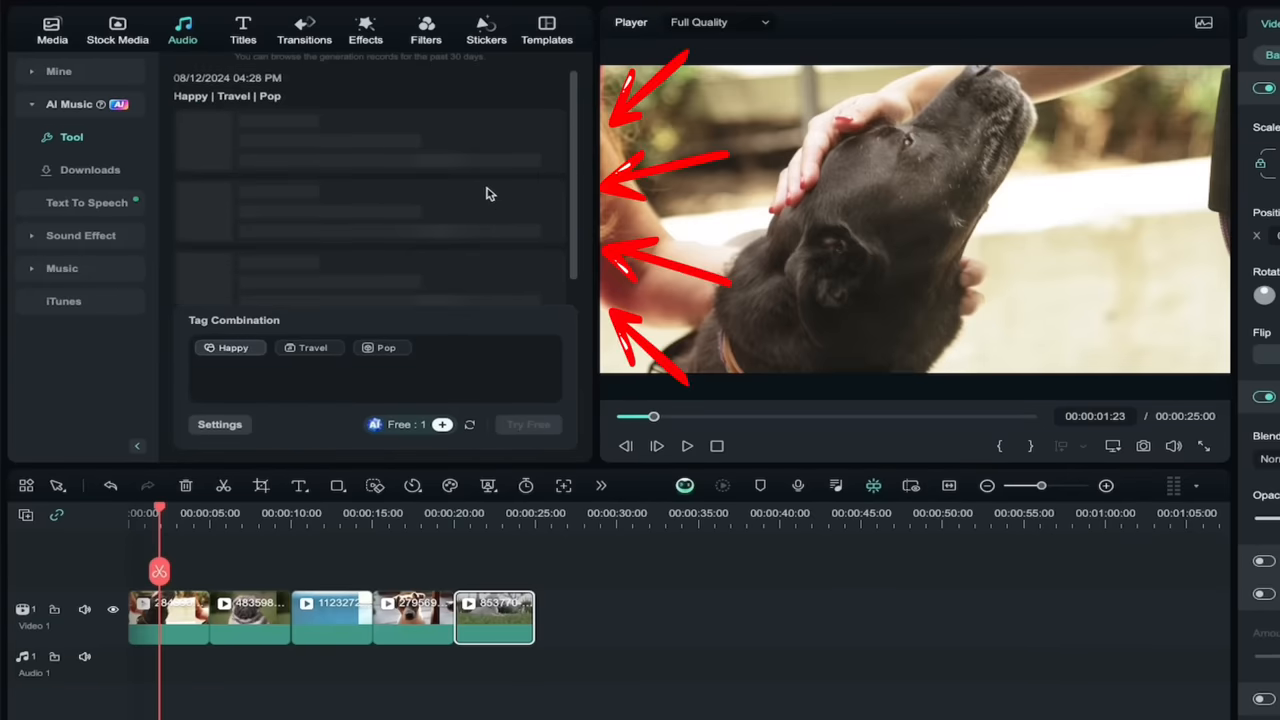
pyautogui.moveTo(432, 206)
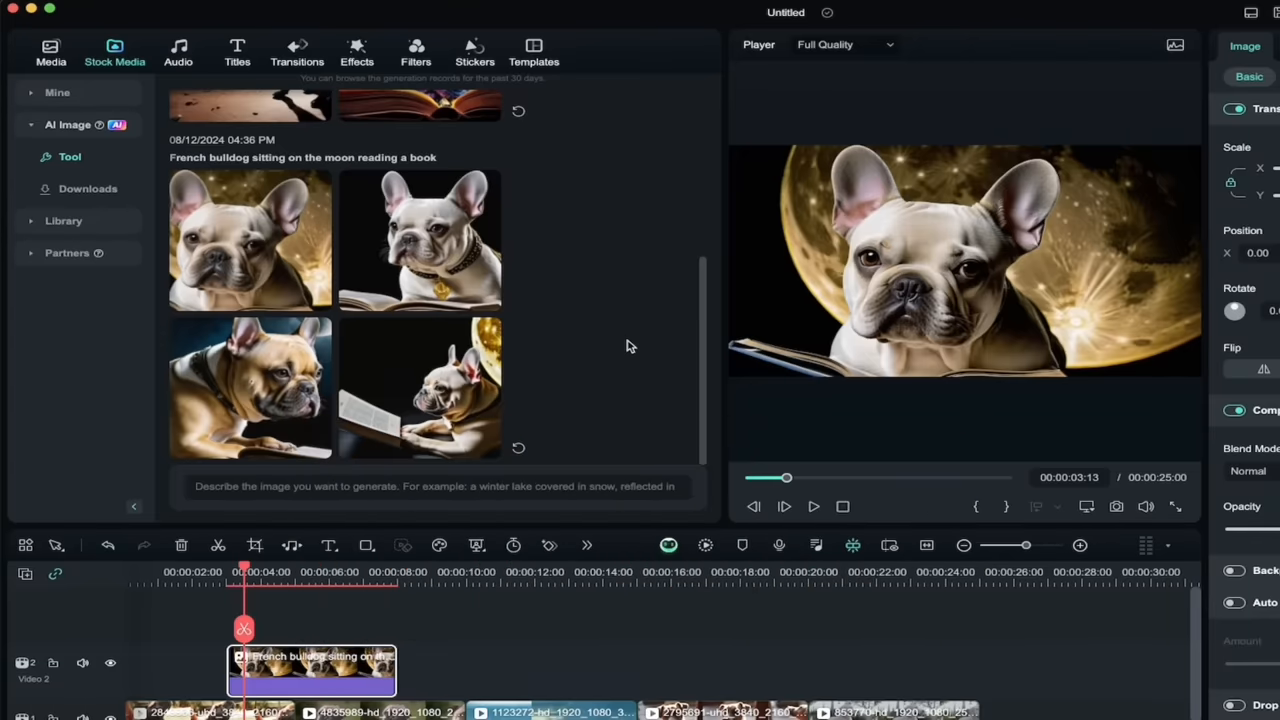
# - Preview the white and tan reading-bulldog images, then focus the prompt box for a new description
pyautogui.click(420, 240)
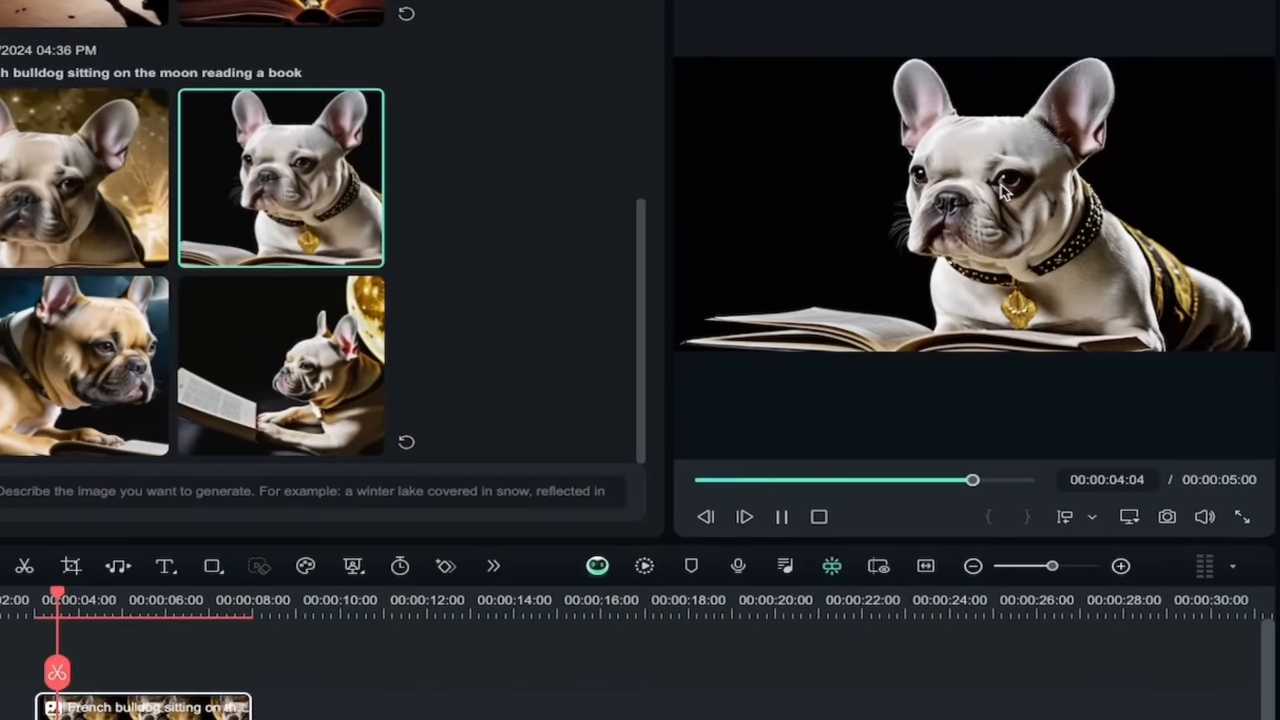
pyautogui.click(780, 516)
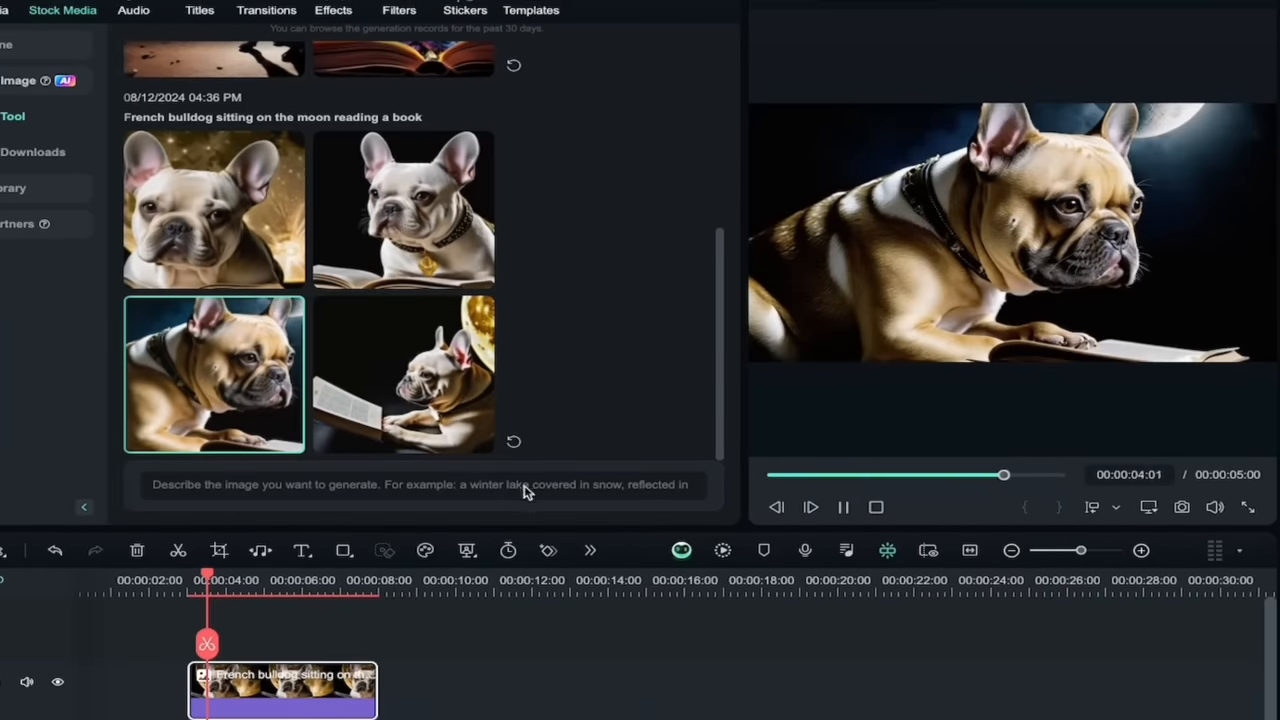
pyautogui.click(844, 508)
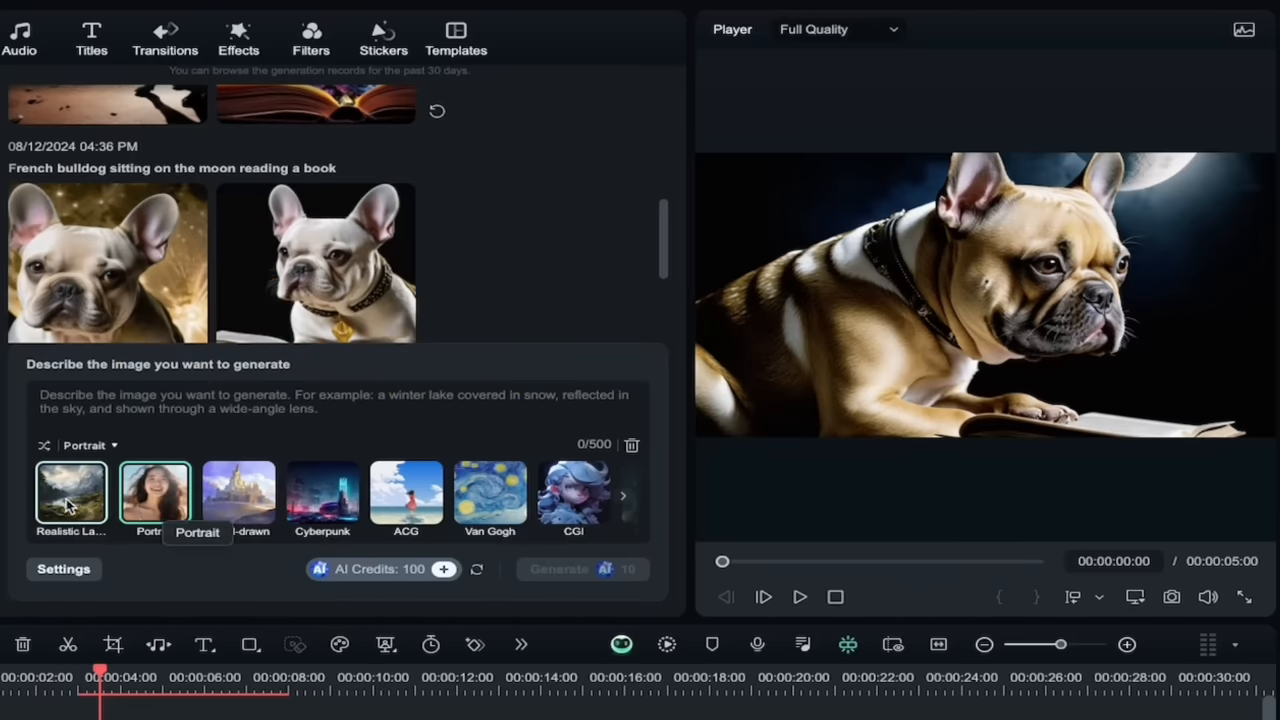
pyautogui.moveTo(70, 496)
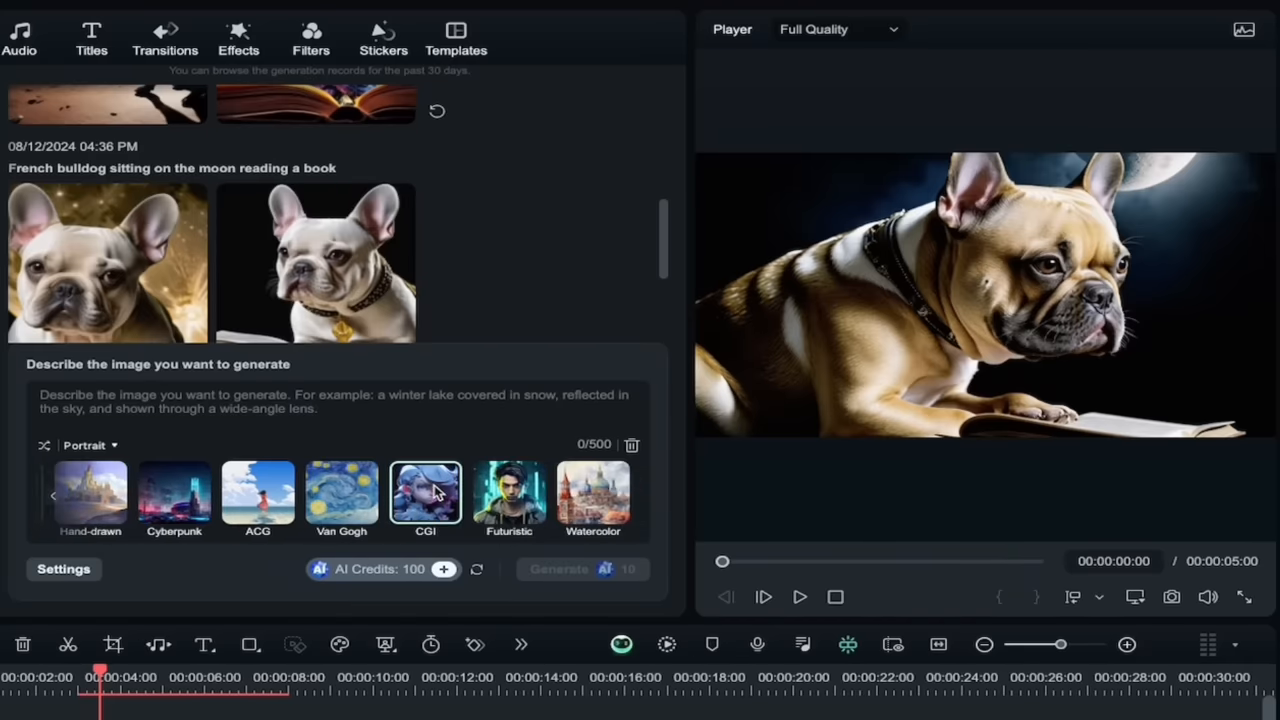
pyautogui.moveTo(508, 490)
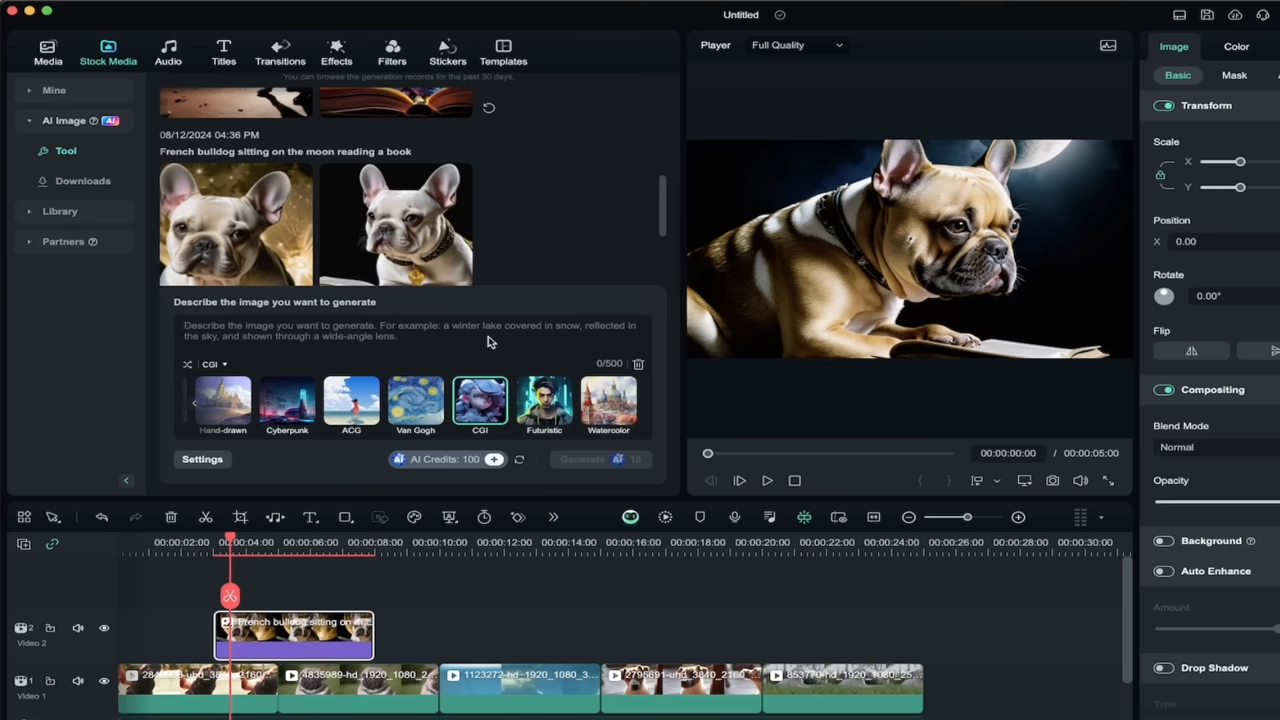
pyautogui.moveTo(448, 350)
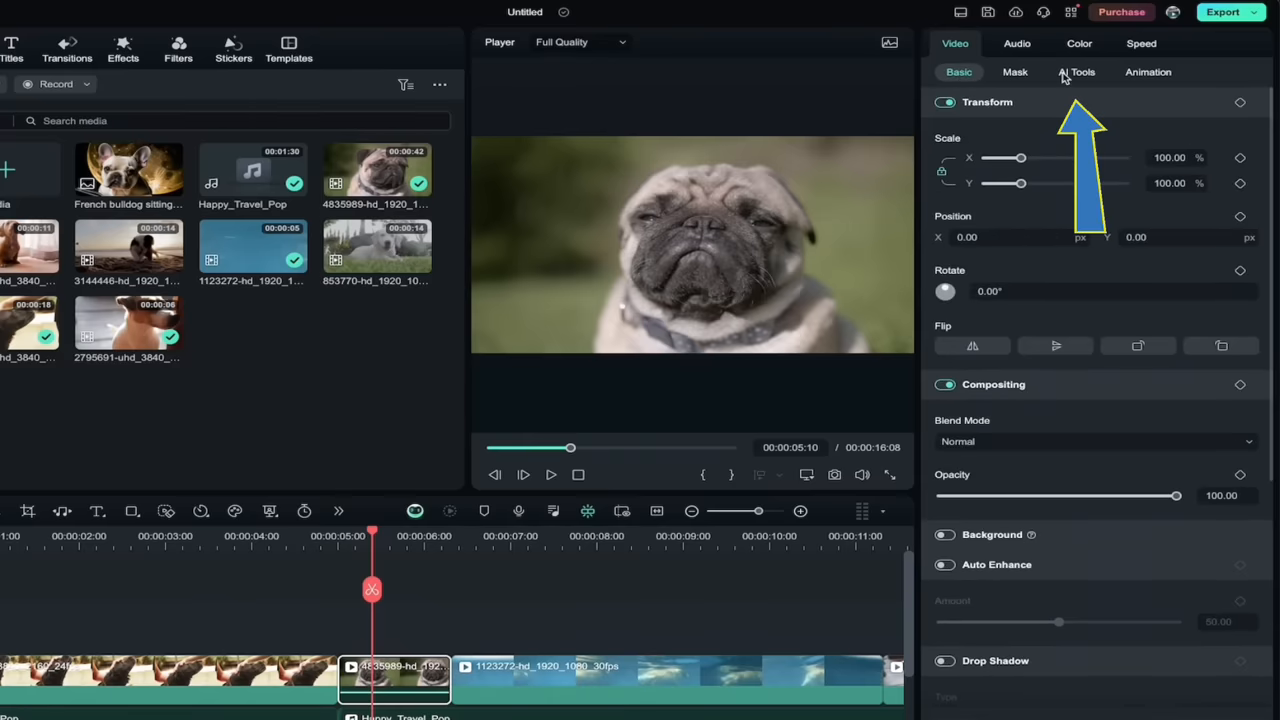
# - Enable Smart Cutout under Video > AI Tools for the pug clip and launch its editor
pyautogui.click(1076, 72)
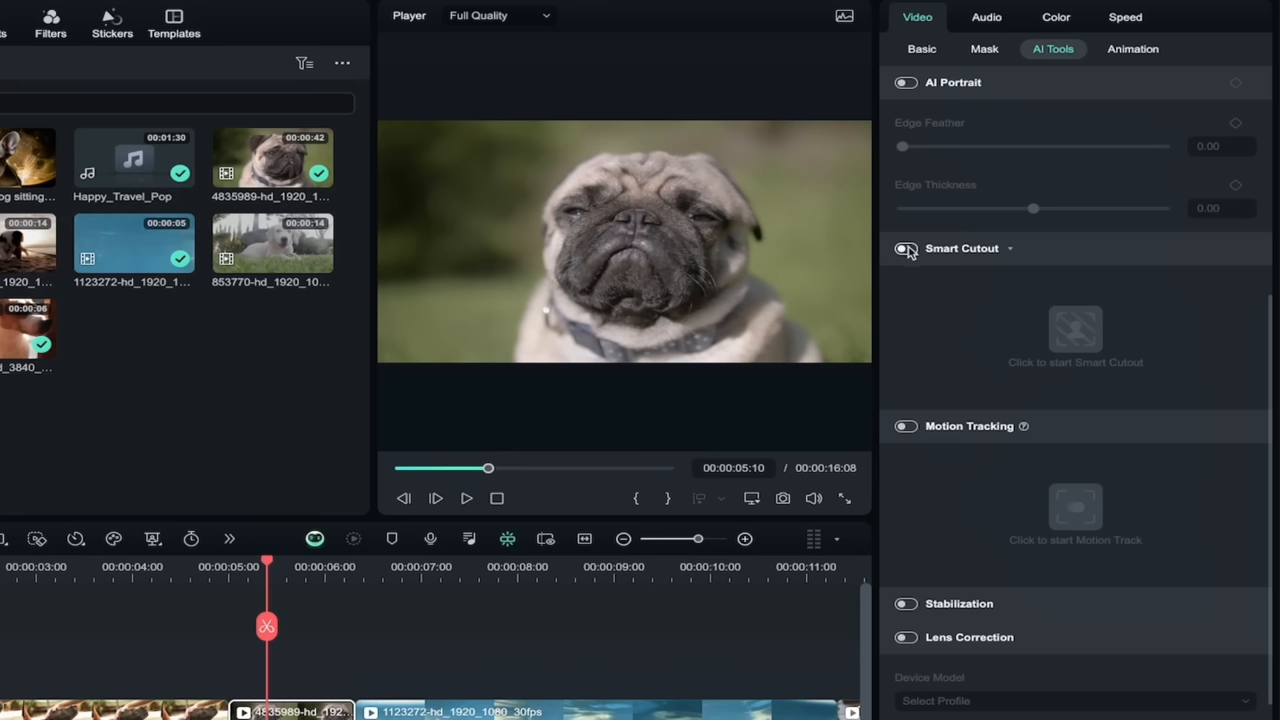
pyautogui.click(904, 248)
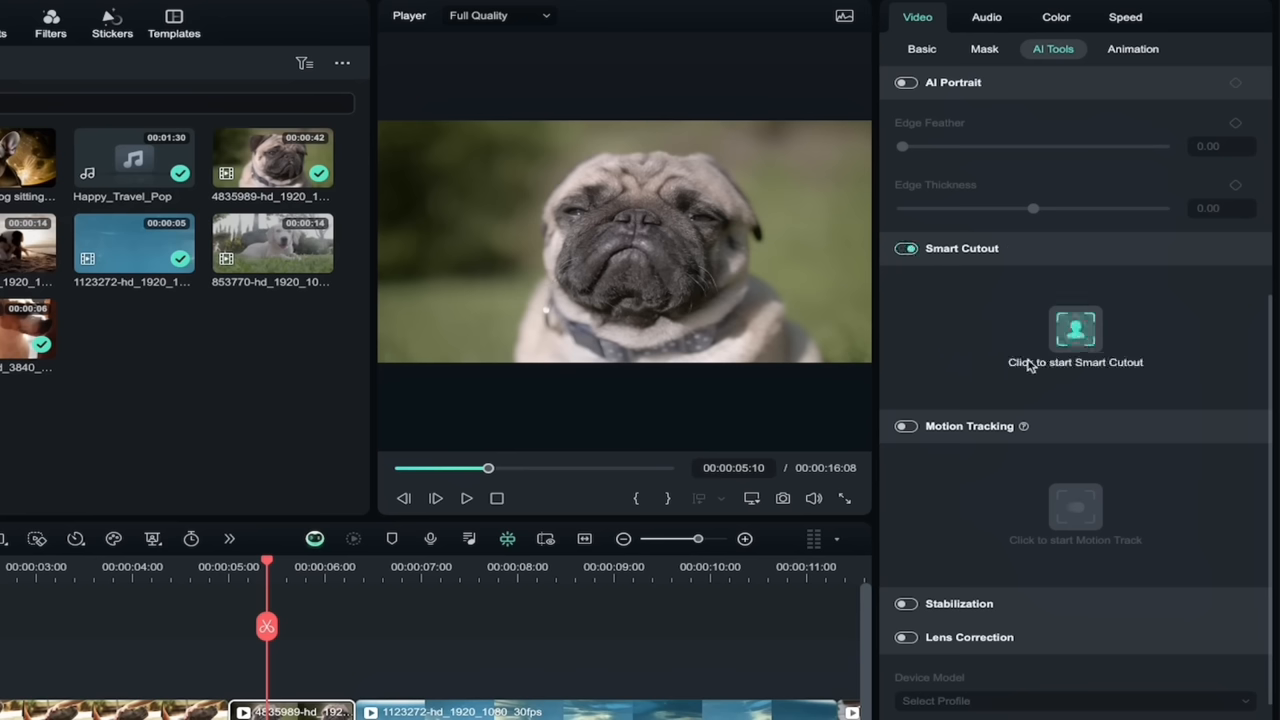
pyautogui.moveTo(1076, 330)
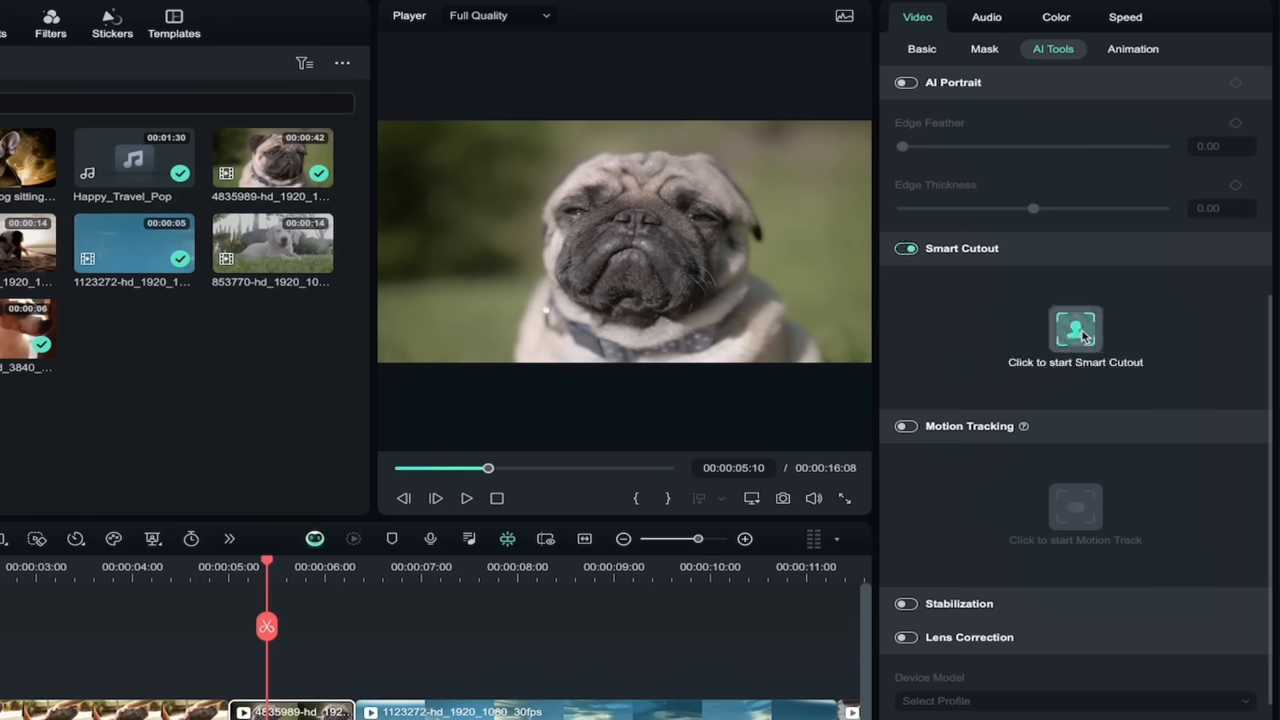
pyautogui.click(1076, 328)
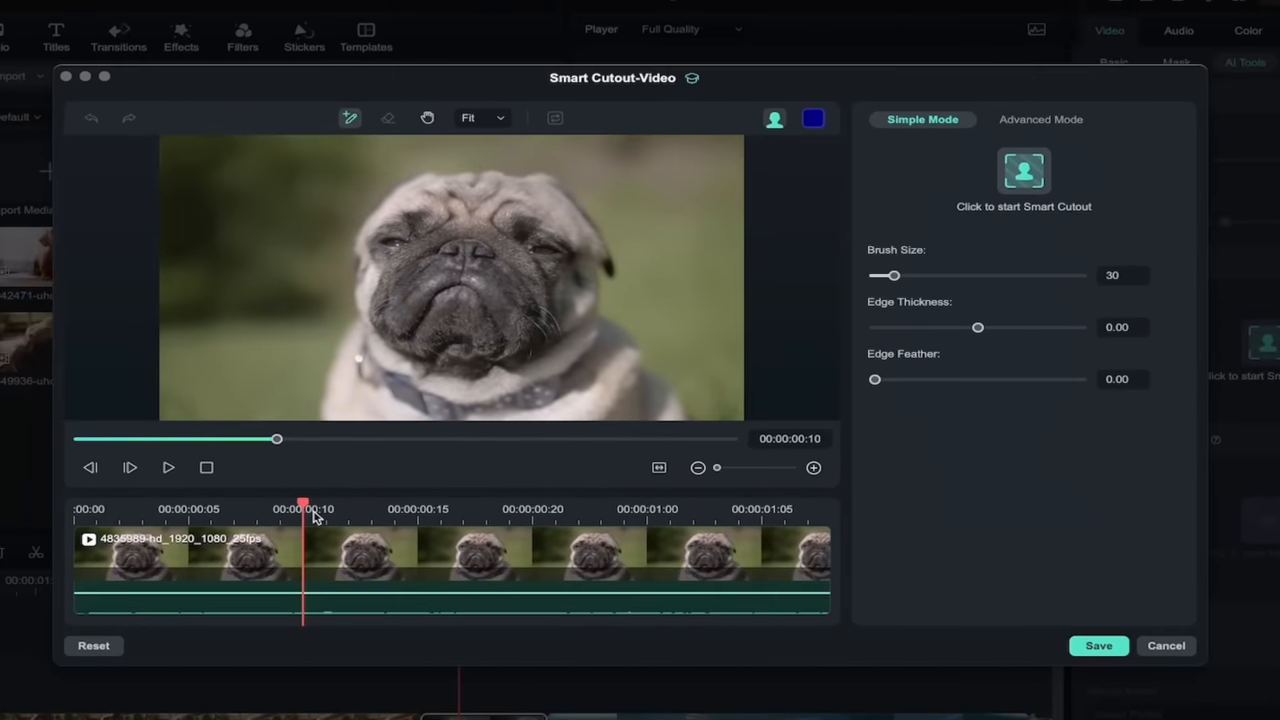
pyautogui.moveTo(360, 500)
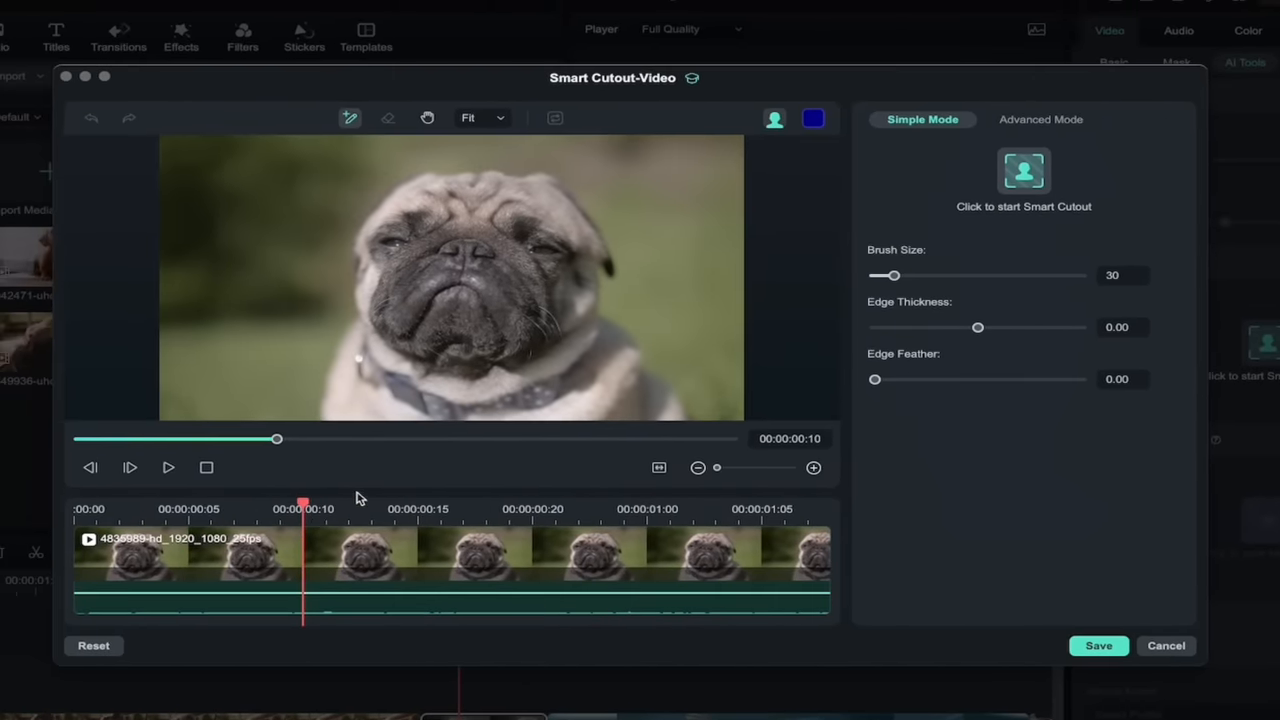
pyautogui.moveTo(930, 130)
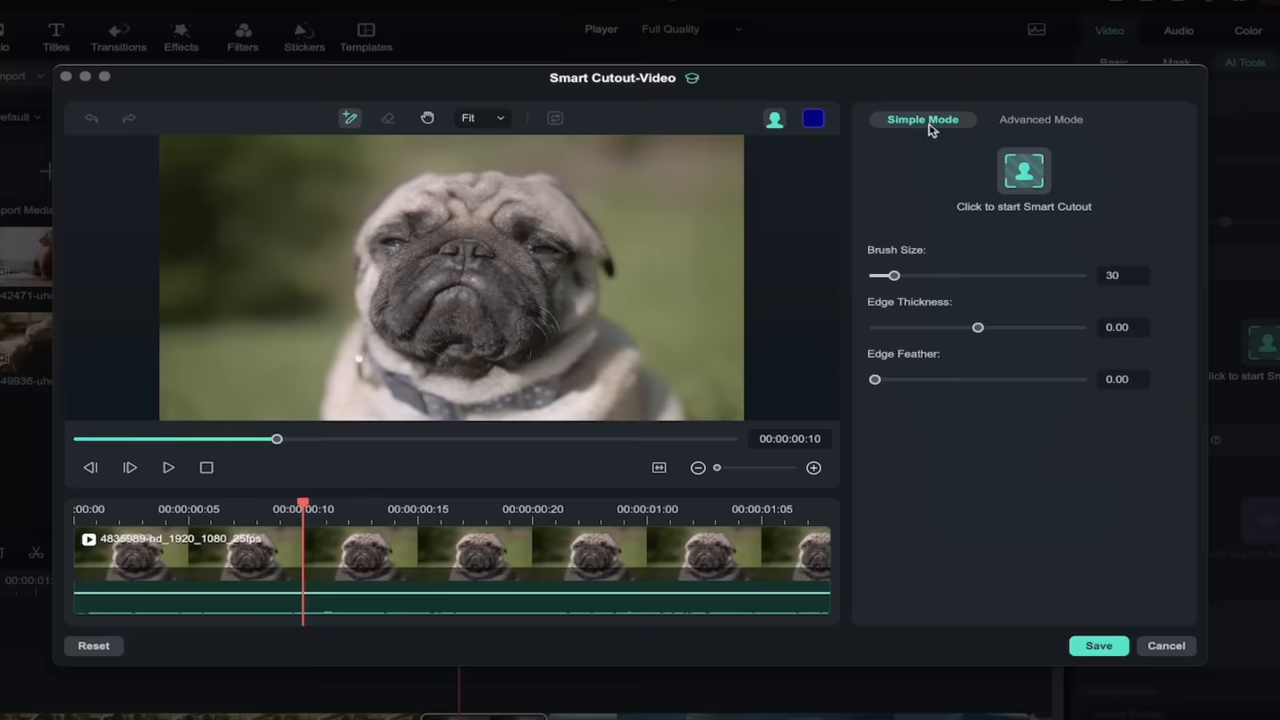
pyautogui.moveTo(1060, 122)
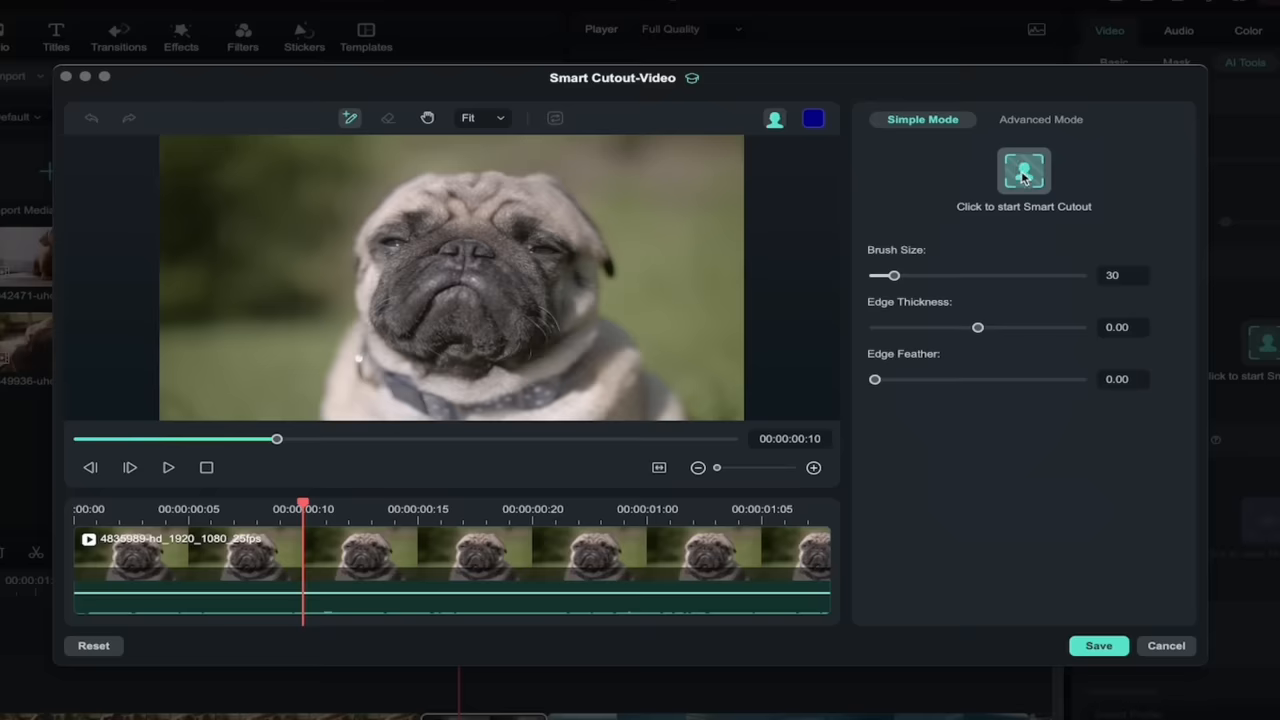
# - Start Smart Cutout and brush over the pug so it is masked as the subject
pyautogui.click(1024, 170)
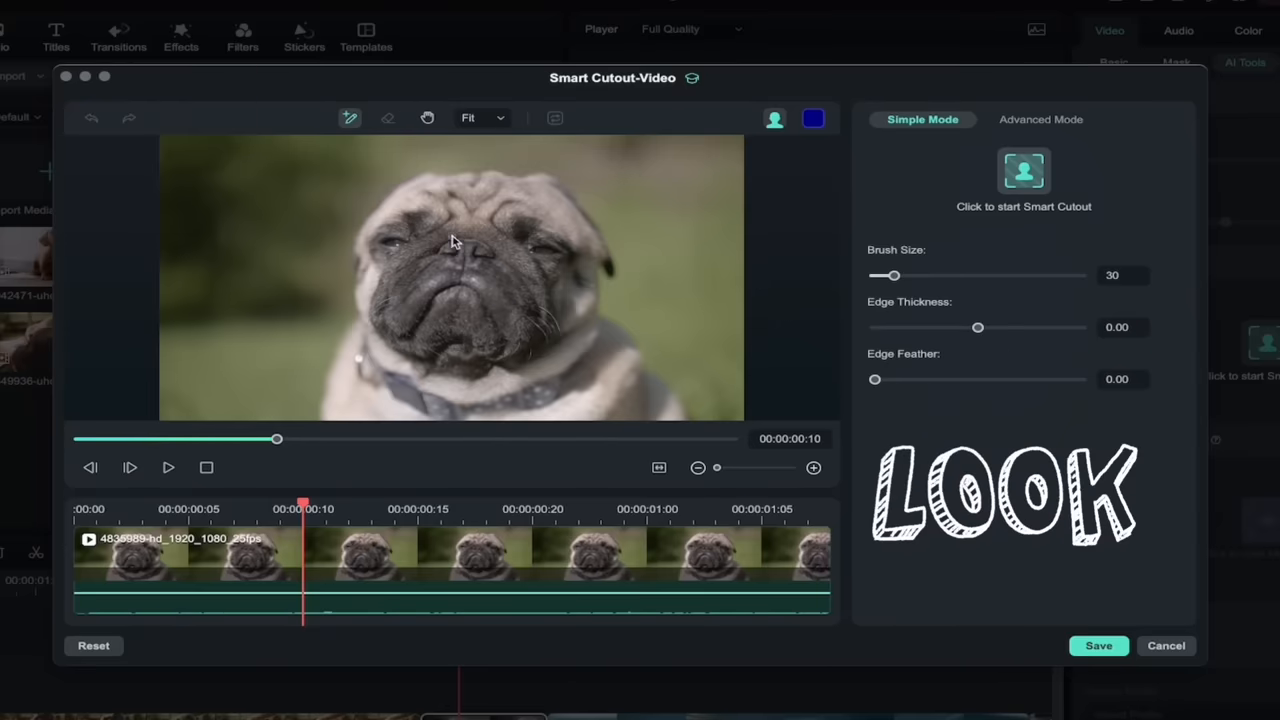
pyautogui.moveTo(456, 244); pyautogui.dragTo(530, 200)
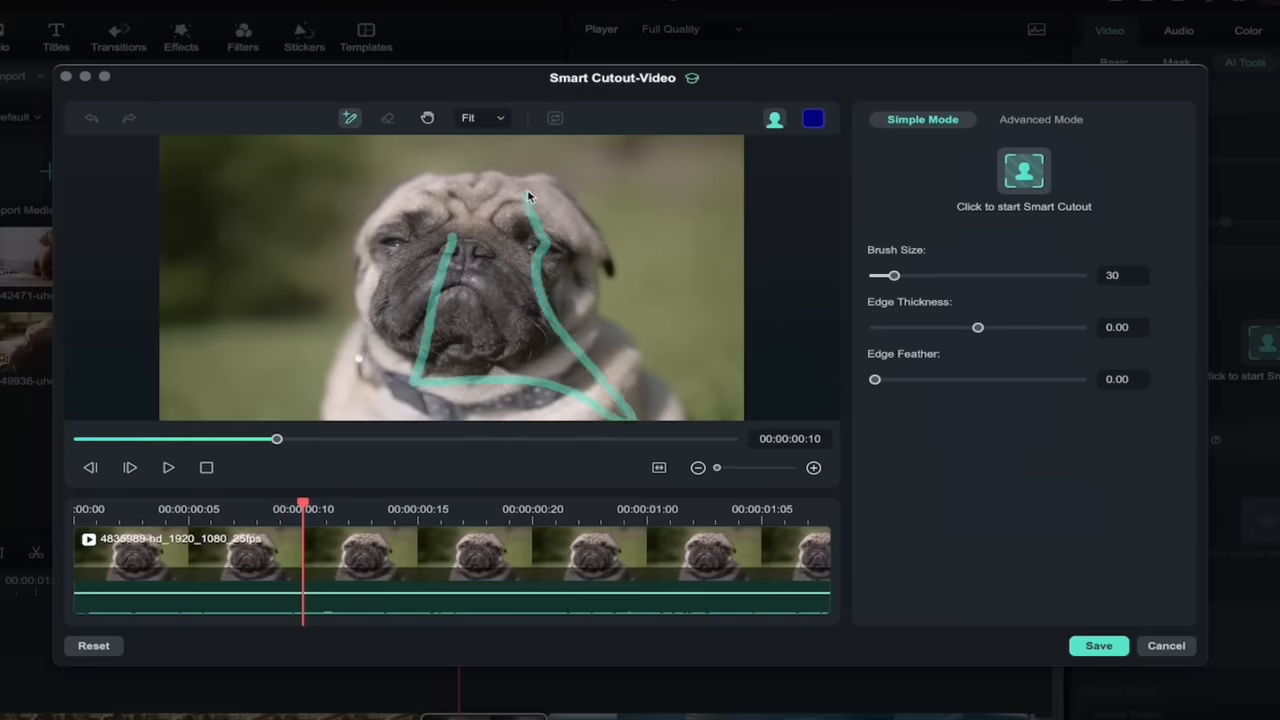
pyautogui.click(1024, 170)
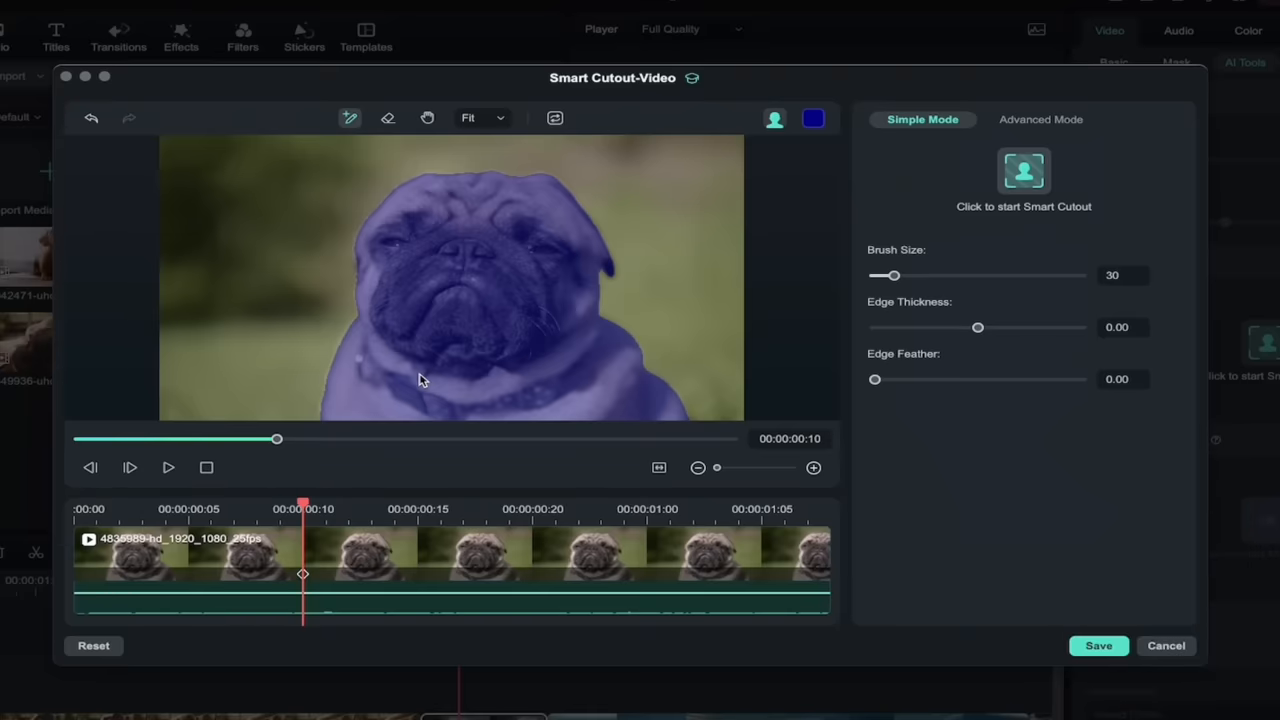
pyautogui.moveTo(444, 290)
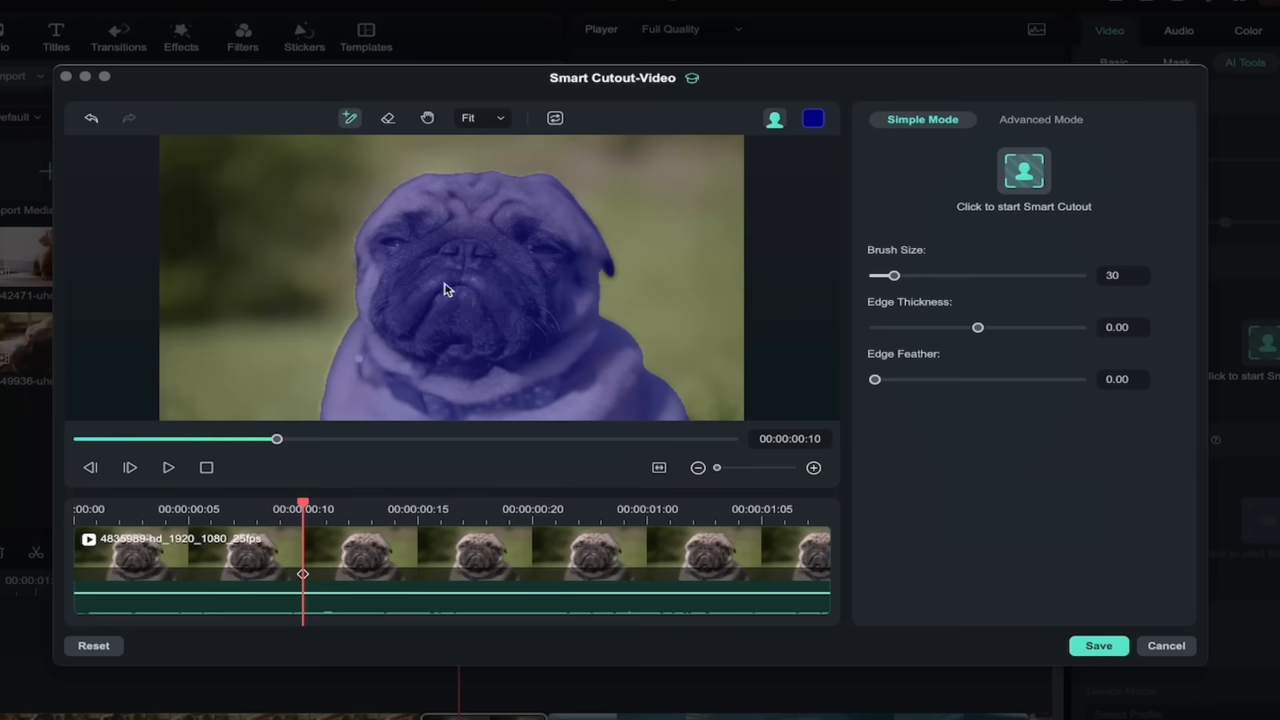
pyautogui.moveTo(428, 316)
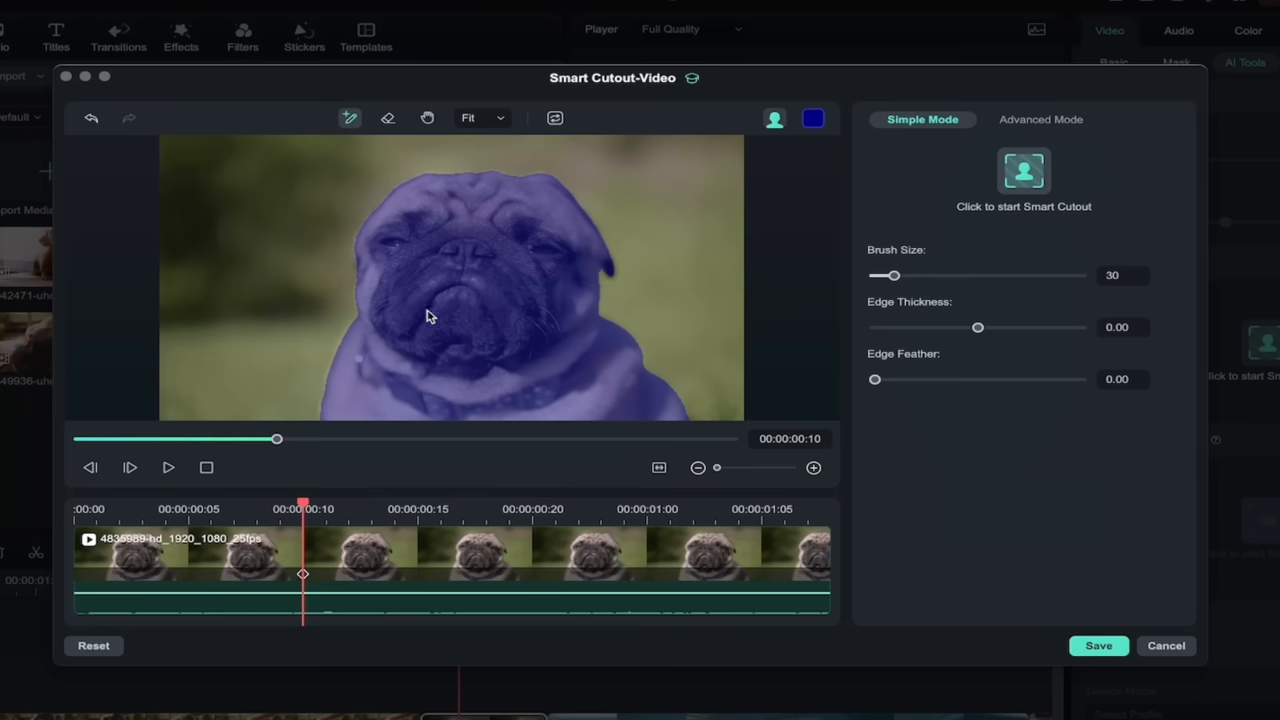
pyautogui.moveTo(448, 358)
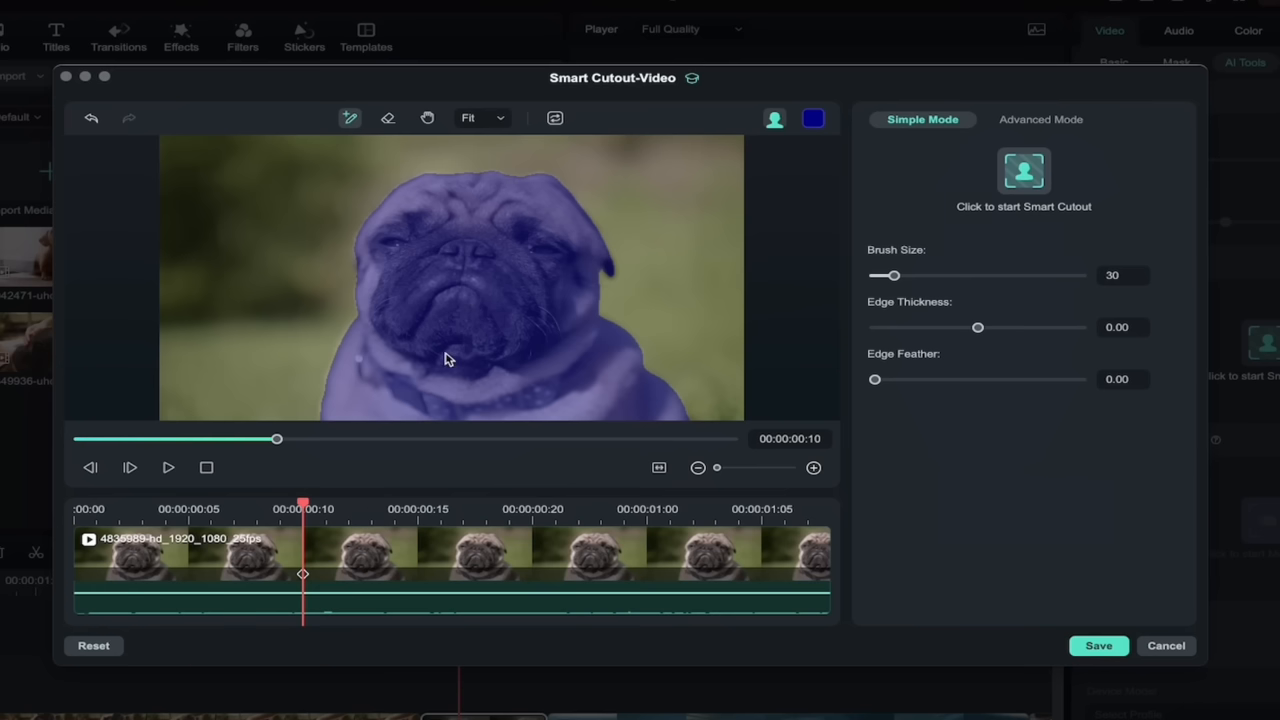
pyautogui.moveTo(698, 456)
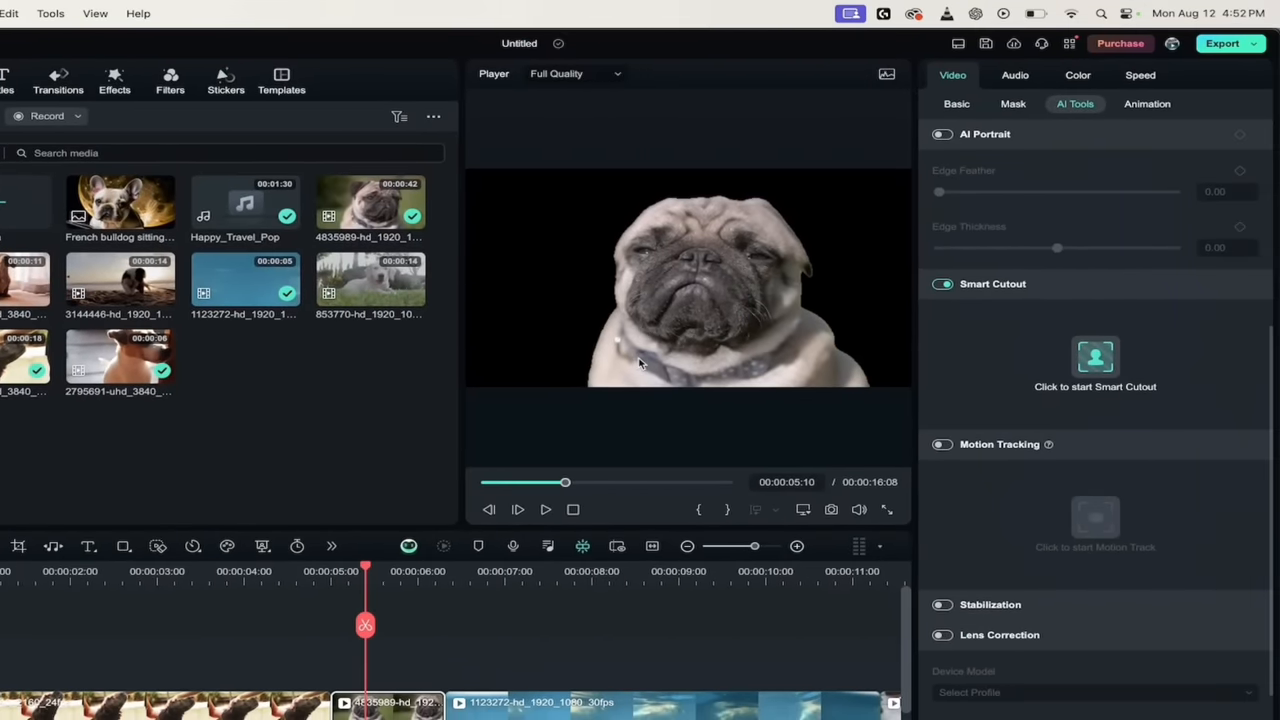
pyautogui.moveTo(416, 330)
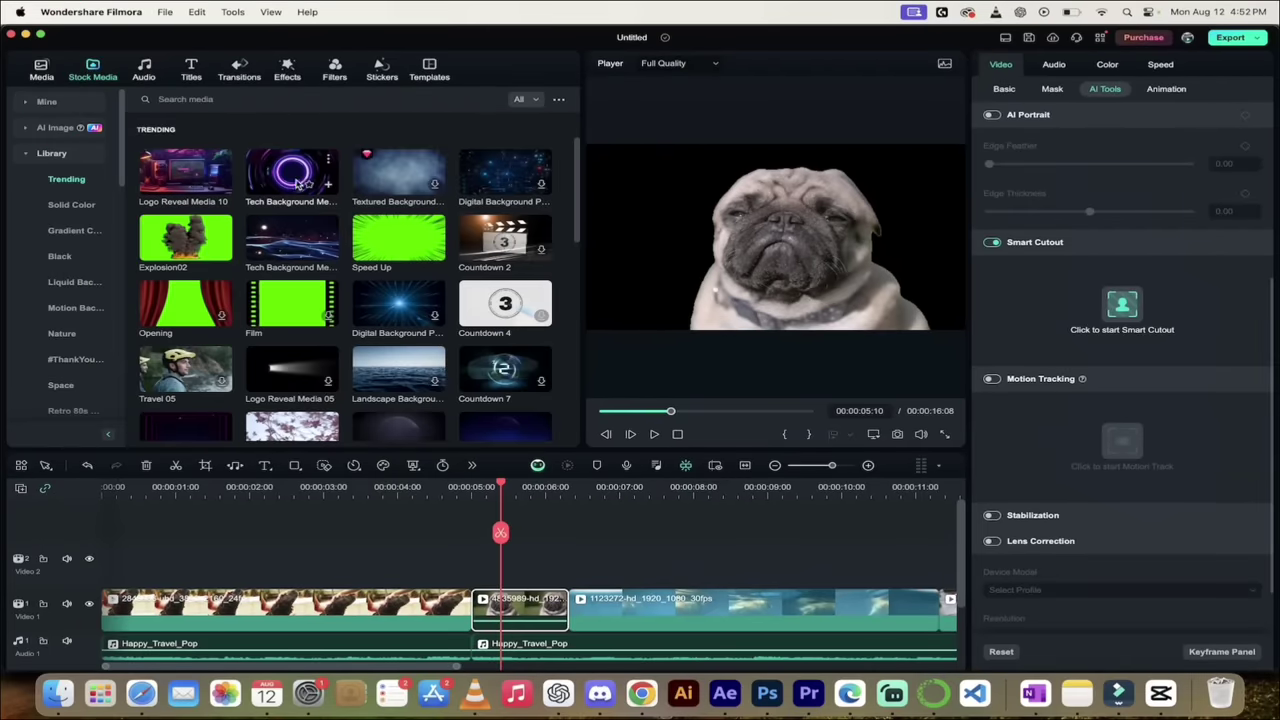
pyautogui.moveTo(396, 356)
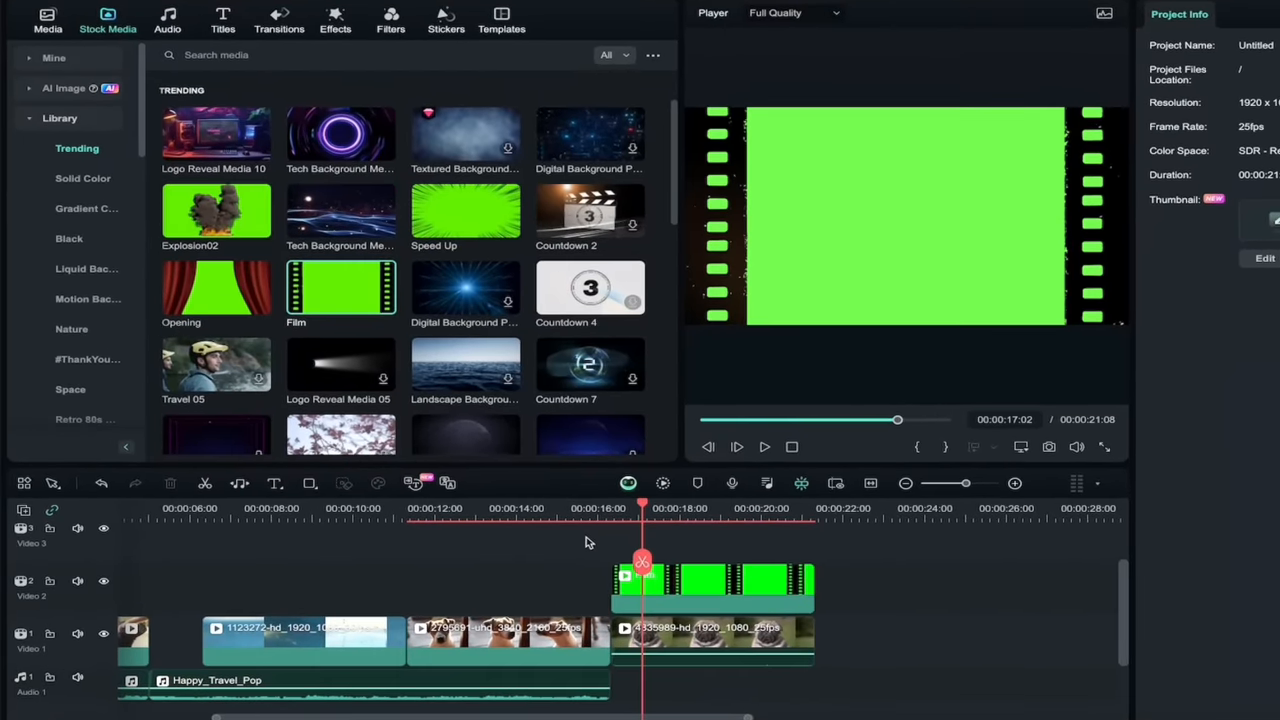
pyautogui.moveTo(628, 554)
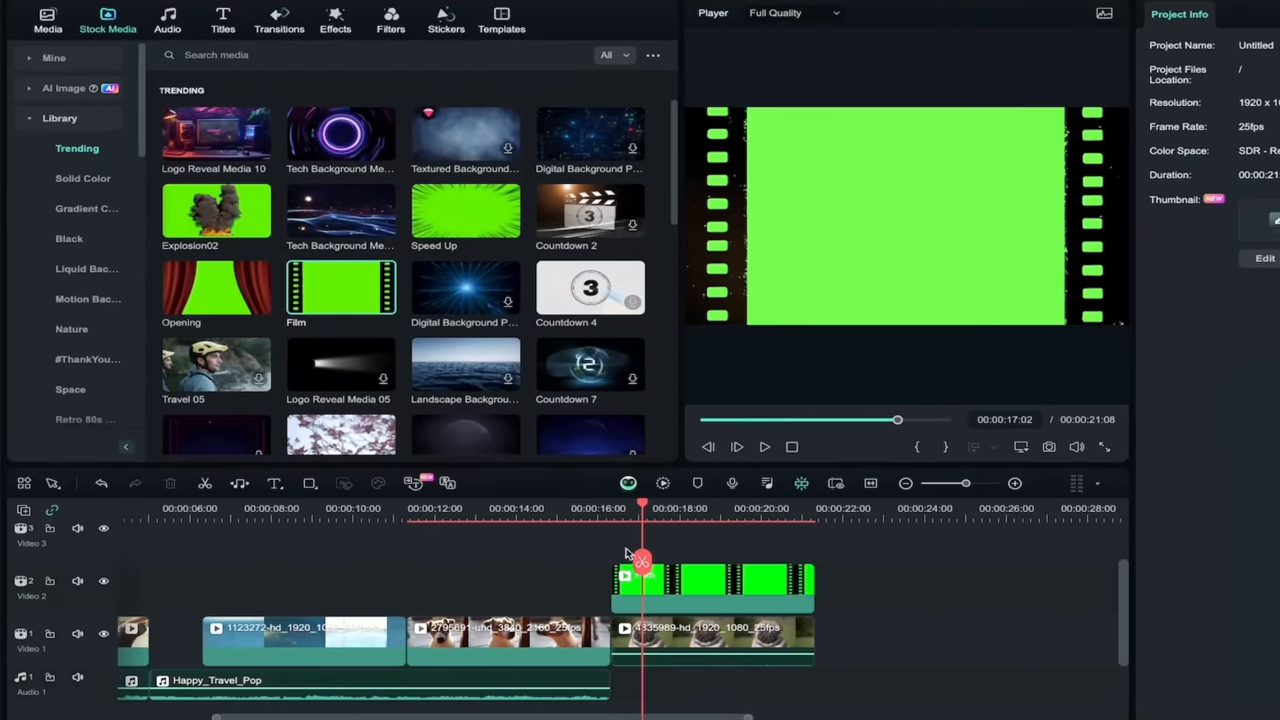
# - Select the Film overlay clip around 00:00:16 and view its Video > Basic properties
pyautogui.click(710, 588)
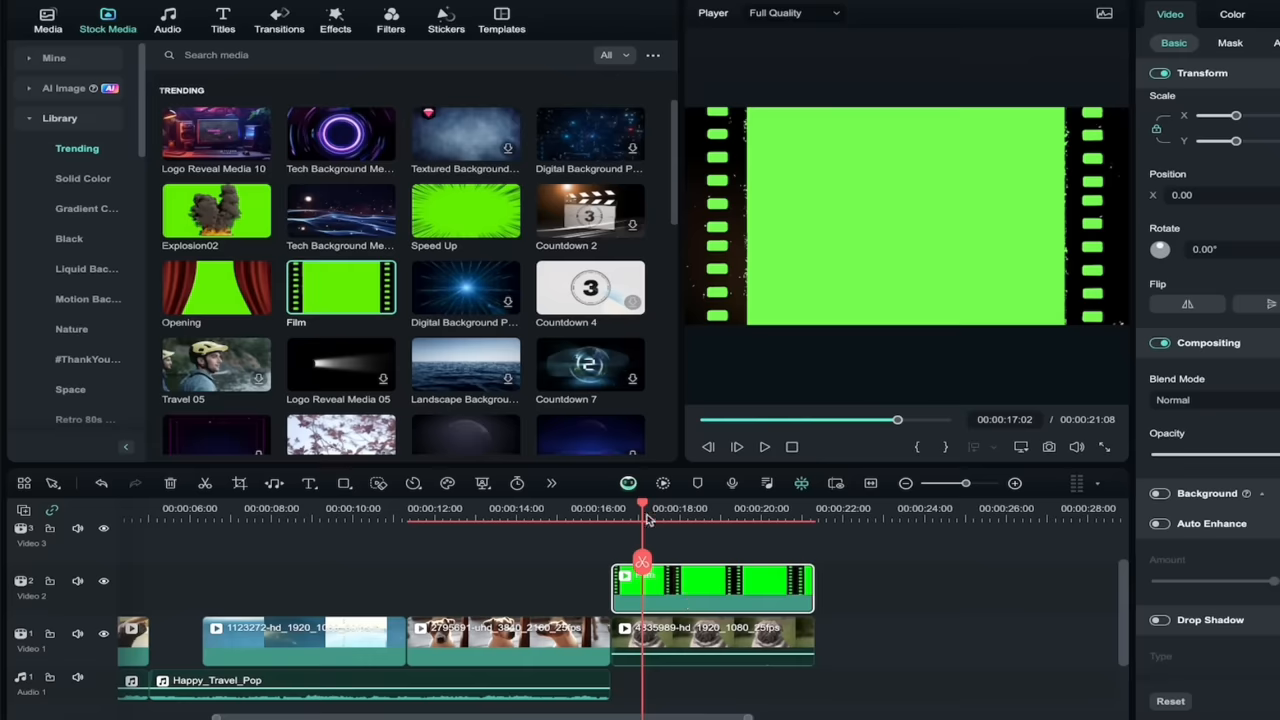
pyautogui.moveTo(642, 508); pyautogui.dragTo(628, 508)
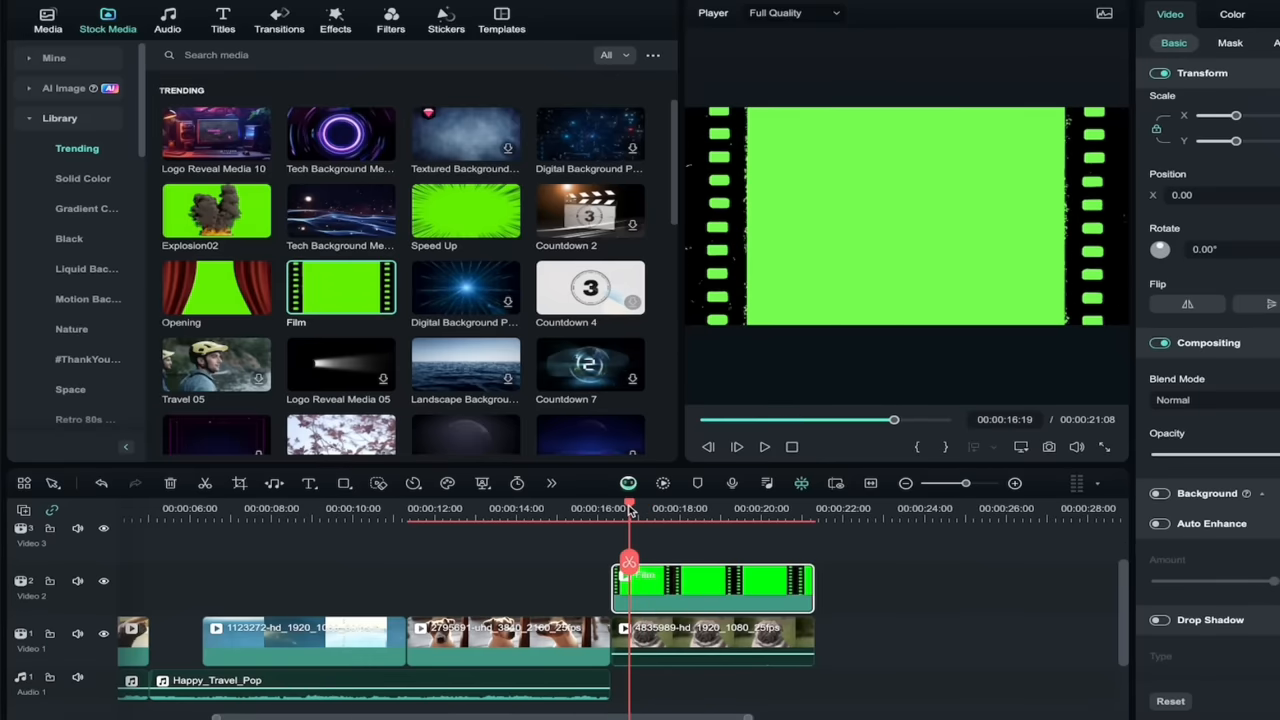
pyautogui.click(764, 448)
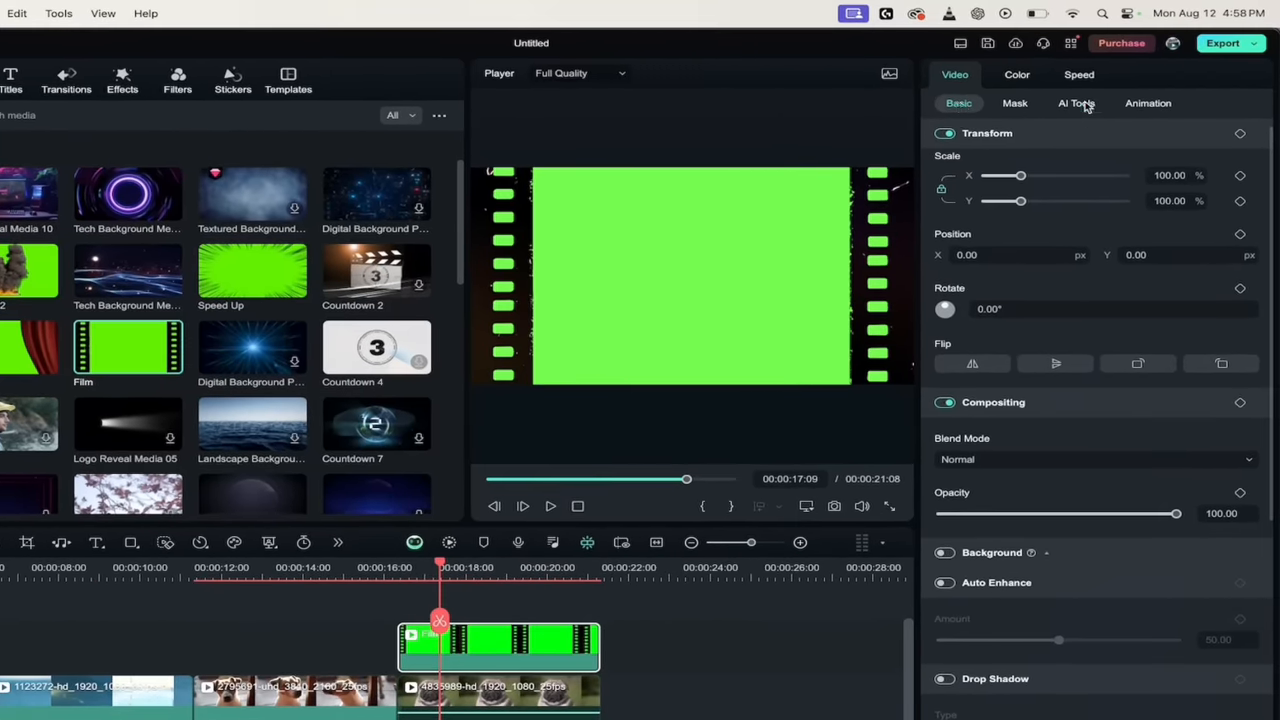
# - Turn on Chroma Key for the Film clip in AI Tools, keeping green as the key colour
pyautogui.click(1076, 104)
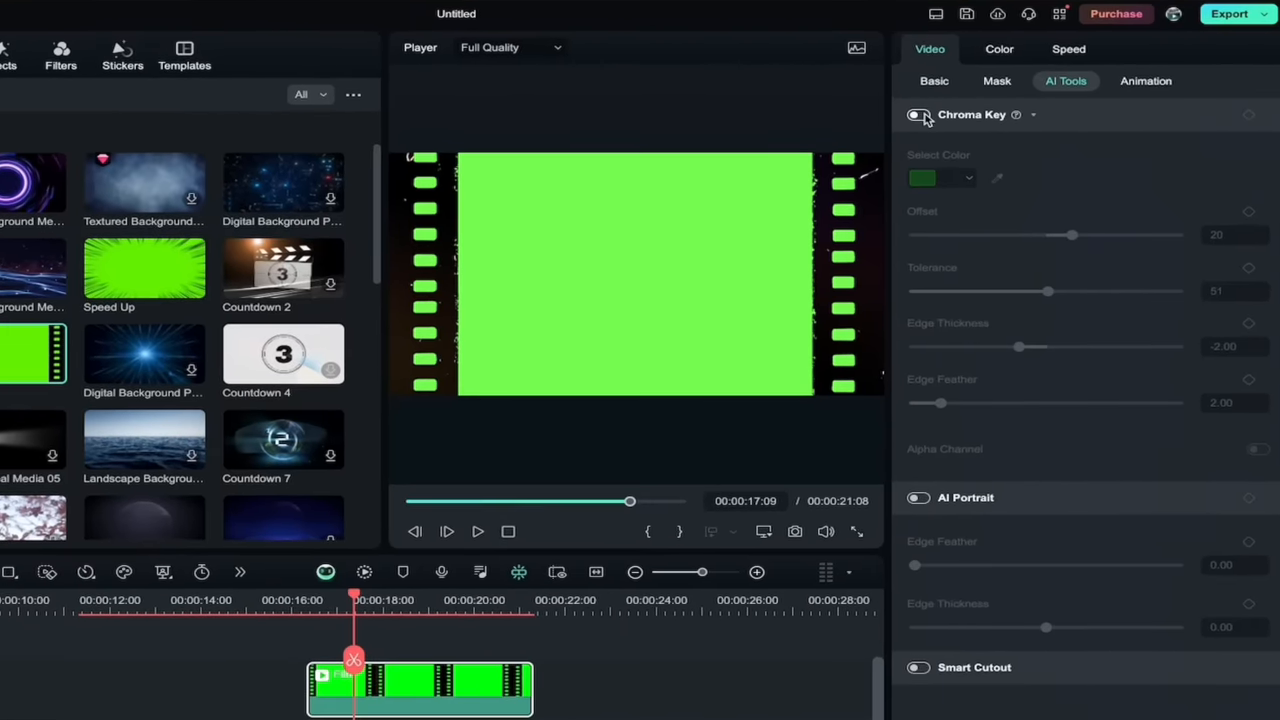
pyautogui.click(916, 114)
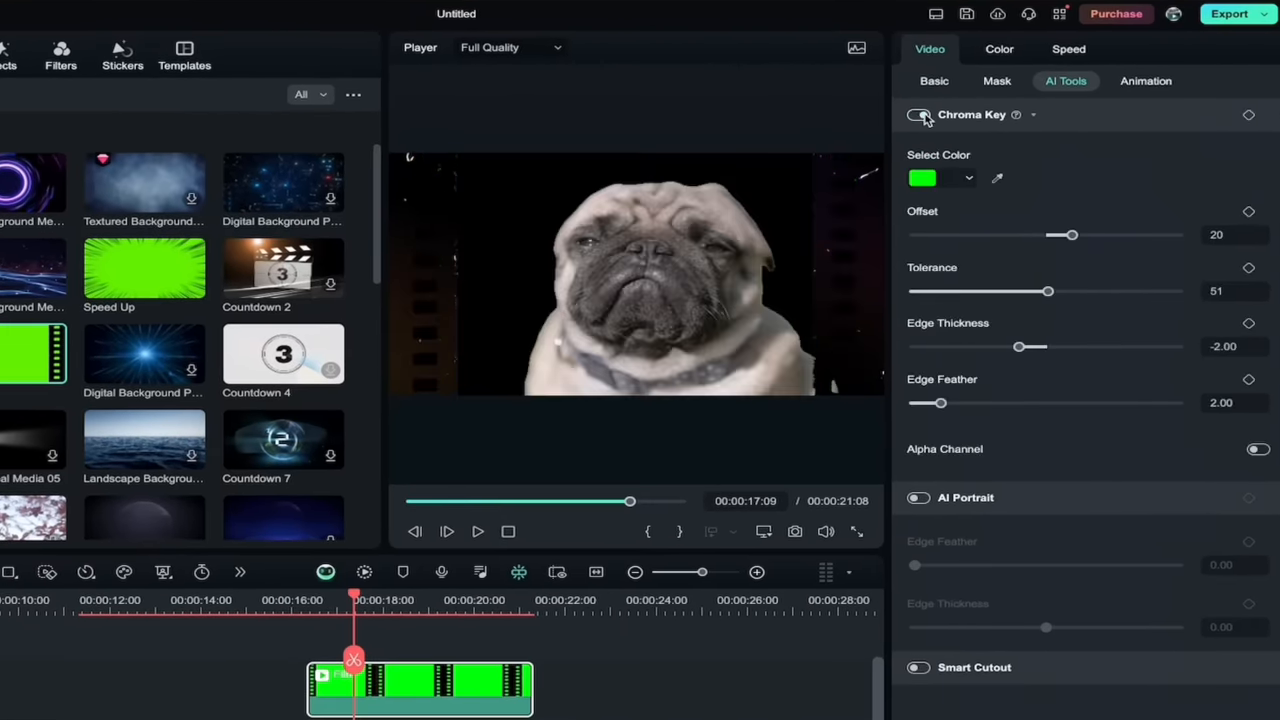
pyautogui.click(918, 114)
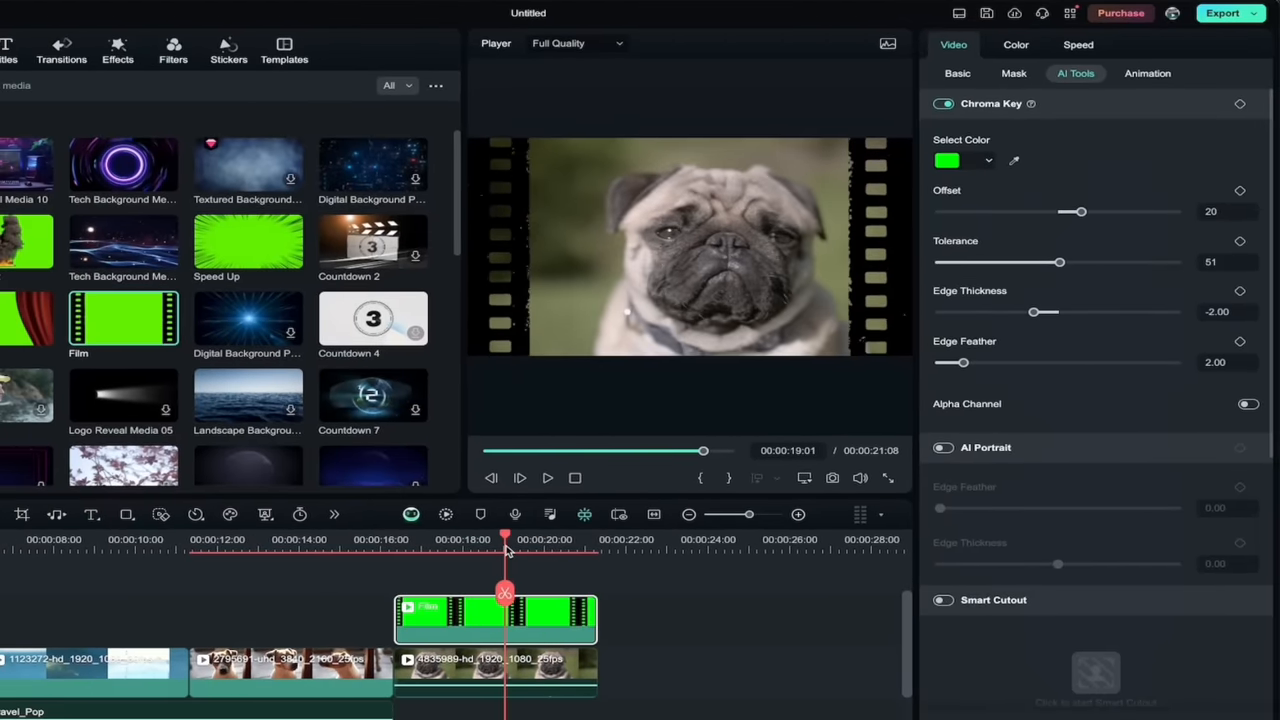
pyautogui.moveTo(868, 292)
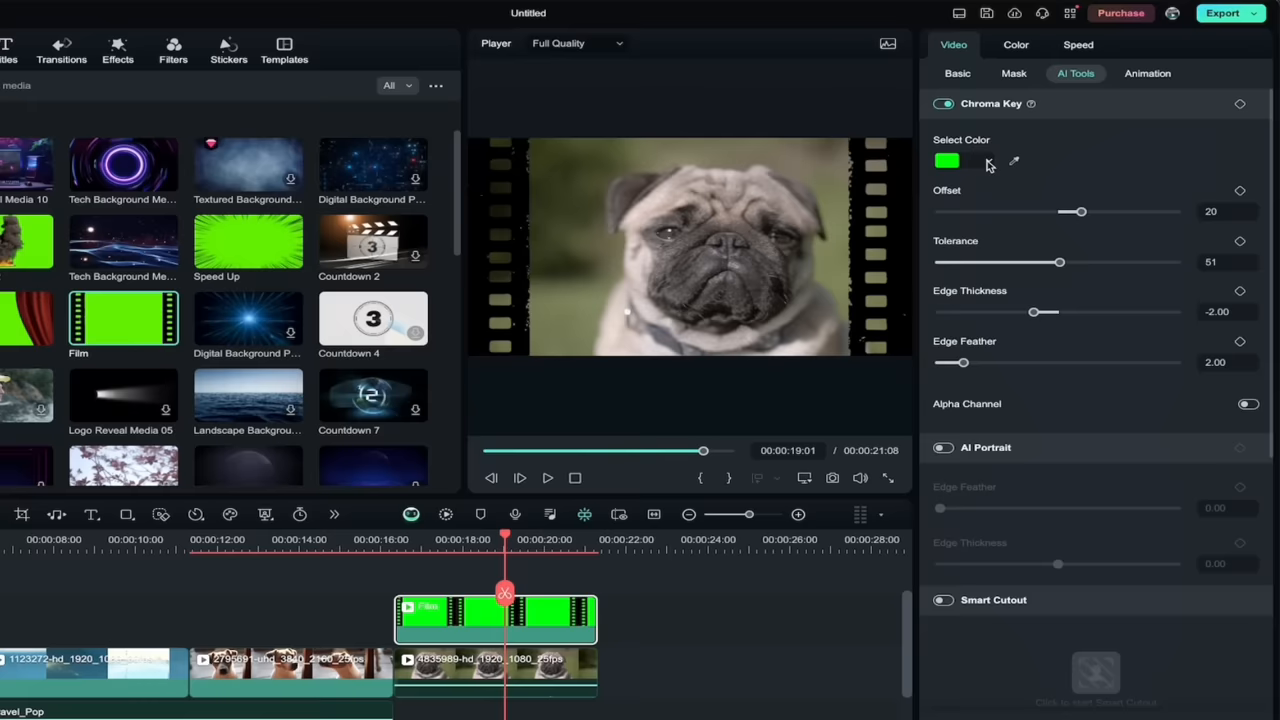
pyautogui.click(946, 160)
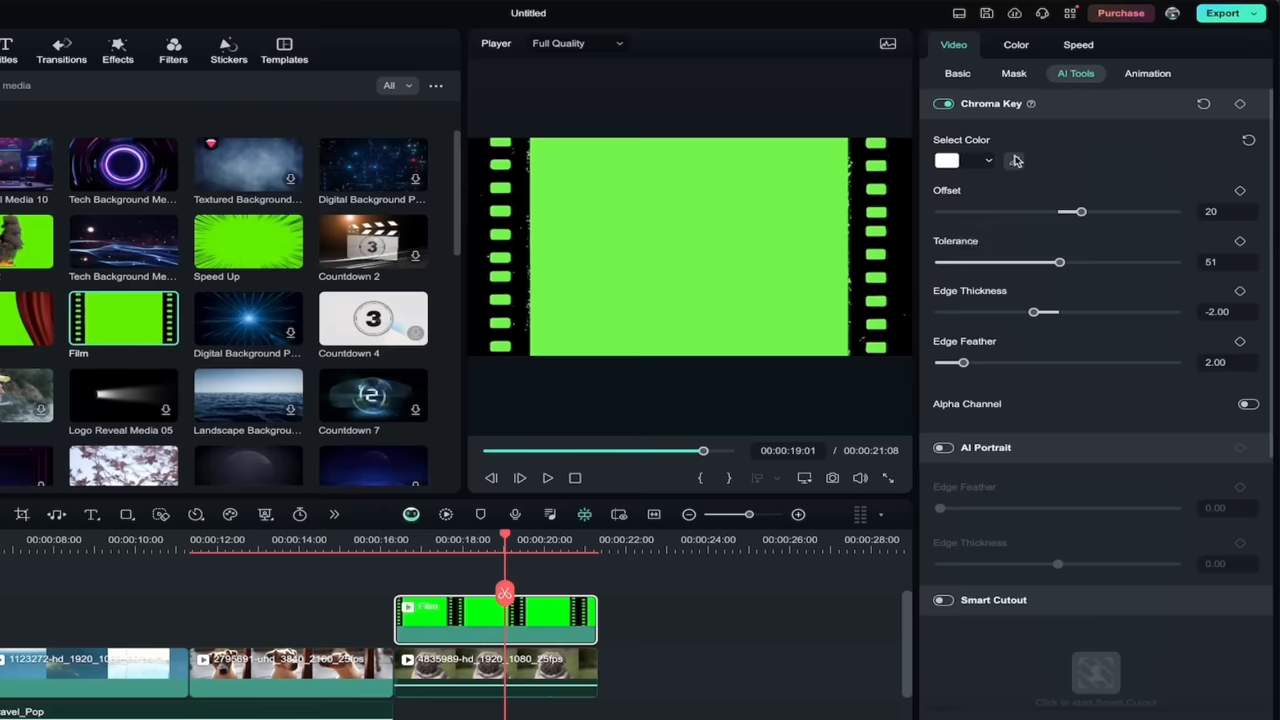
pyautogui.click(948, 160)
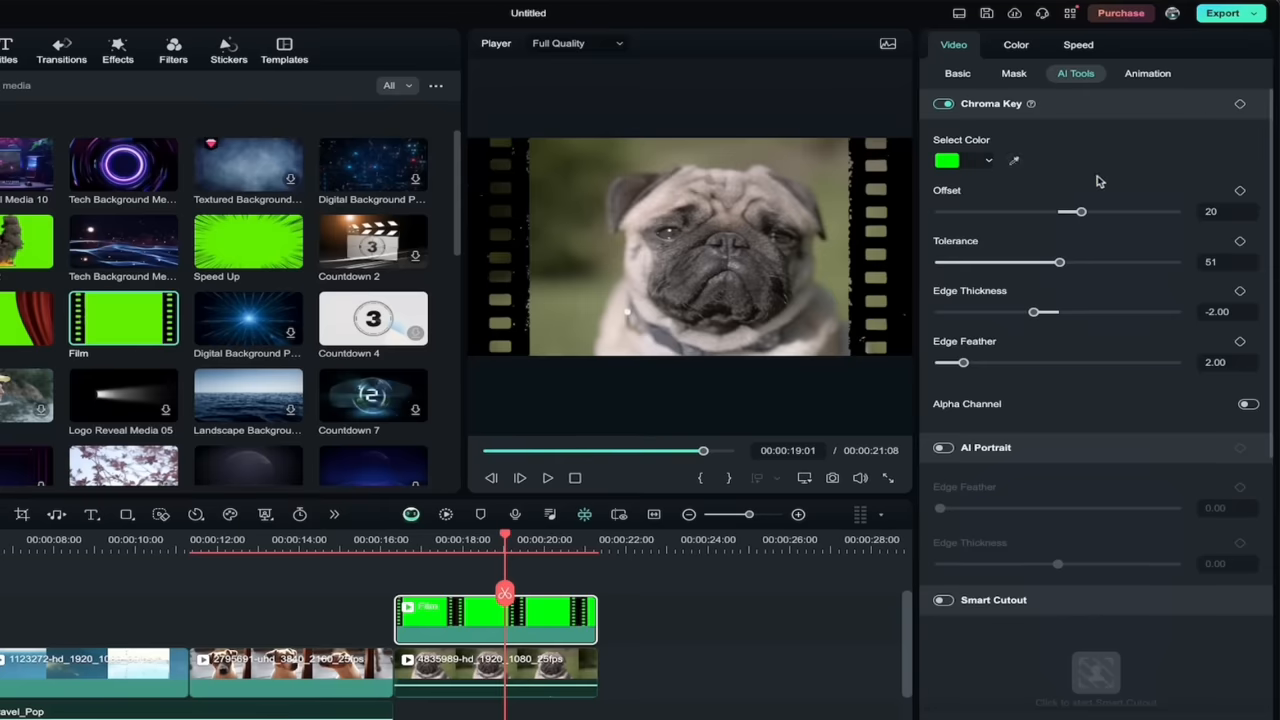
pyautogui.moveTo(928, 296)
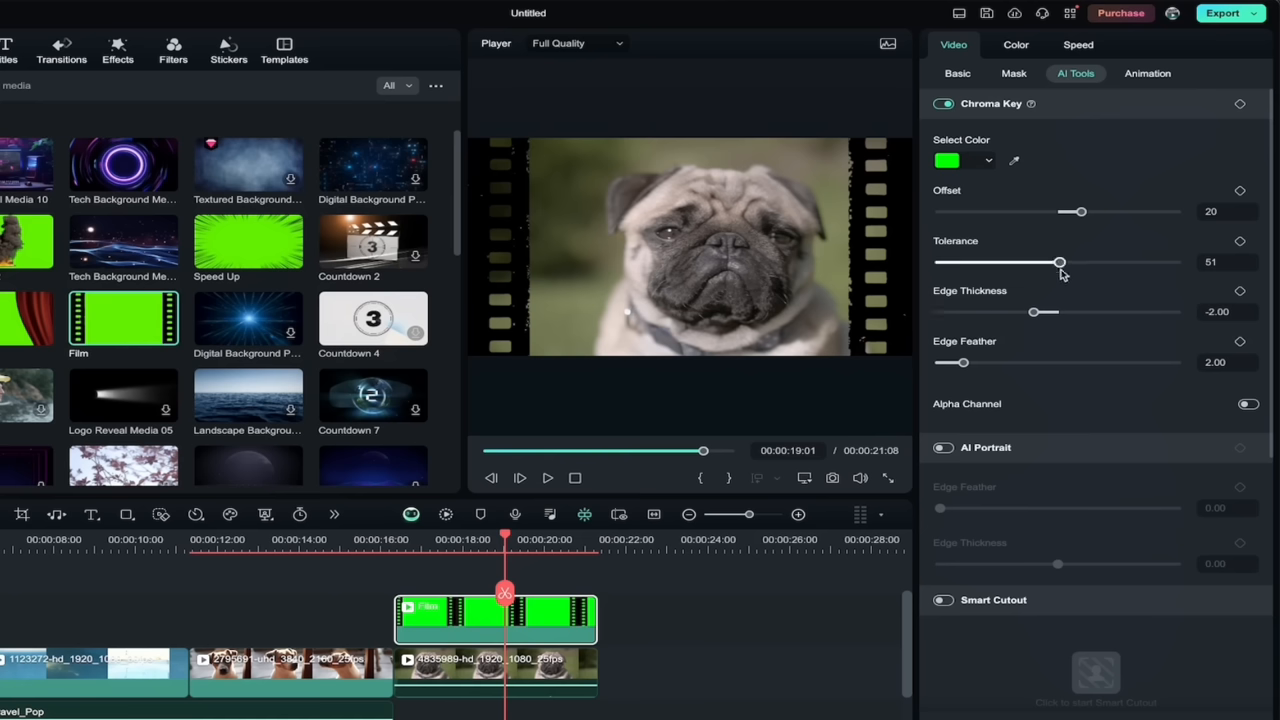
pyautogui.moveTo(988, 360)
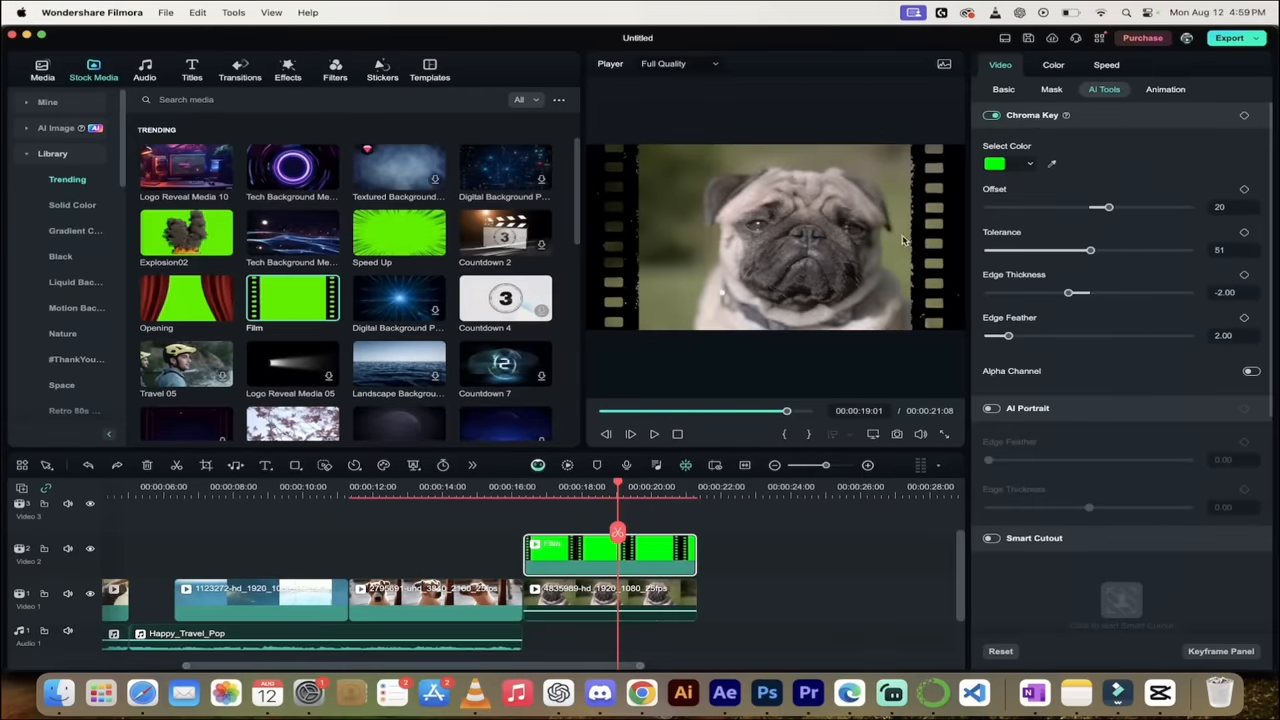
pyautogui.moveTo(872, 620)
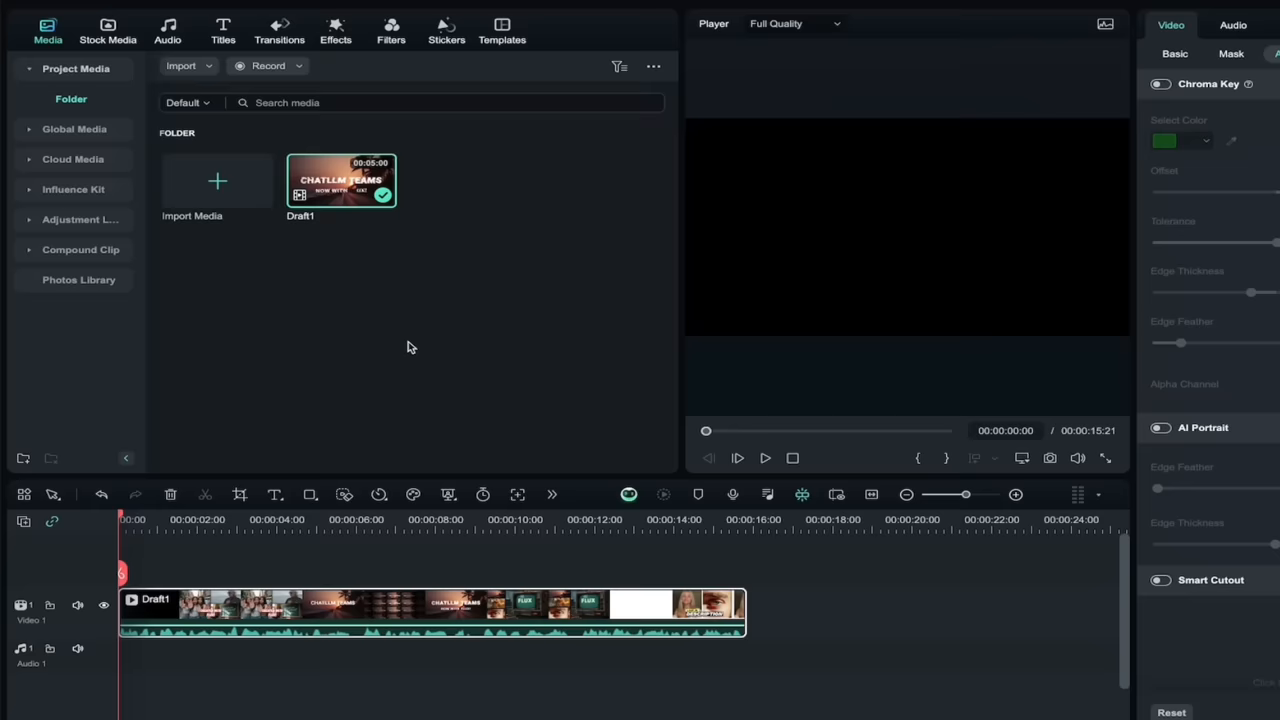
pyautogui.moveTo(210, 386)
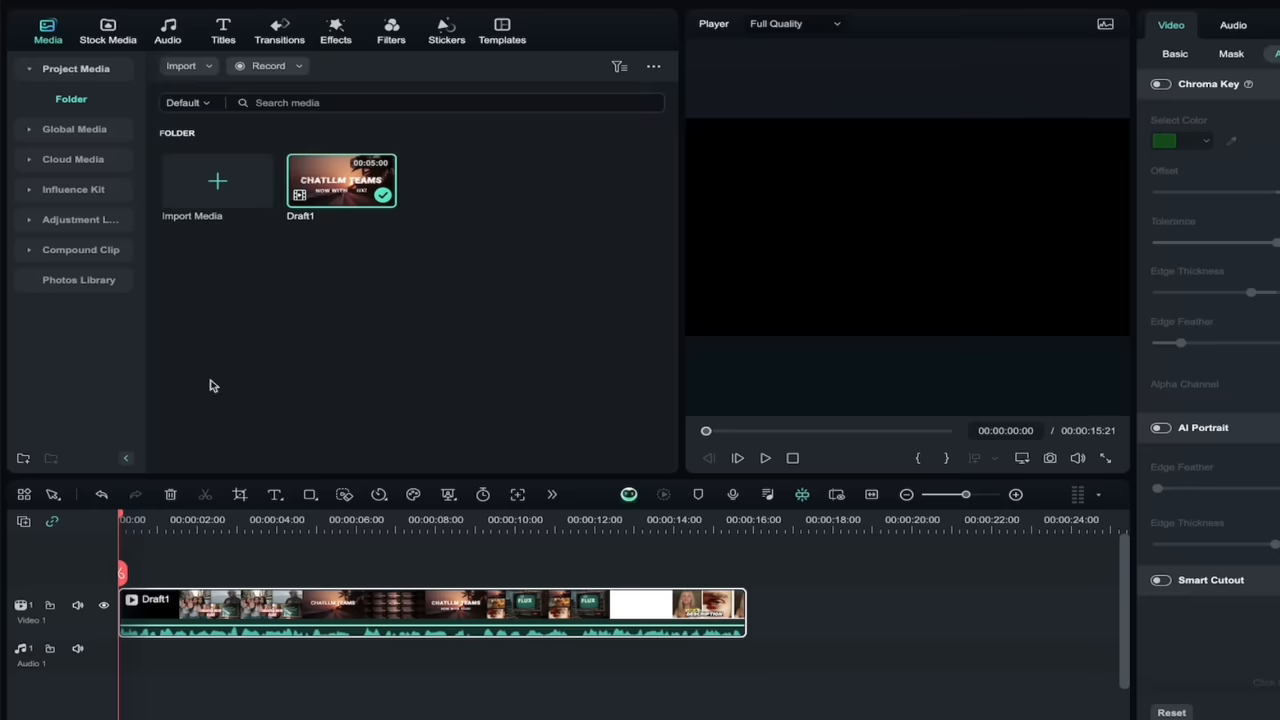
pyautogui.moveTo(140, 532)
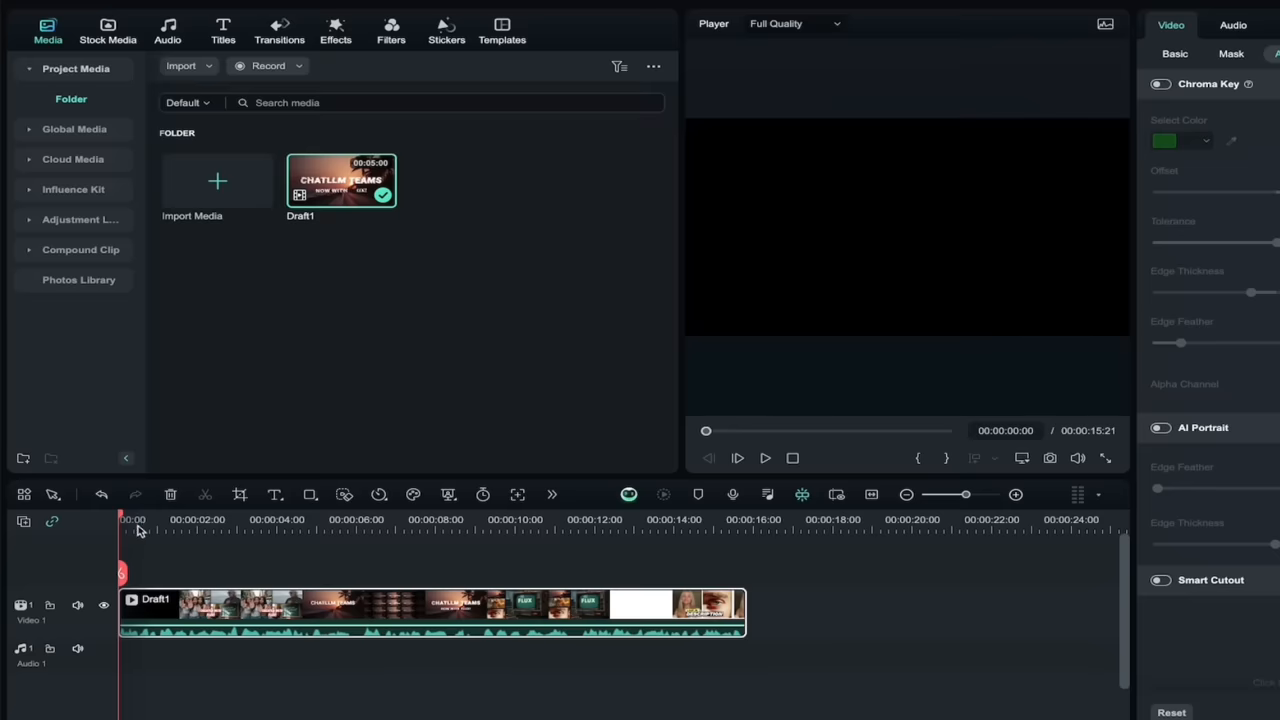
# - Deselect the clip to show Project Info, then start Speech-to-Text transcription for the timeline
pyautogui.click(764, 458)
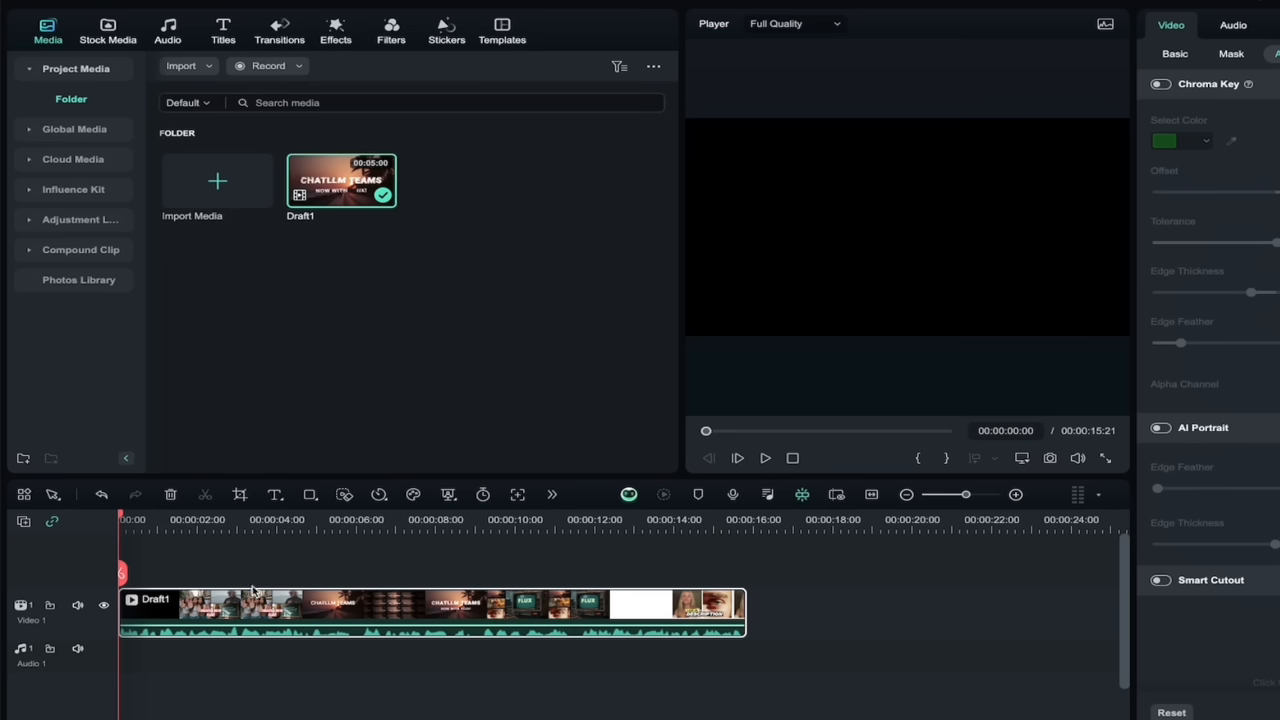
pyautogui.moveTo(308, 618)
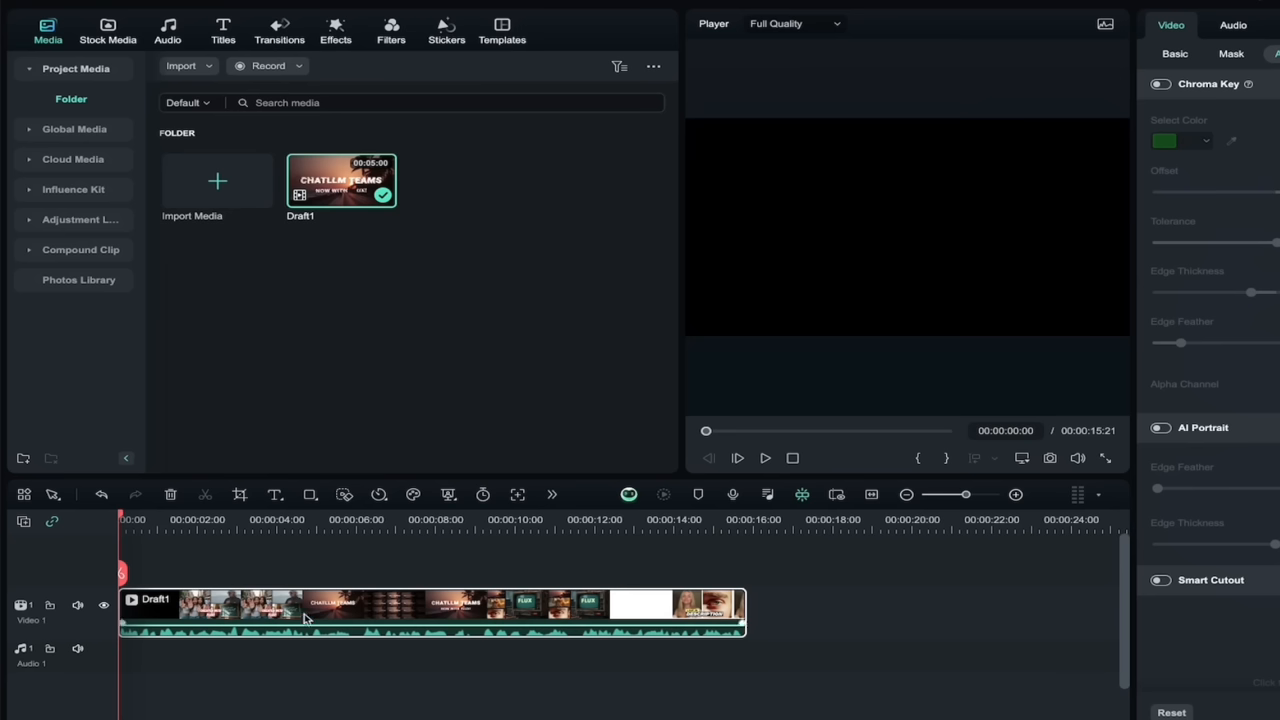
pyautogui.moveTo(372, 604)
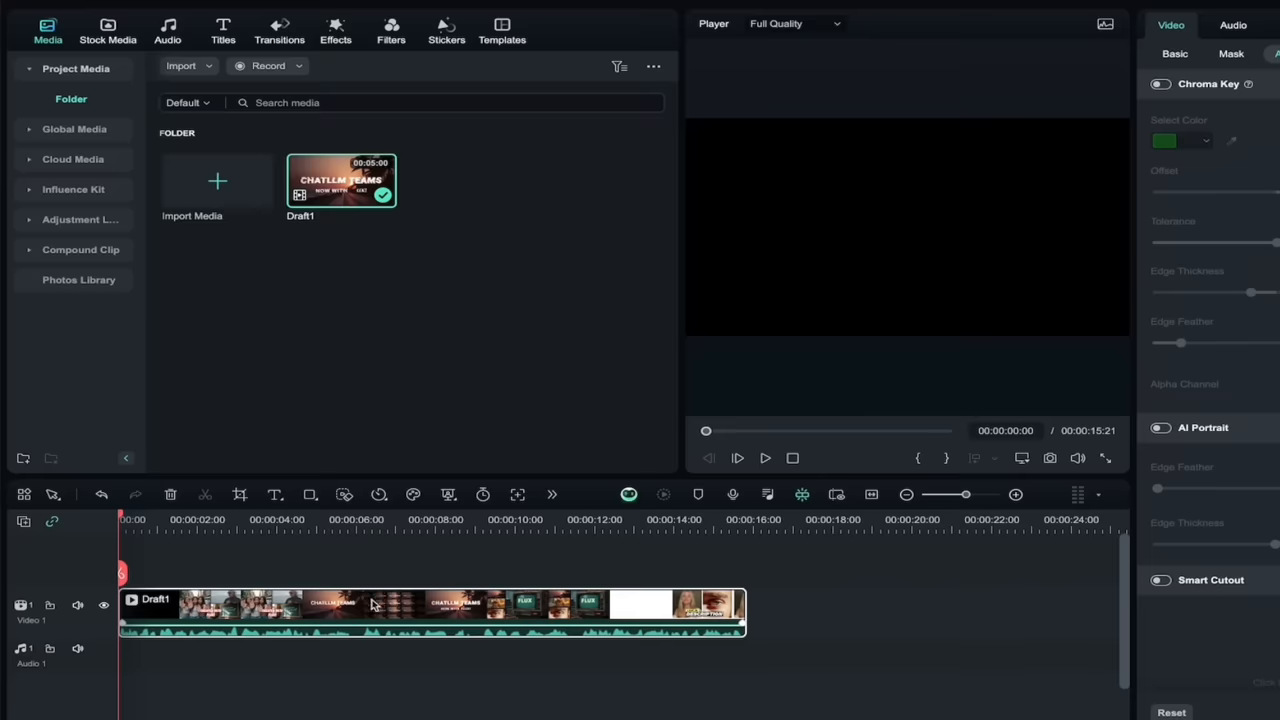
pyautogui.moveTo(740, 600)
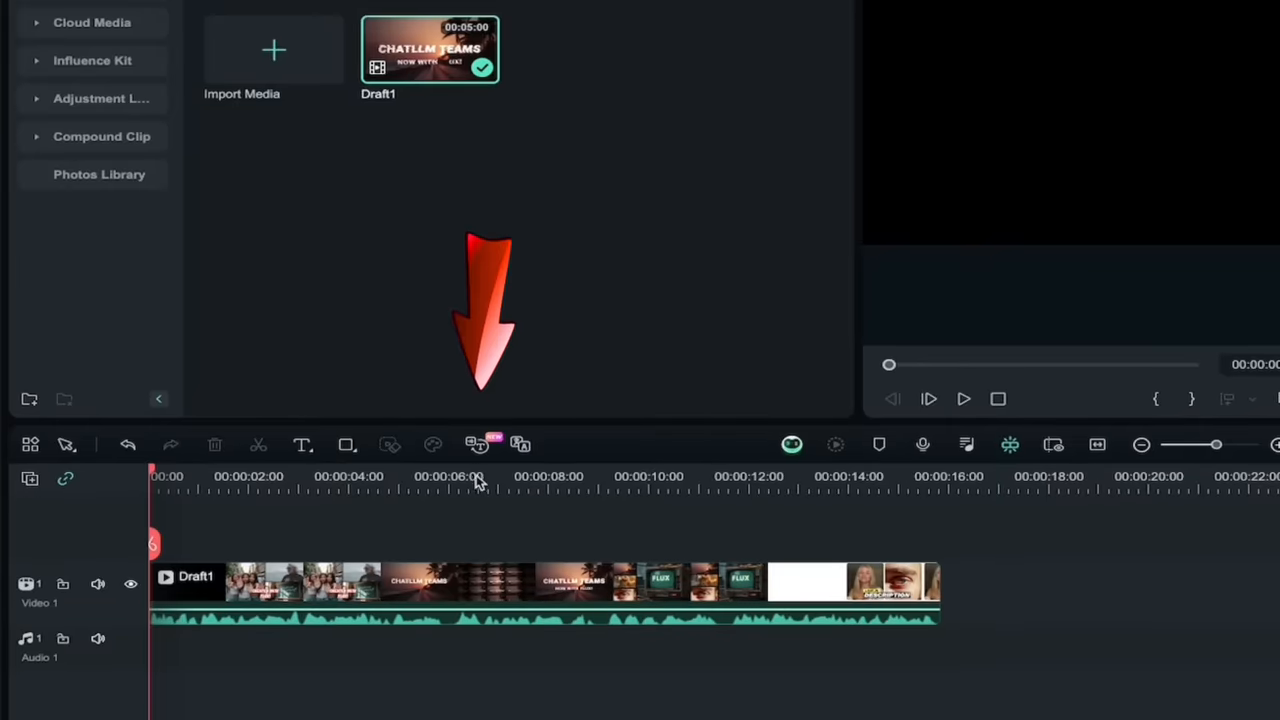
pyautogui.moveTo(476, 444)
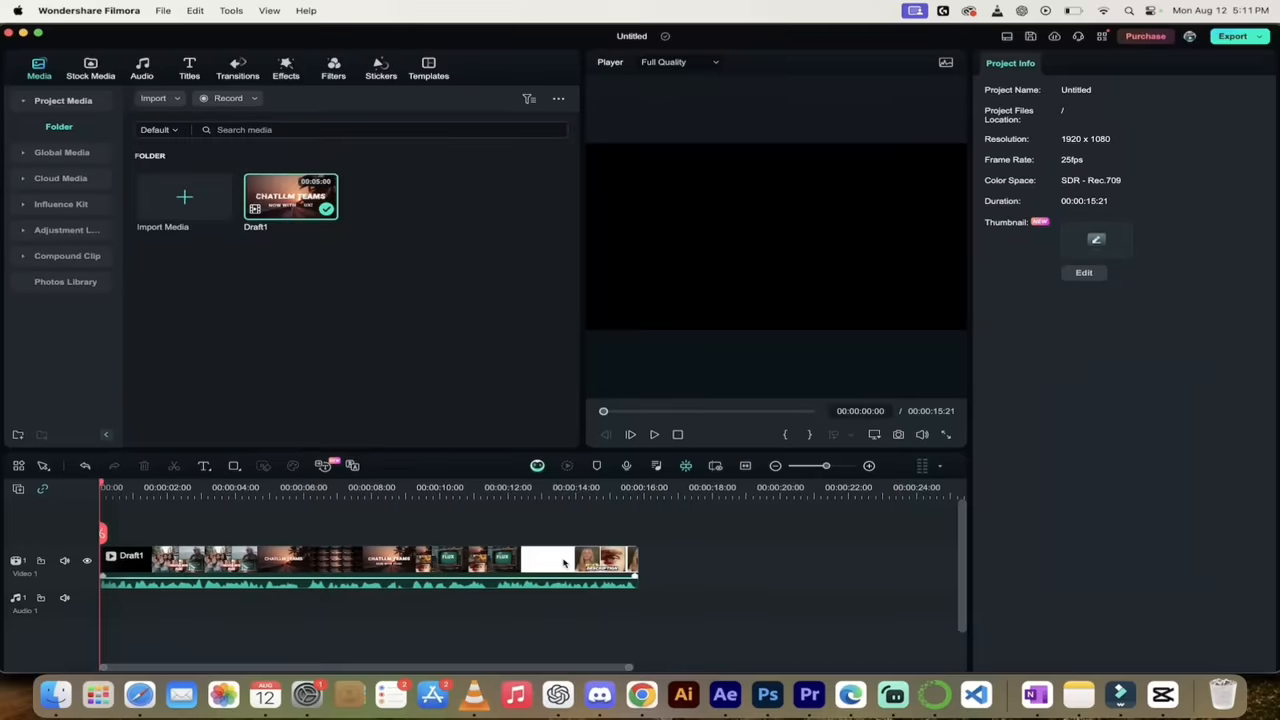
pyautogui.moveTo(472, 544)
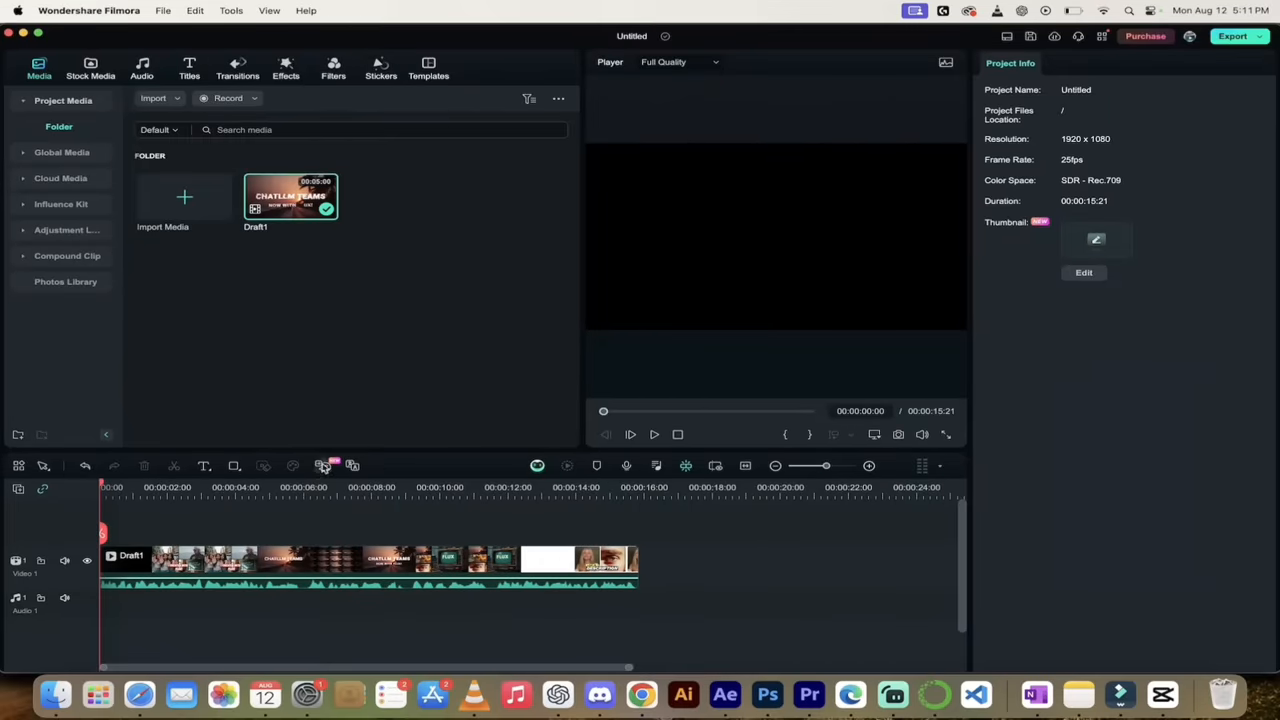
pyautogui.click(324, 464)
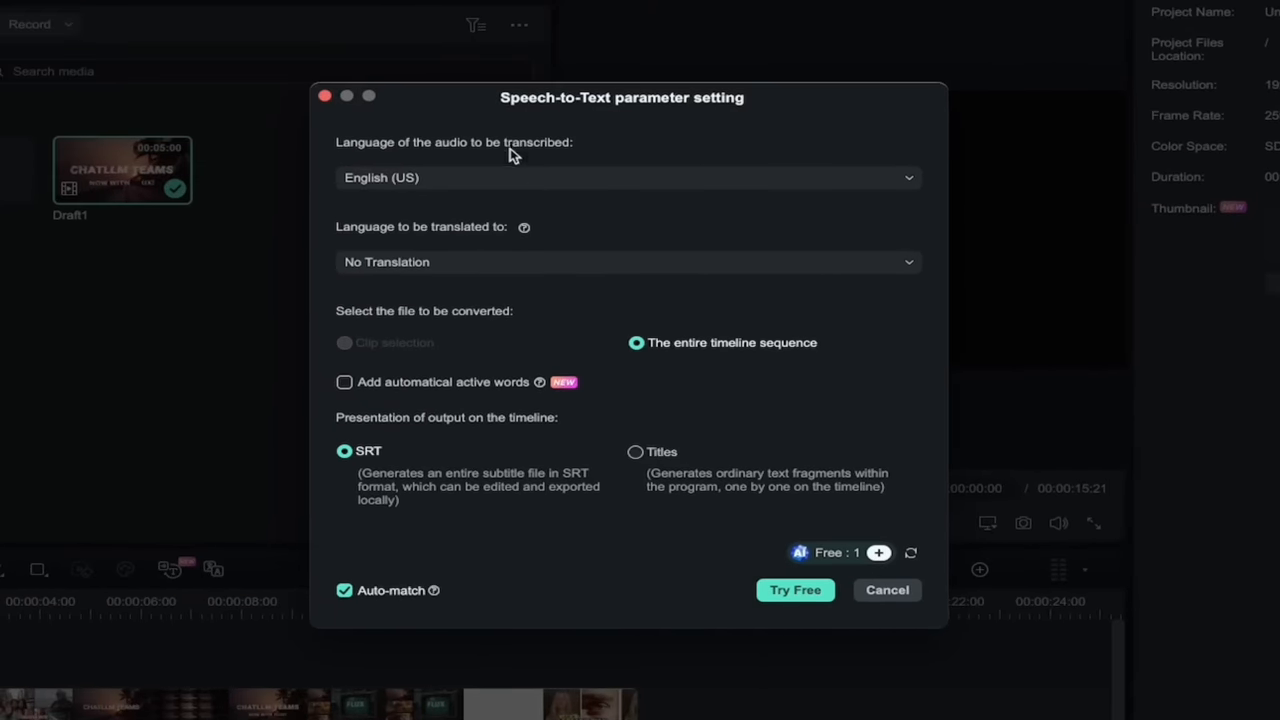
# - Keep English (US), toggle automatic active words on then off, and choose SRT output
pyautogui.click(628, 176)
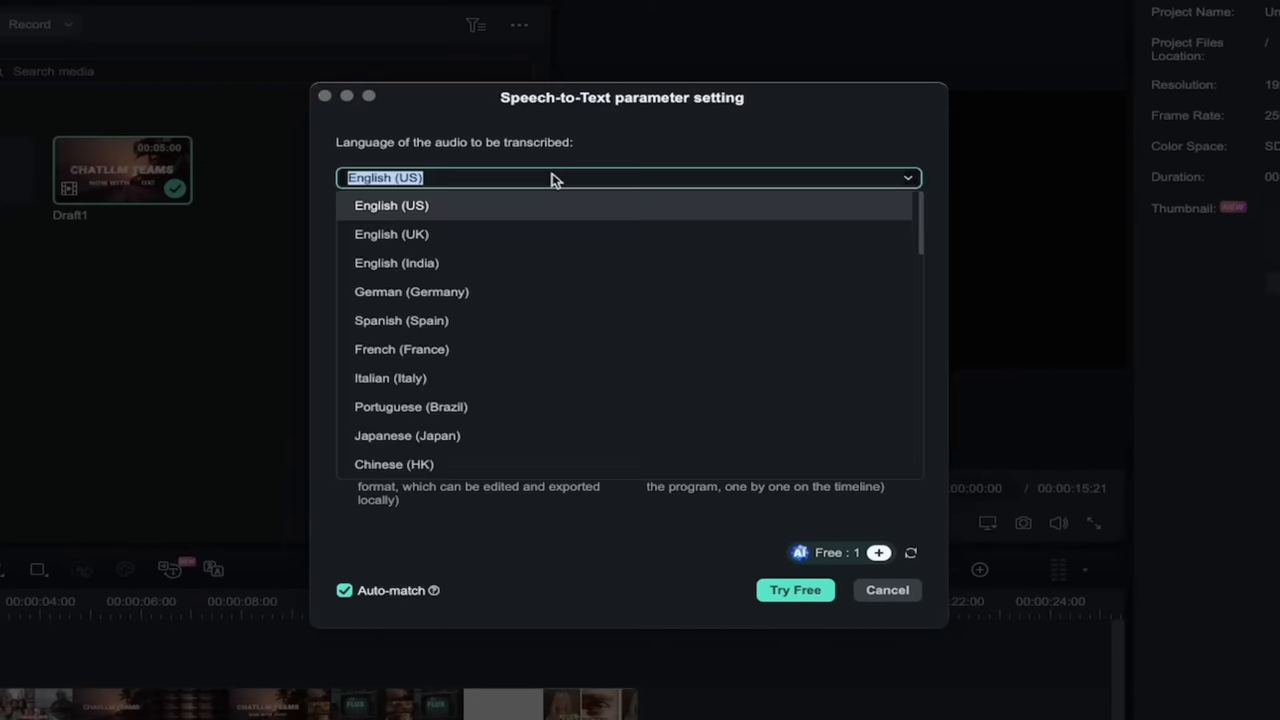
pyautogui.moveTo(604, 160)
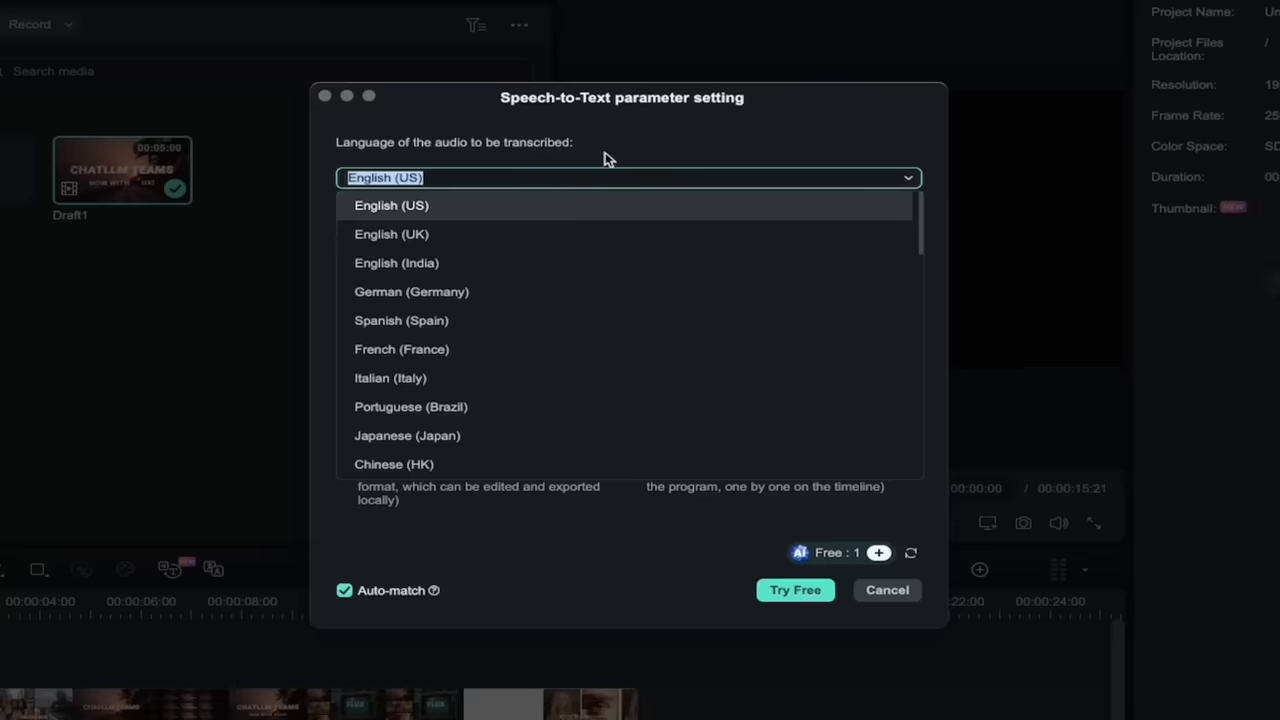
pyautogui.click(392, 204)
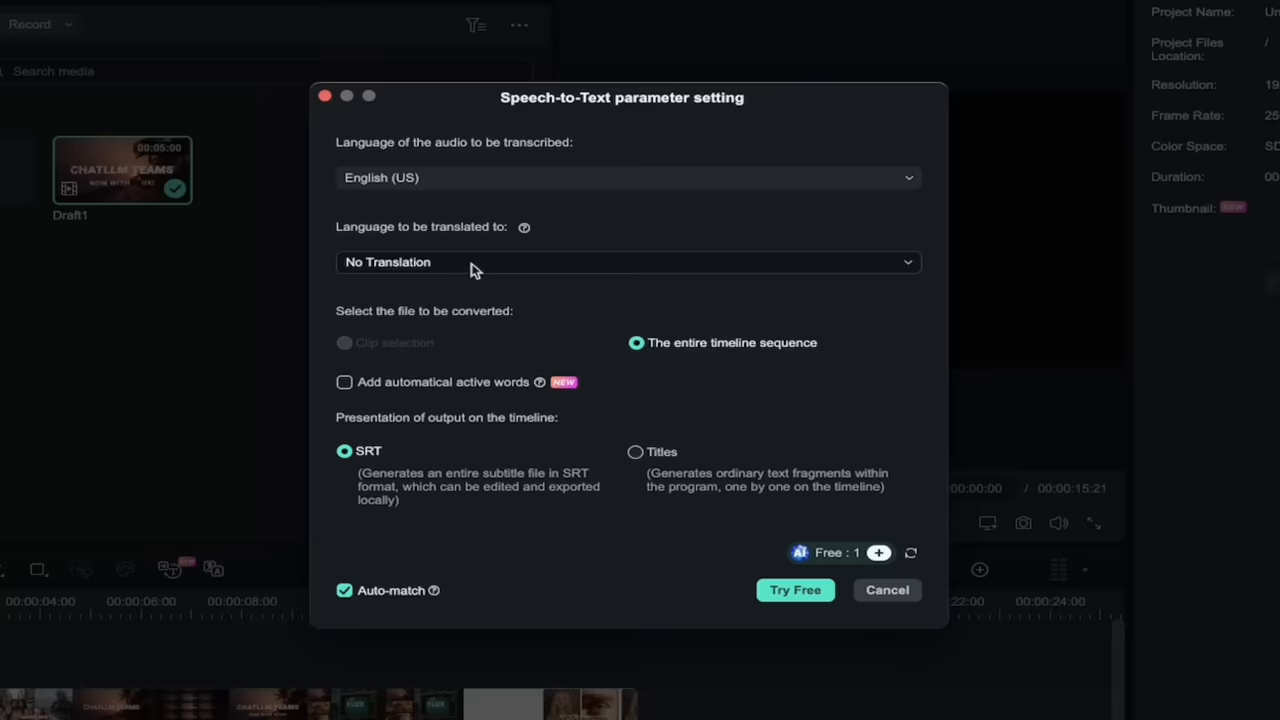
pyautogui.moveTo(590, 220)
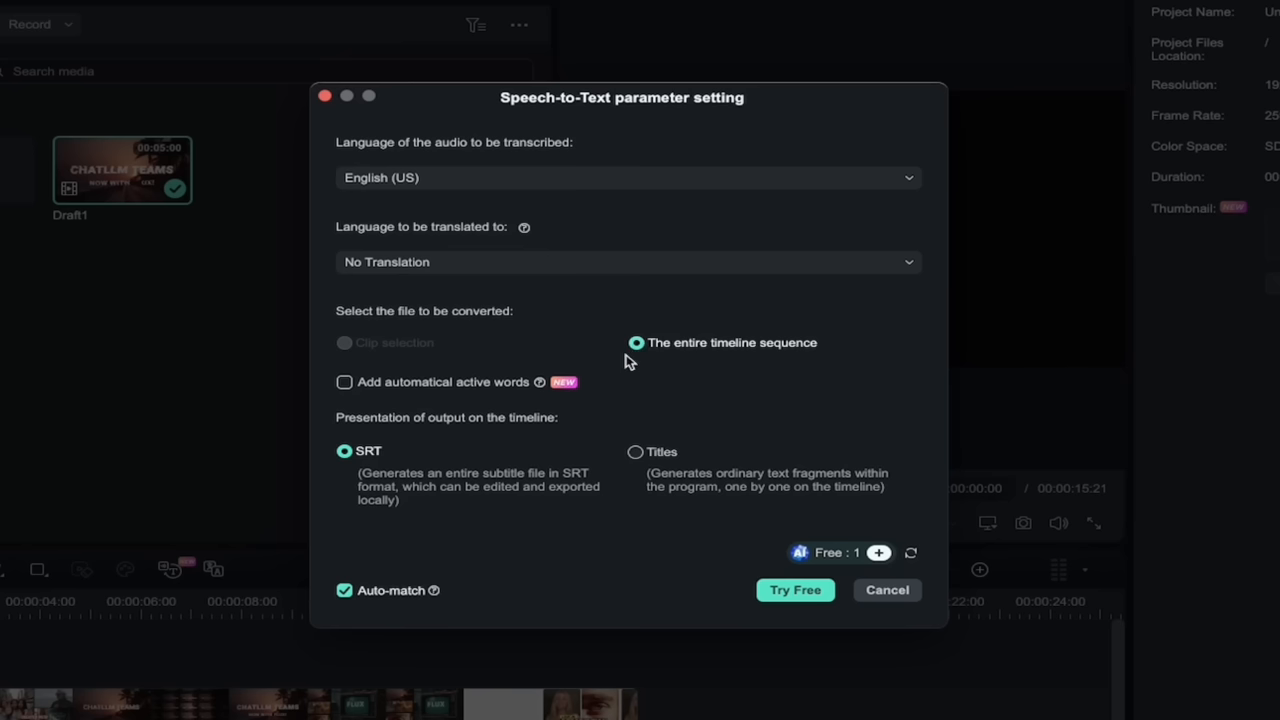
pyautogui.moveTo(462, 430)
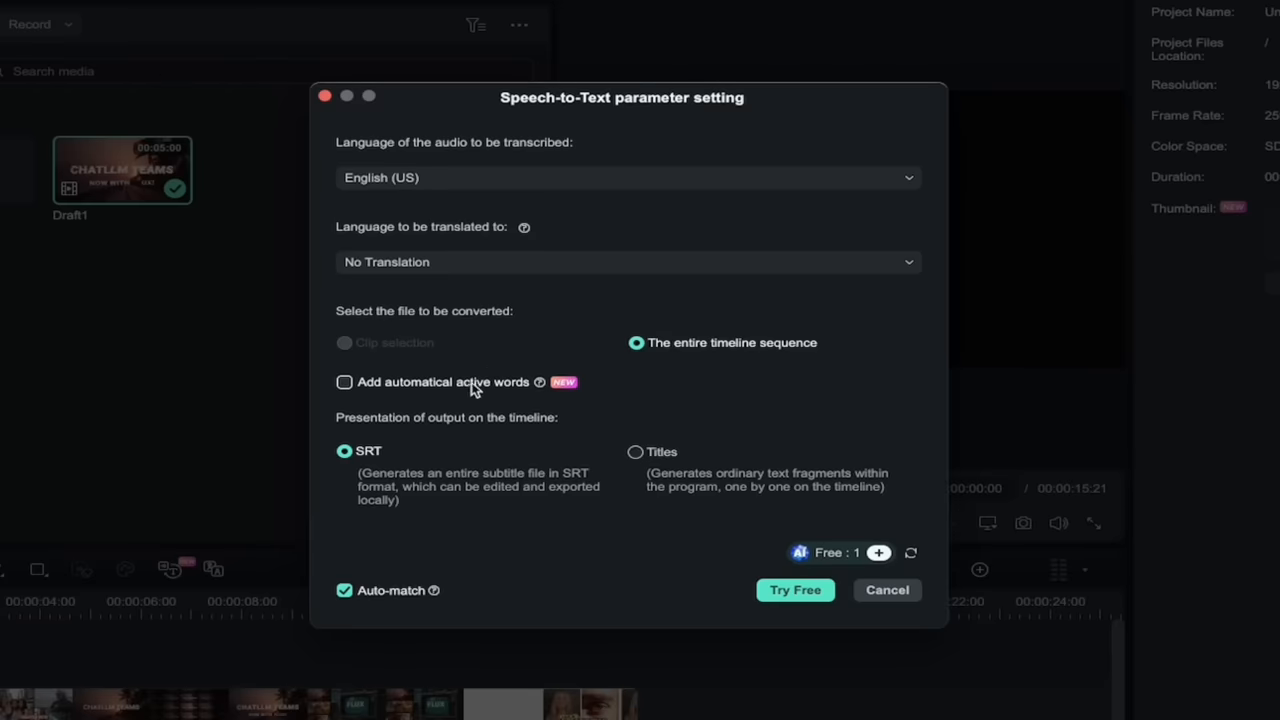
pyautogui.moveTo(434, 388)
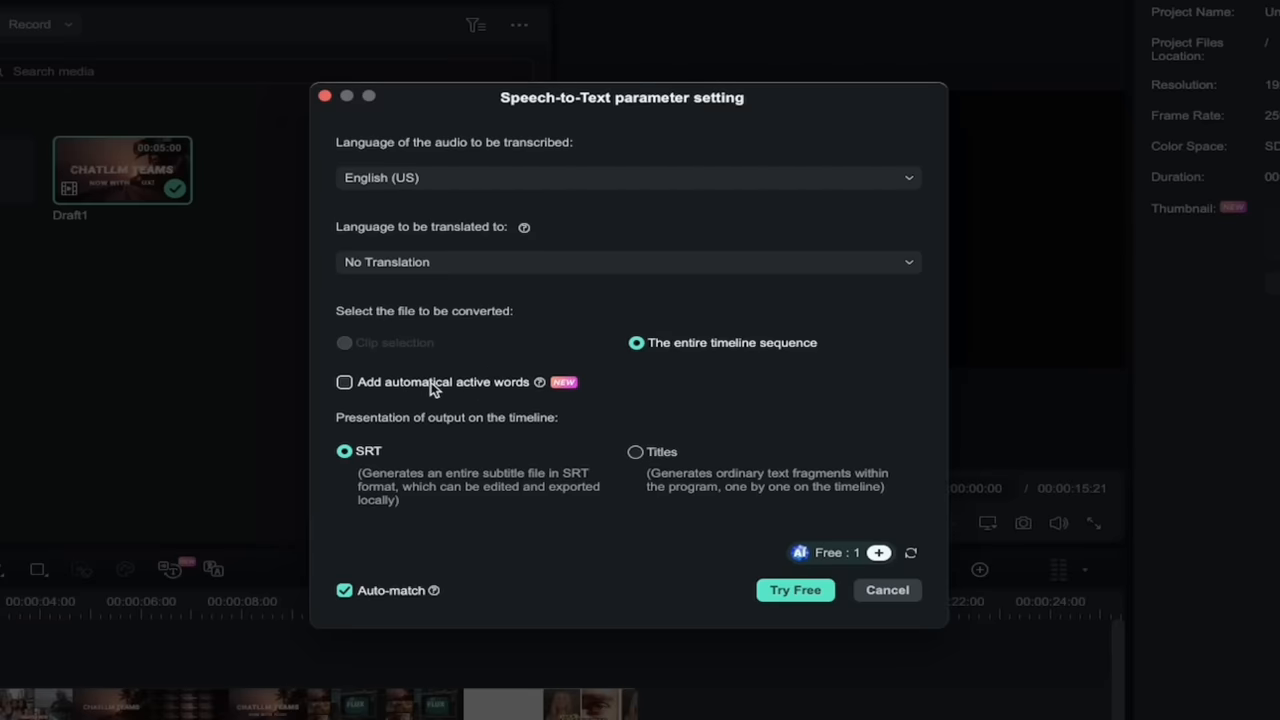
pyautogui.moveTo(468, 392)
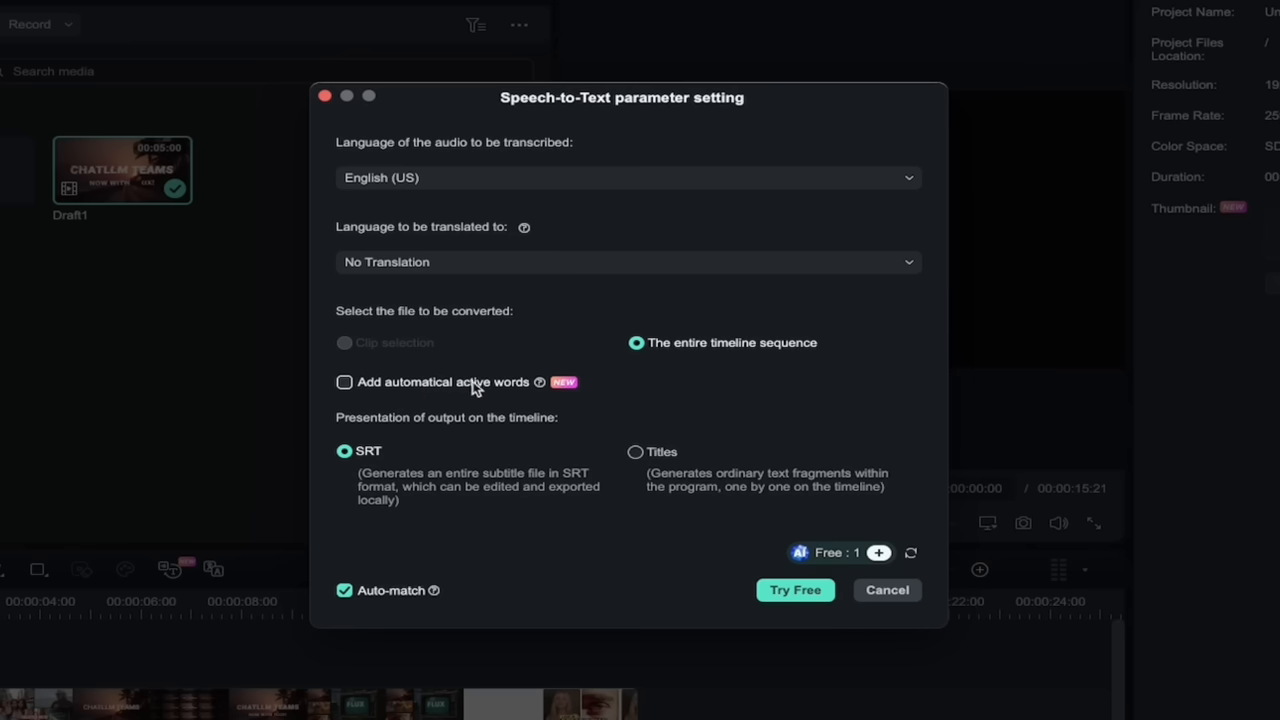
pyautogui.moveTo(542, 388)
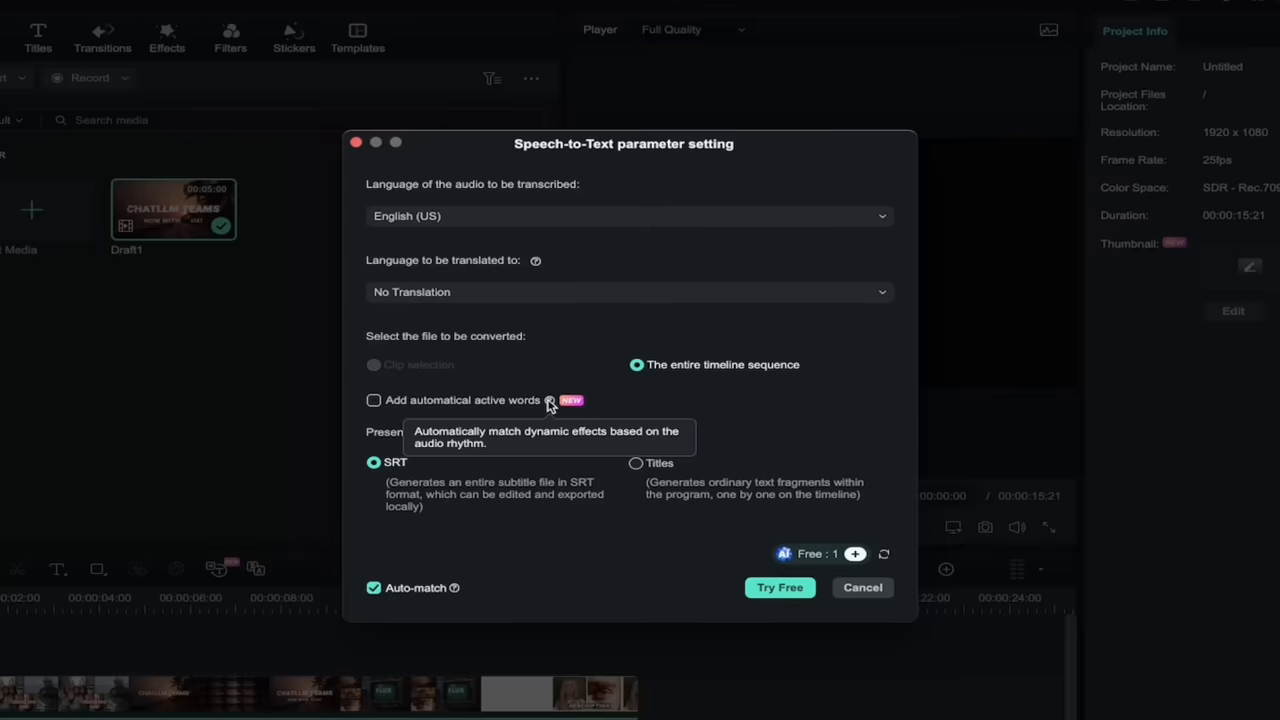
pyautogui.click(372, 400)
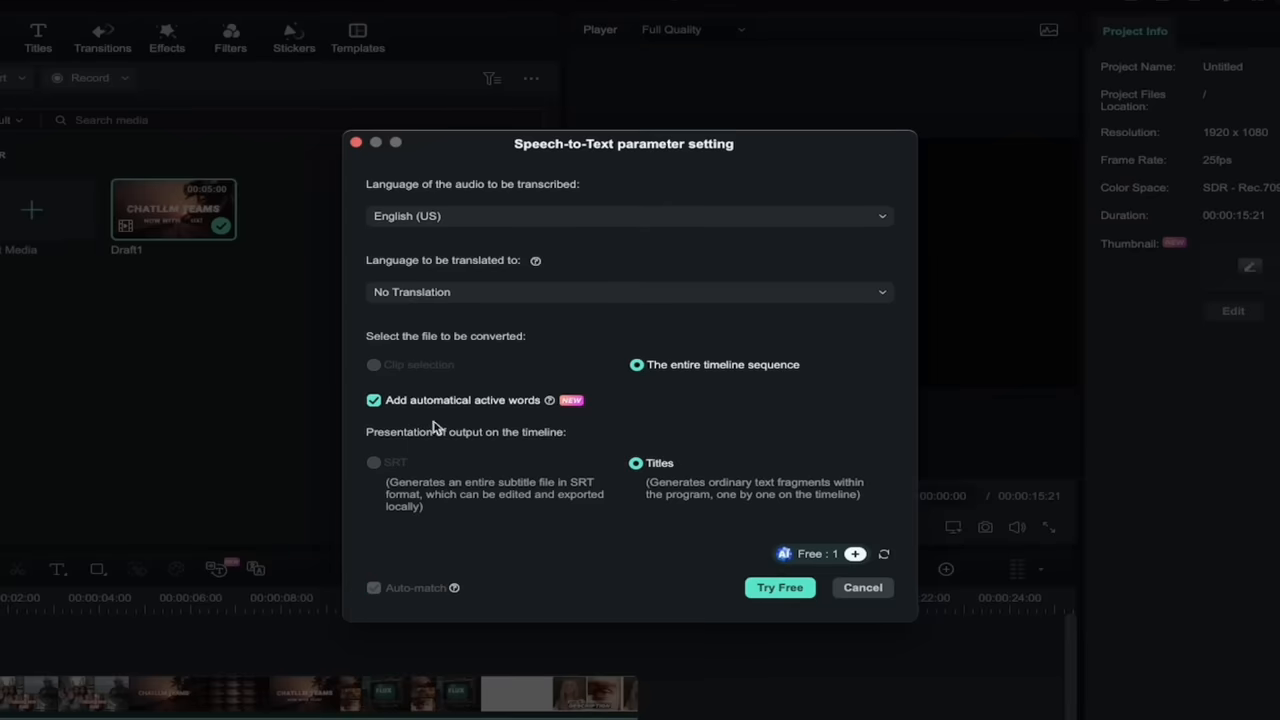
pyautogui.moveTo(472, 468)
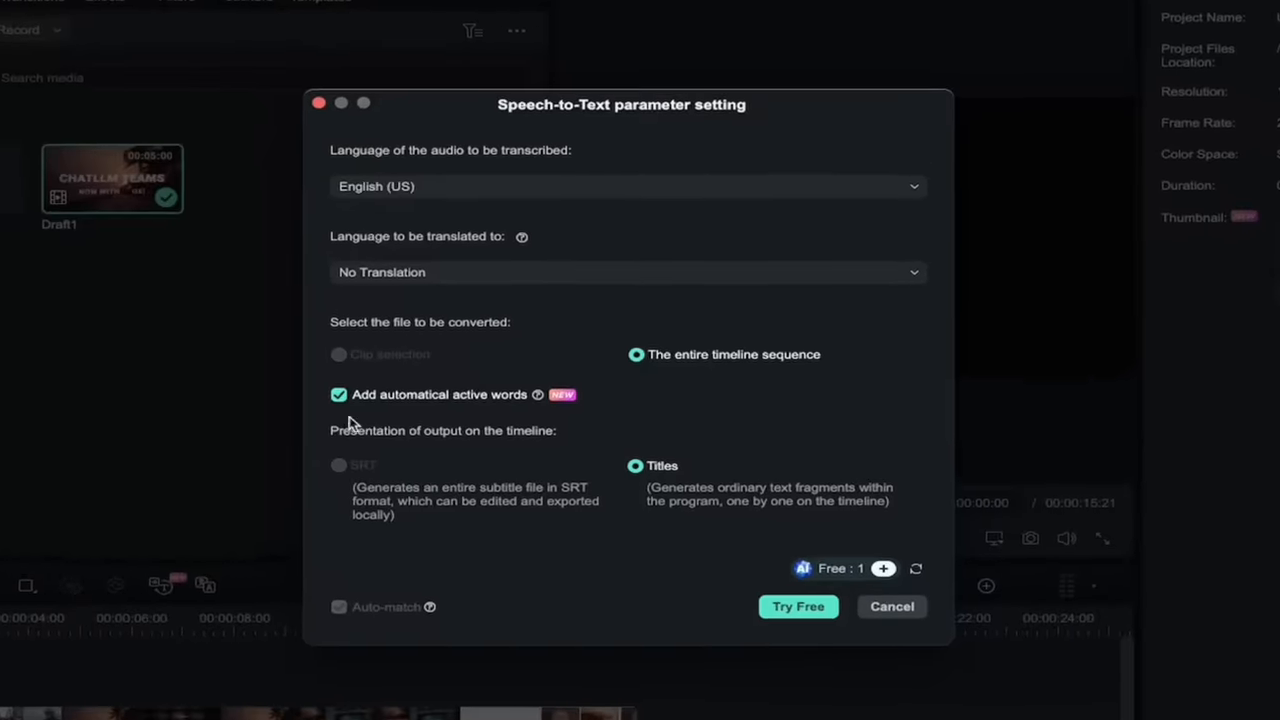
pyautogui.click(338, 394)
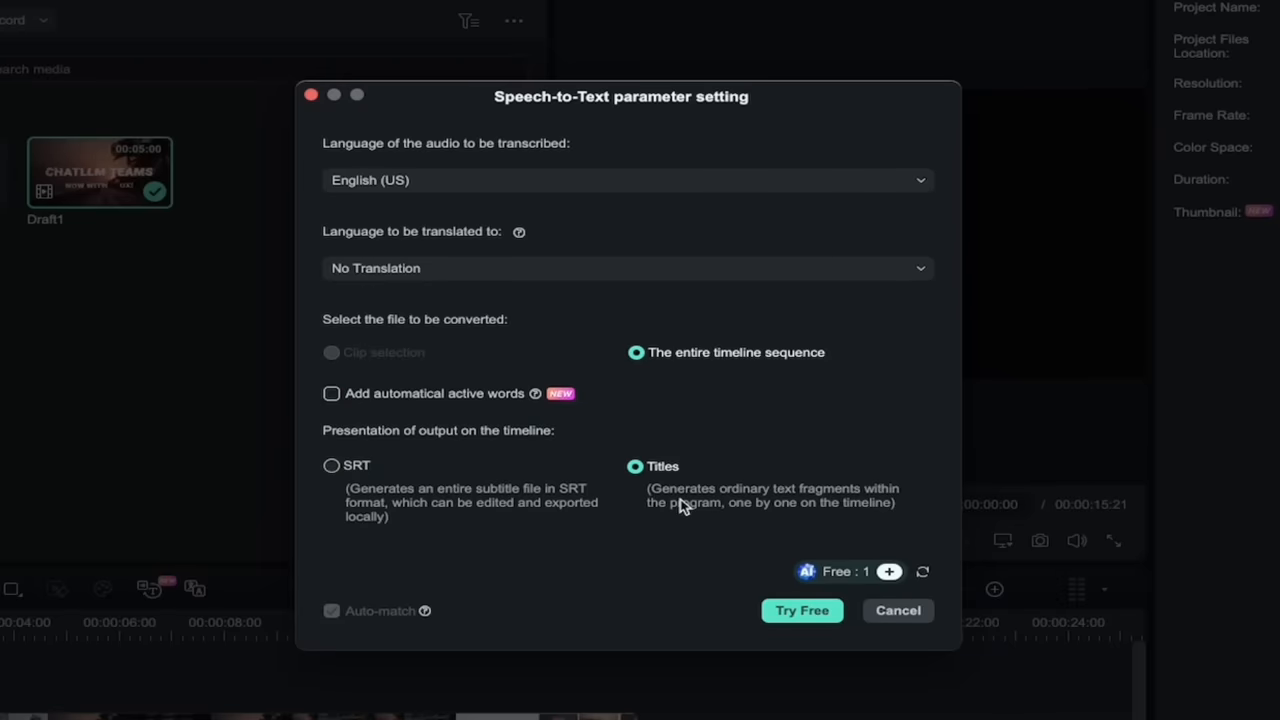
pyautogui.moveTo(738, 508)
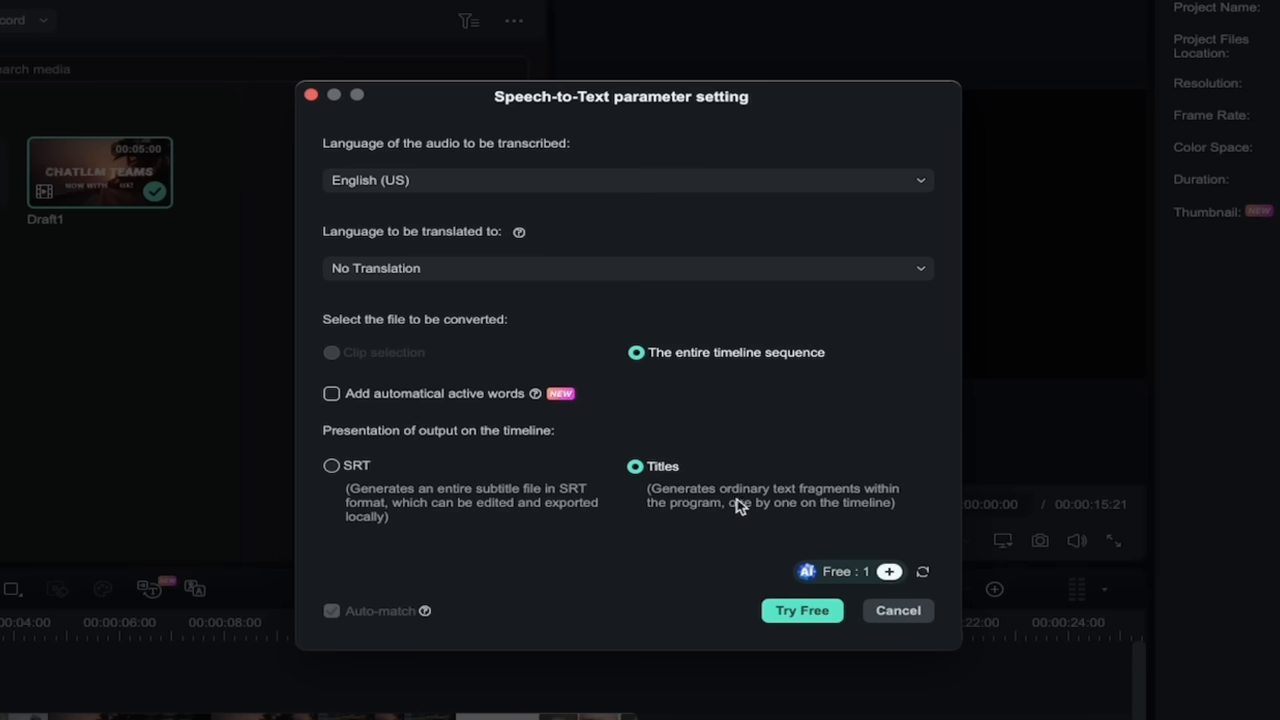
pyautogui.moveTo(736, 516)
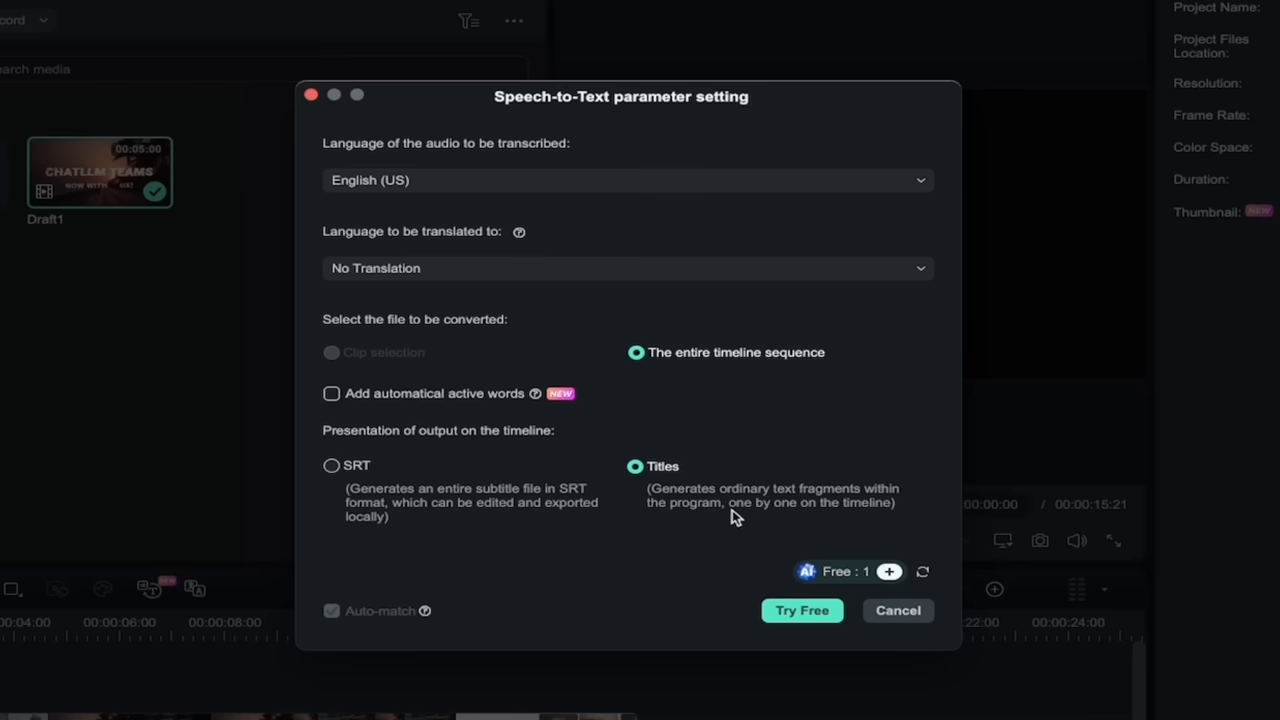
pyautogui.moveTo(692, 524)
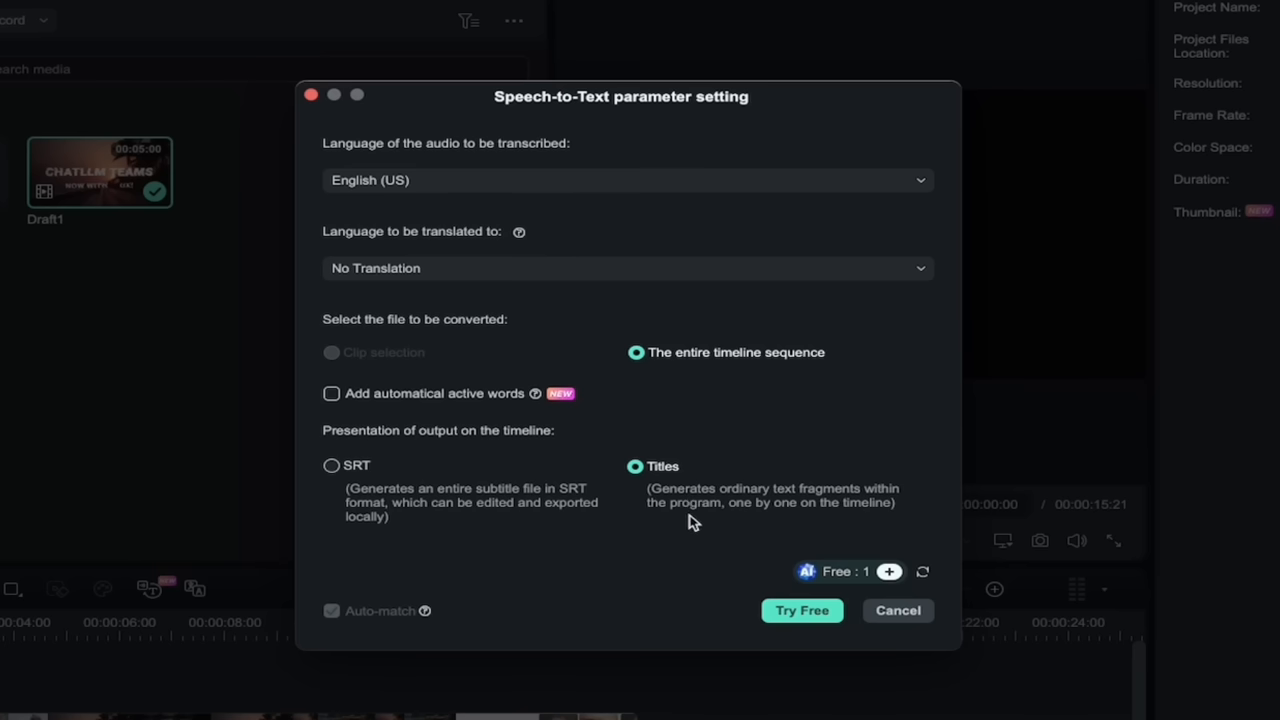
pyautogui.moveTo(444, 456)
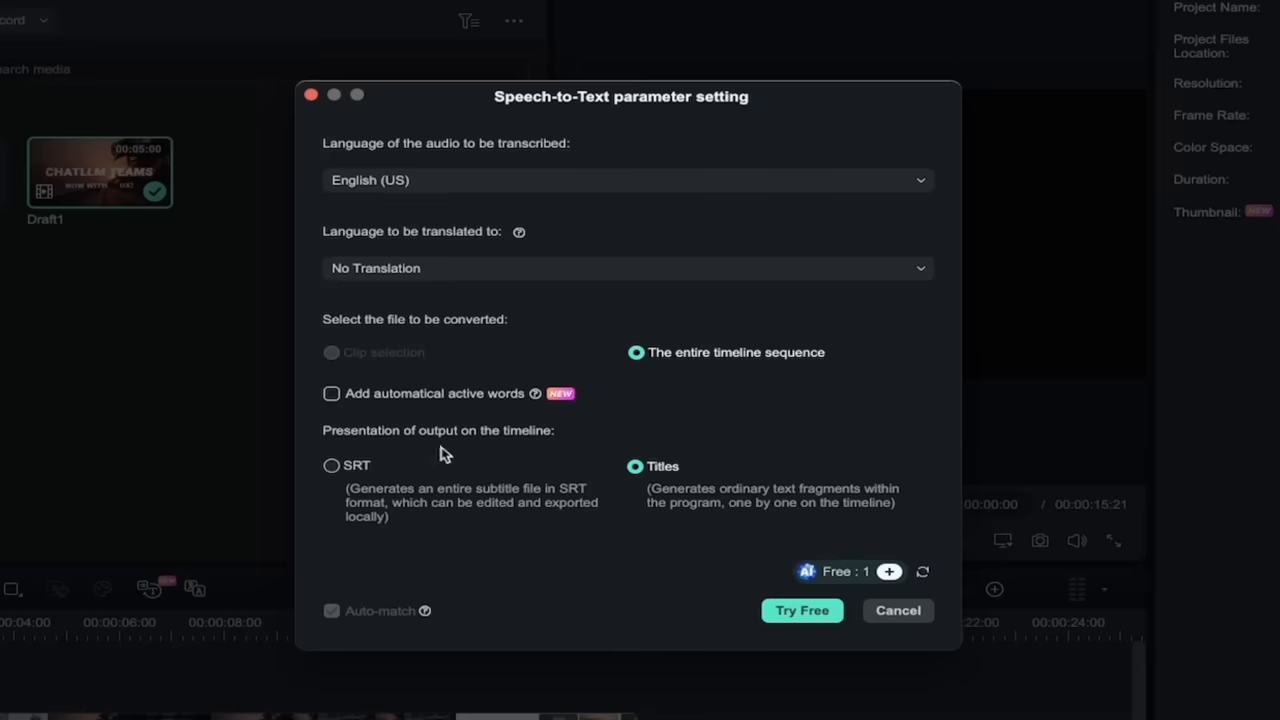
pyautogui.click(332, 464)
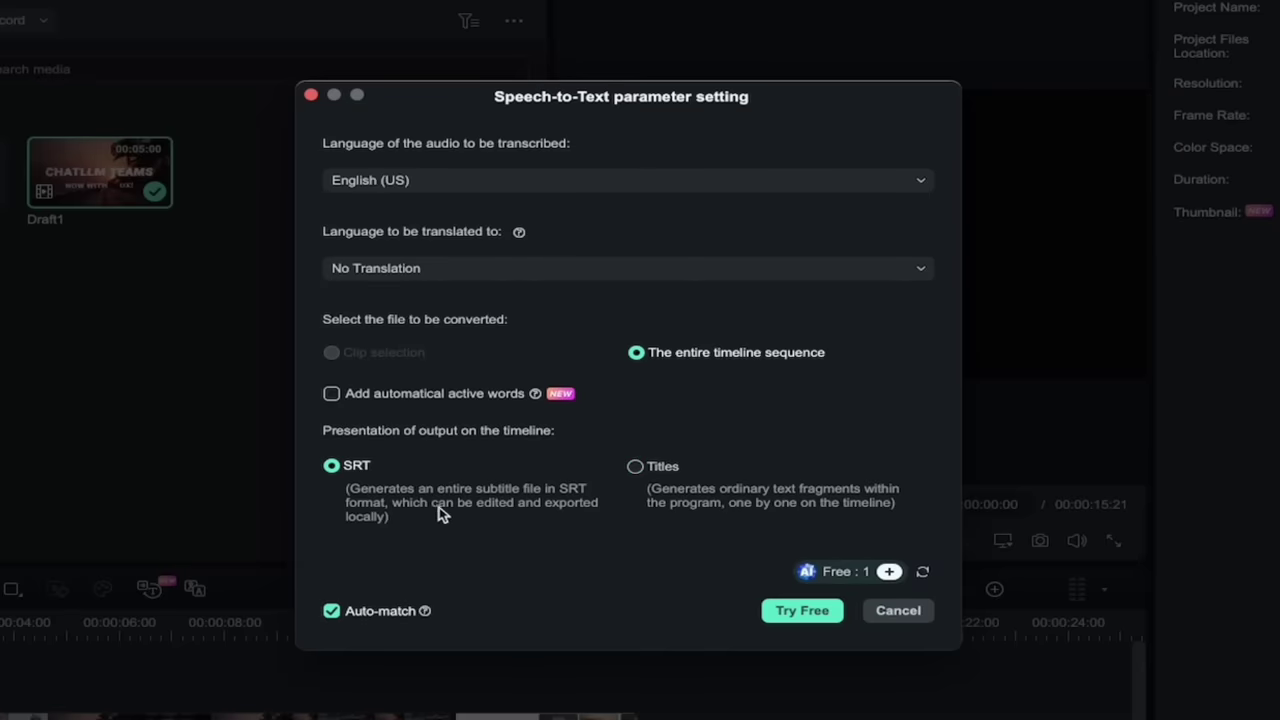
pyautogui.moveTo(496, 518)
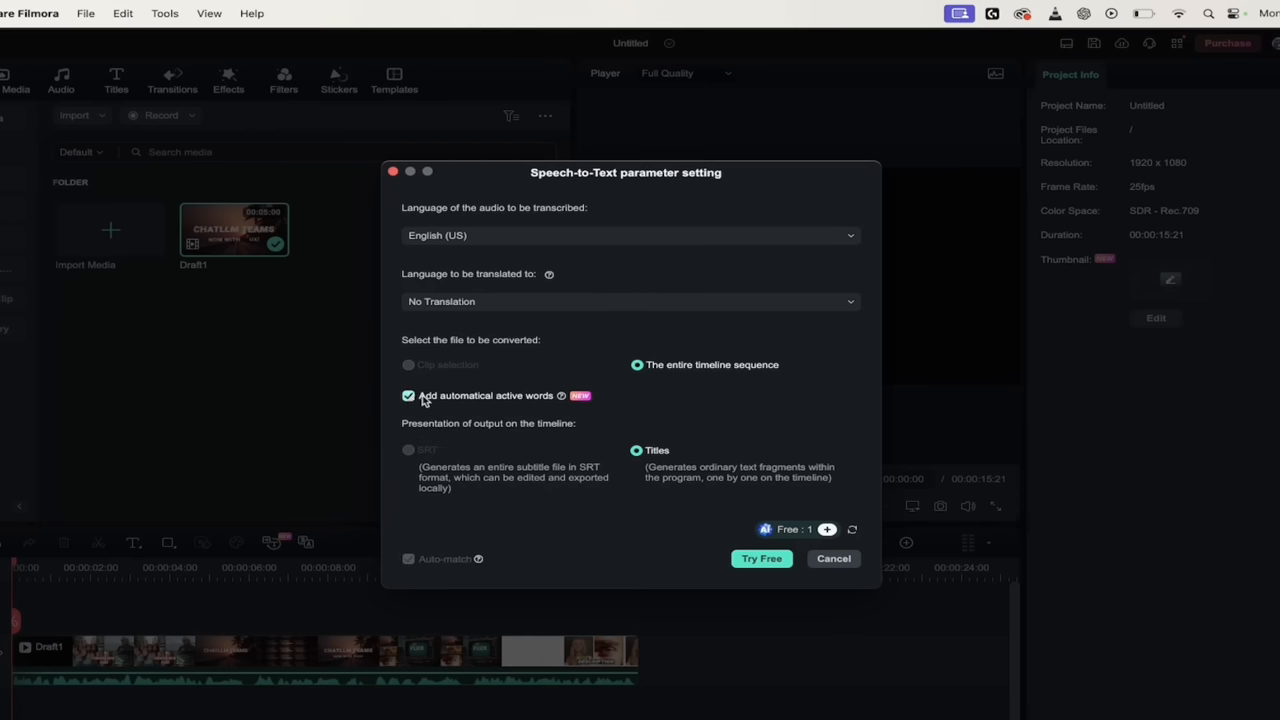
pyautogui.moveTo(760, 558)
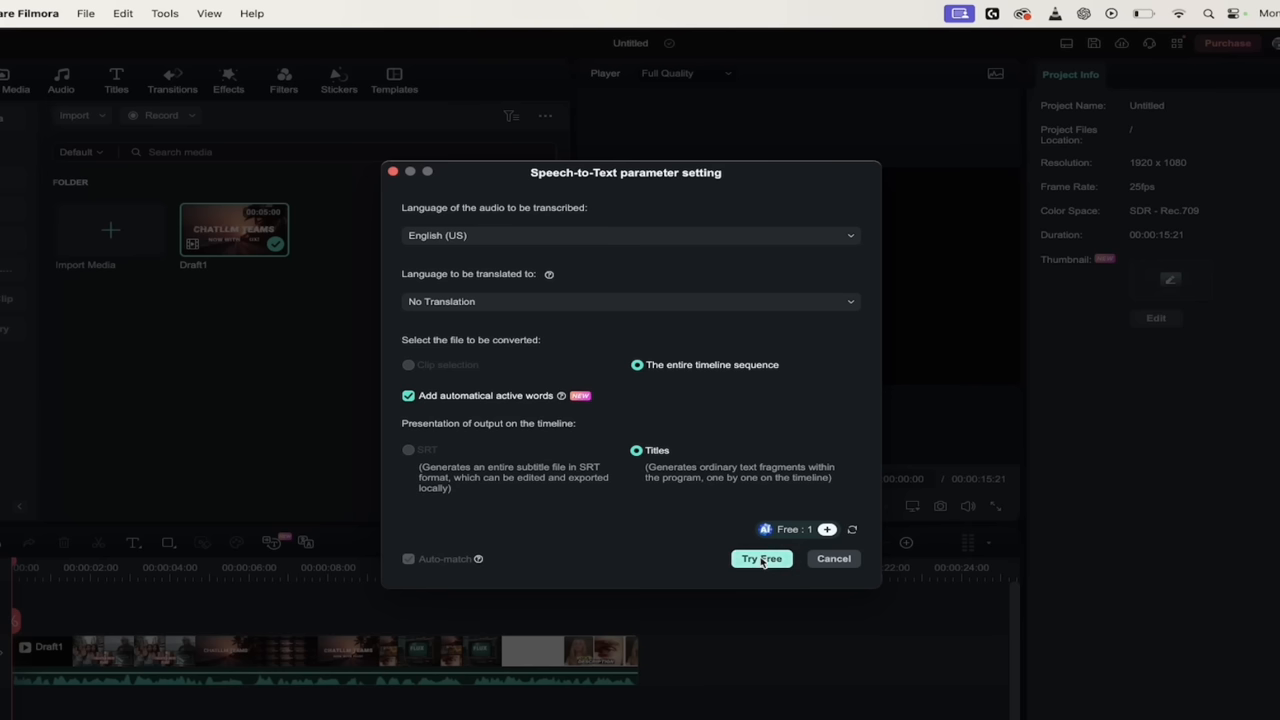
# - Start the free transcription, review the Speech-to-Text and AI Translation job lists, and close them
pyautogui.click(760, 558)
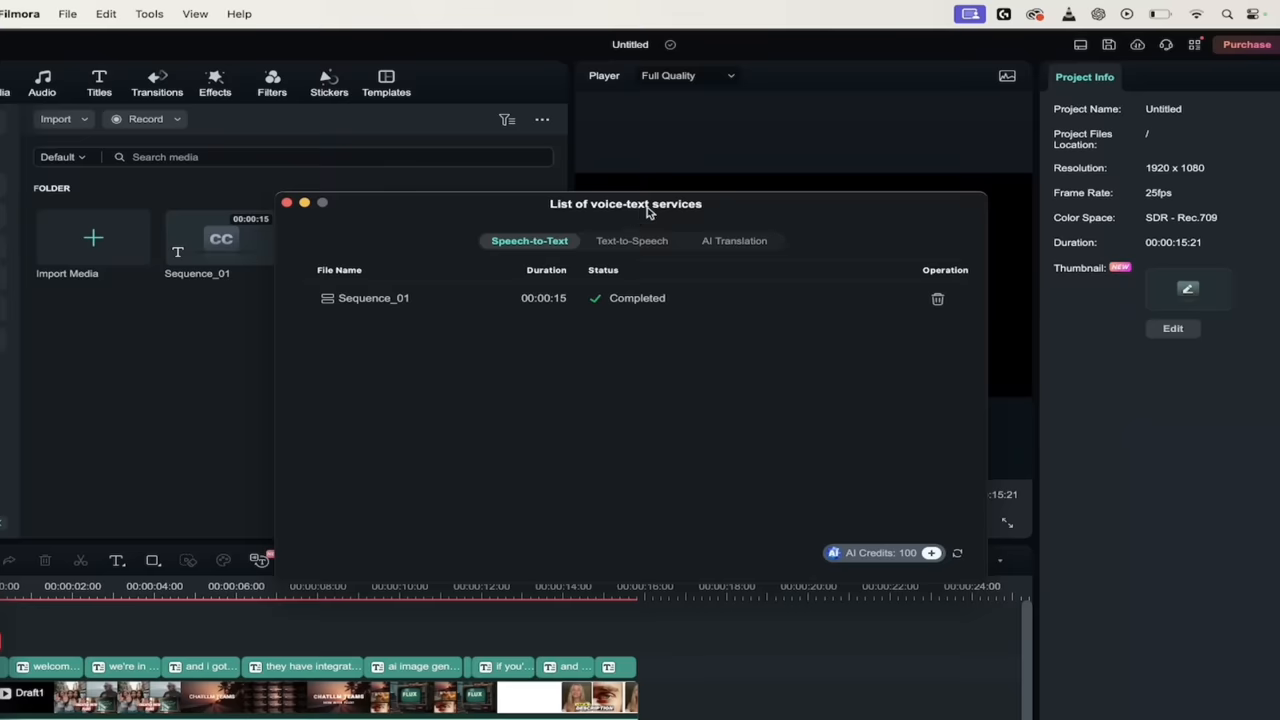
pyautogui.moveTo(580, 244)
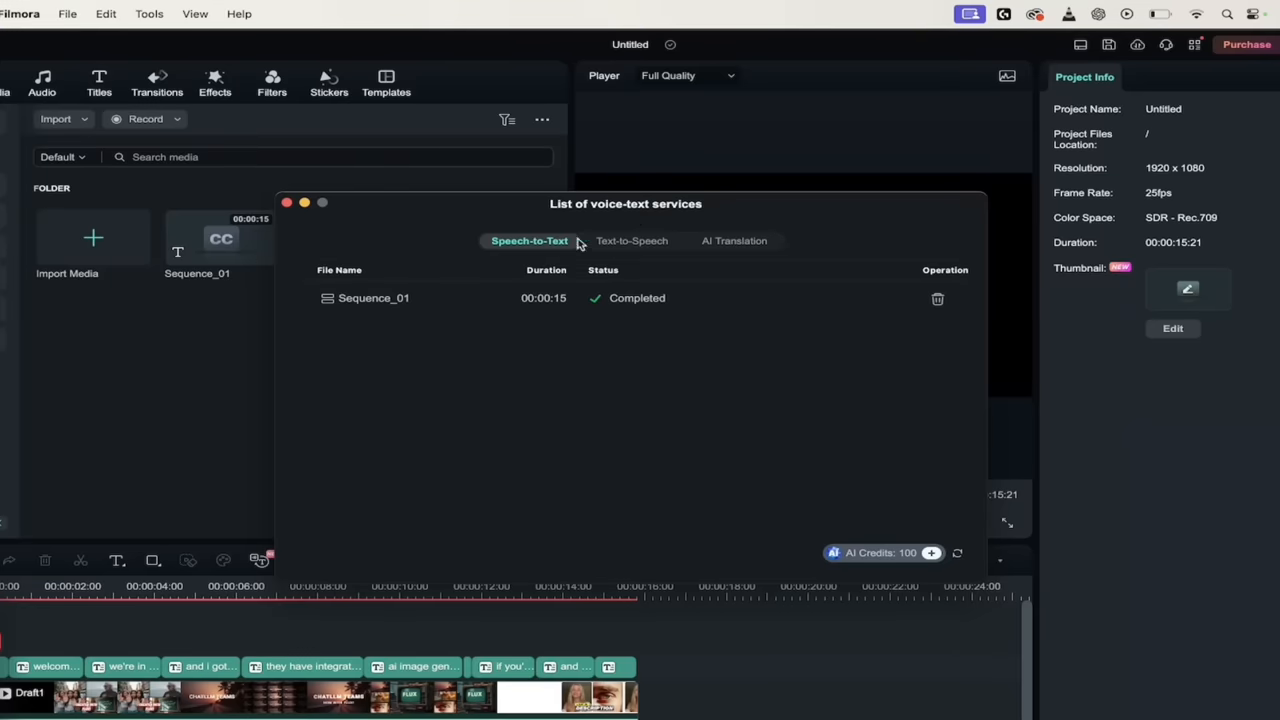
pyautogui.click(734, 240)
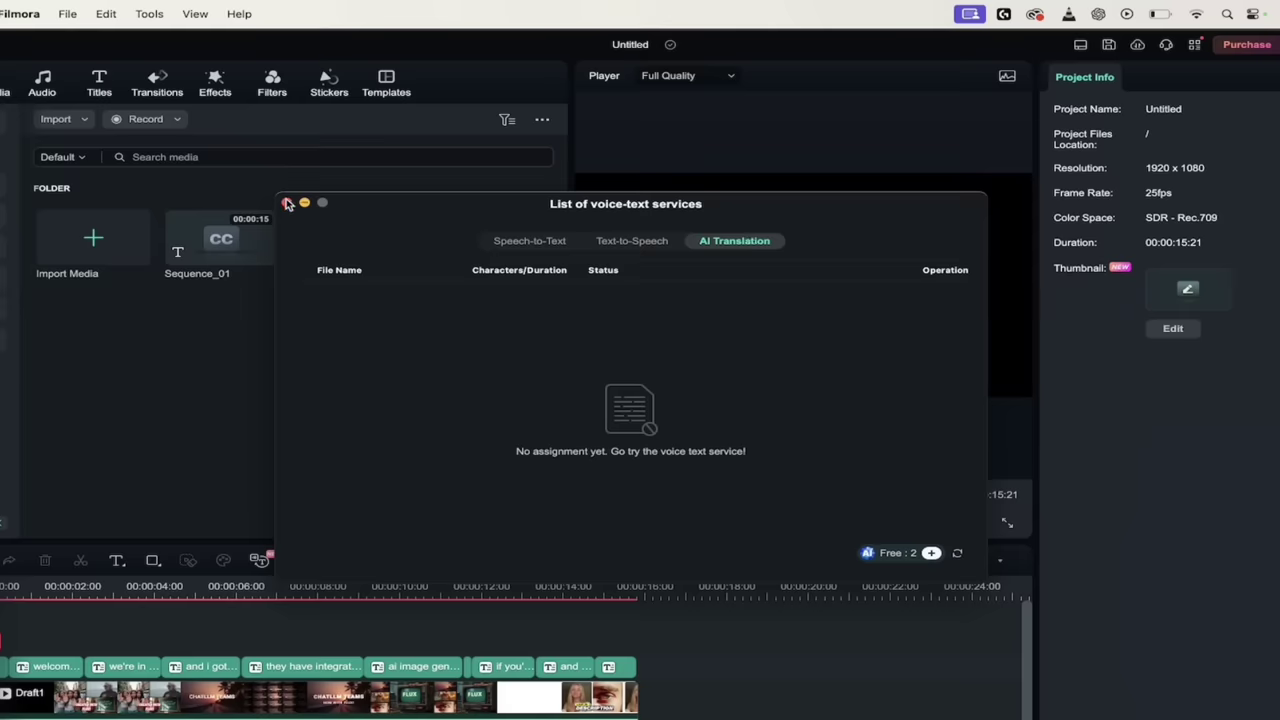
pyautogui.click(530, 240)
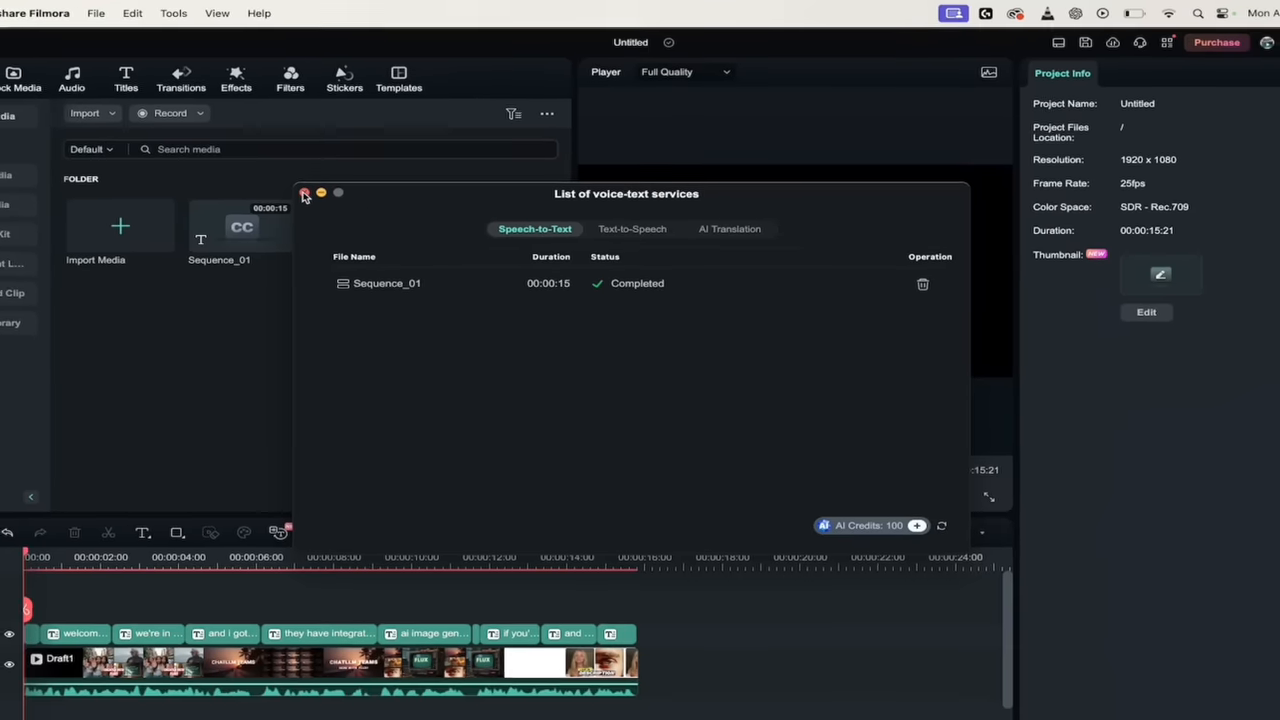
pyautogui.click(304, 194)
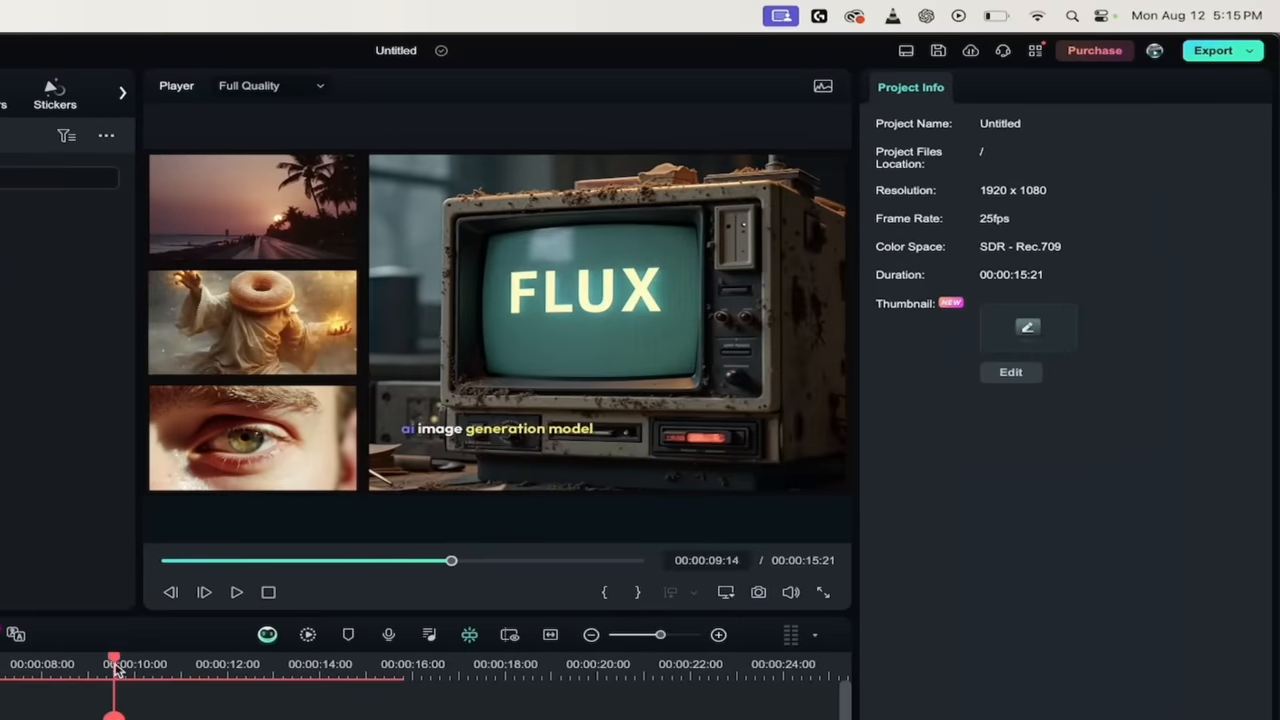
# - Scrub to an earlier caption and drag it up onto the TV screen above FLUX
pyautogui.moveTo(112, 664); pyautogui.dragTo(148, 664)
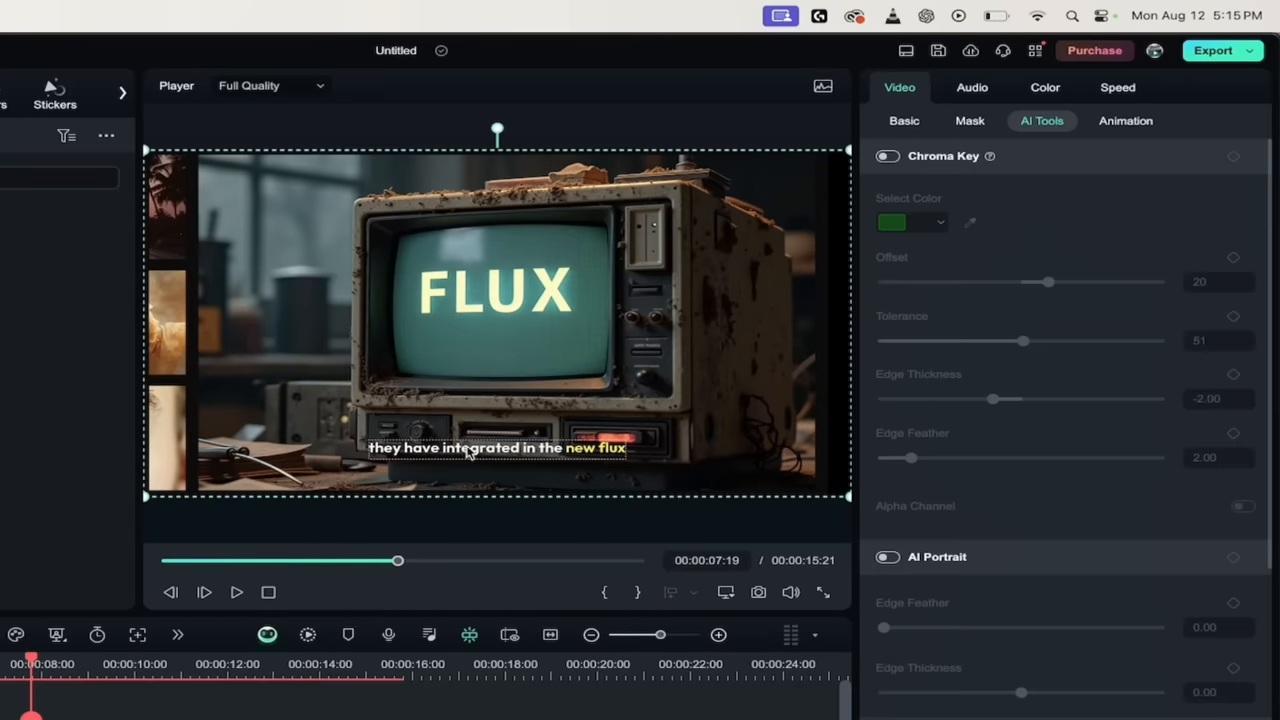
pyautogui.click(496, 448)
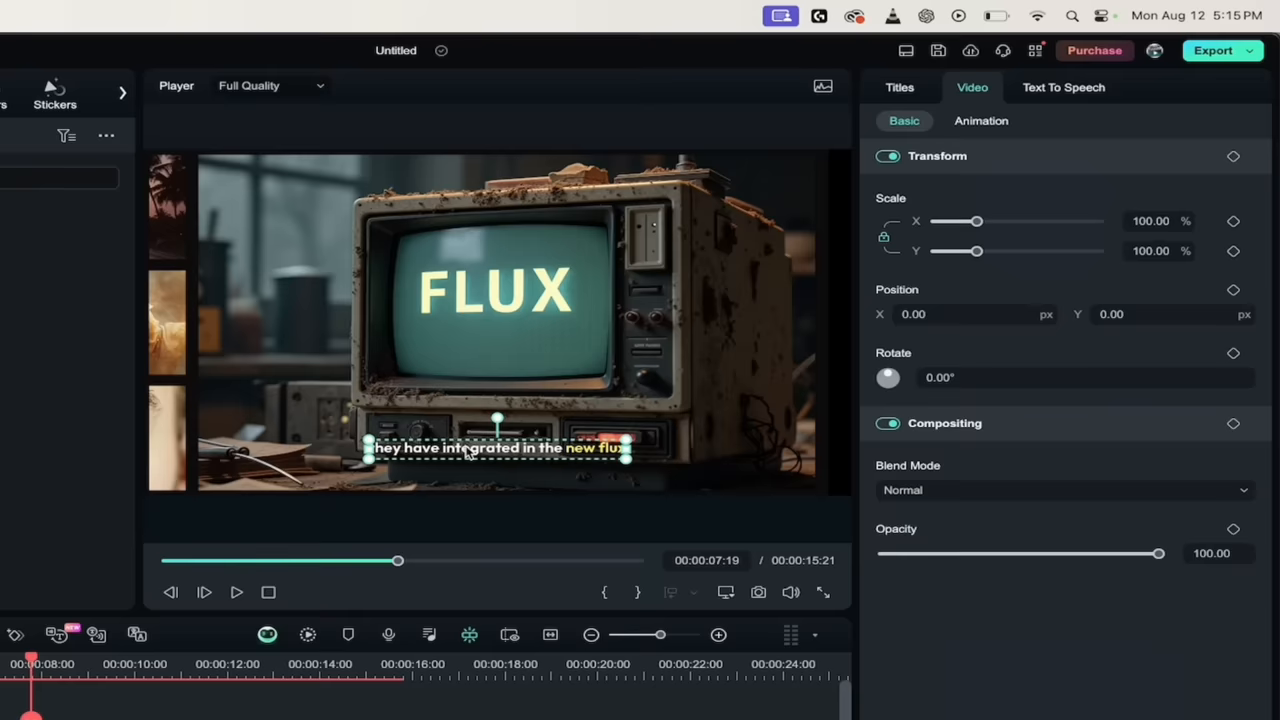
pyautogui.moveTo(500, 448); pyautogui.dragTo(500, 340)
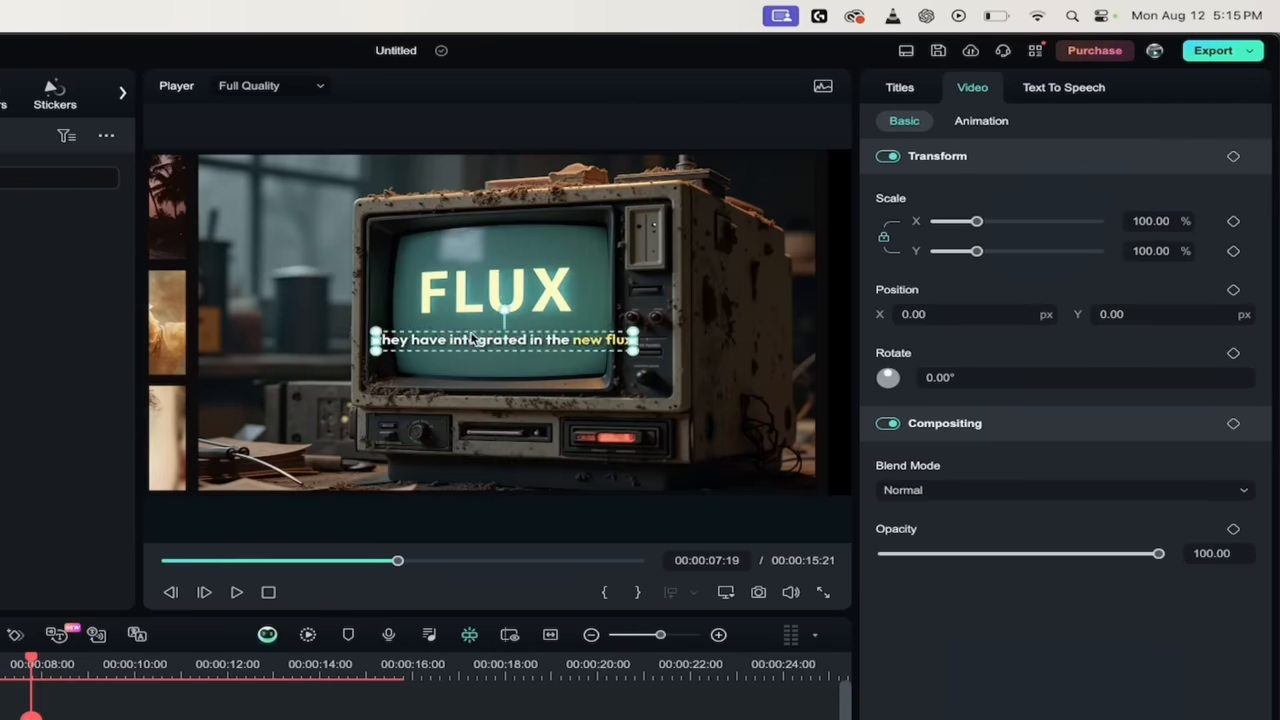
pyautogui.moveTo(500, 340); pyautogui.dragTo(500, 264)
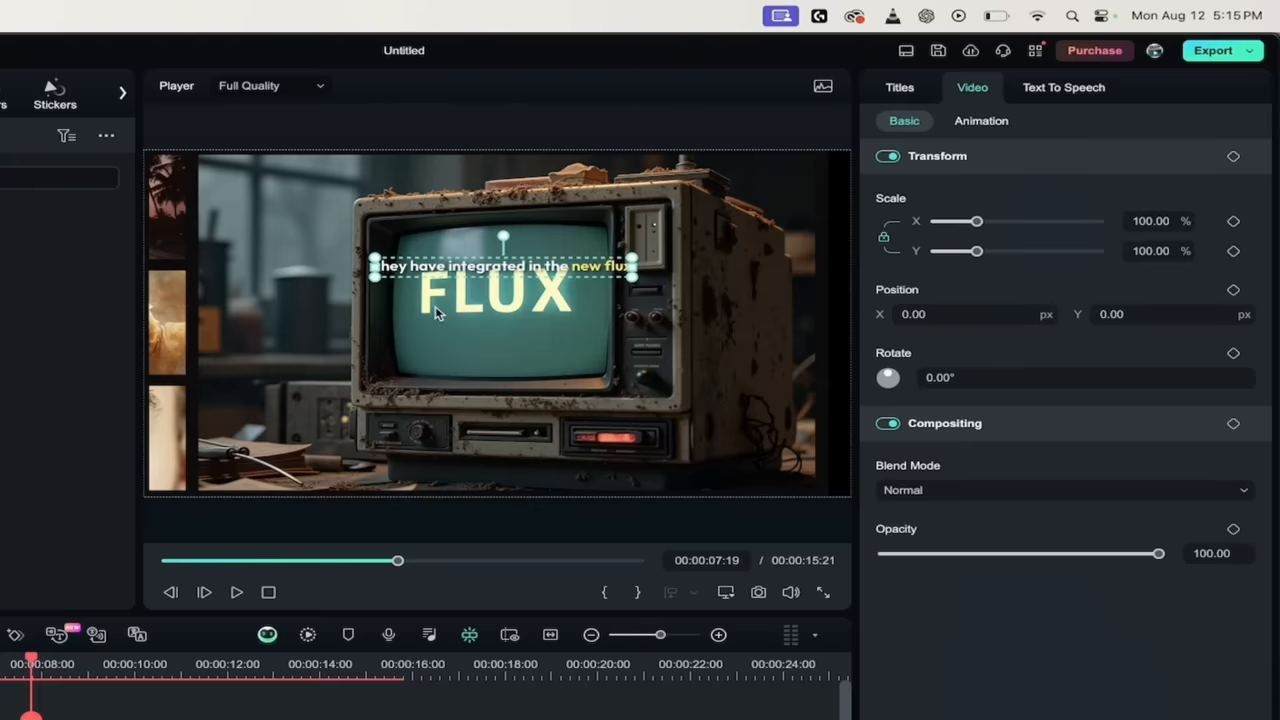
pyautogui.moveTo(500, 266); pyautogui.dragTo(500, 196)
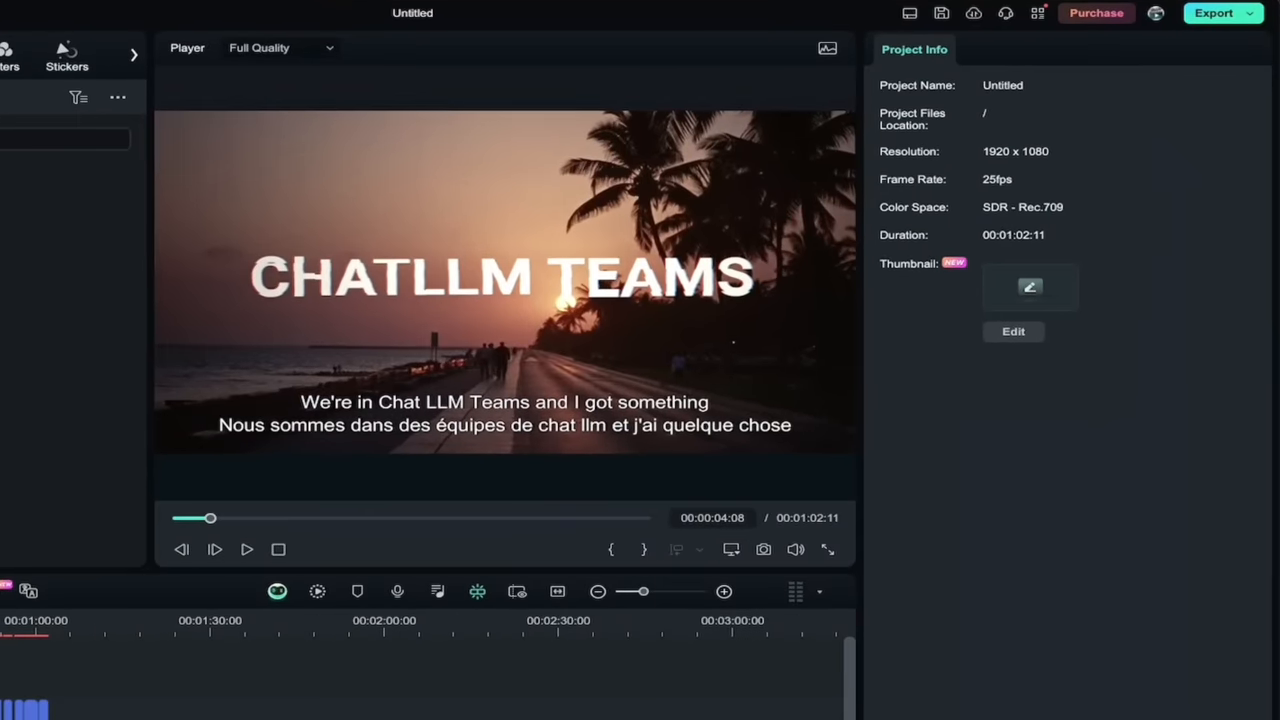
pyautogui.moveTo(432, 402)
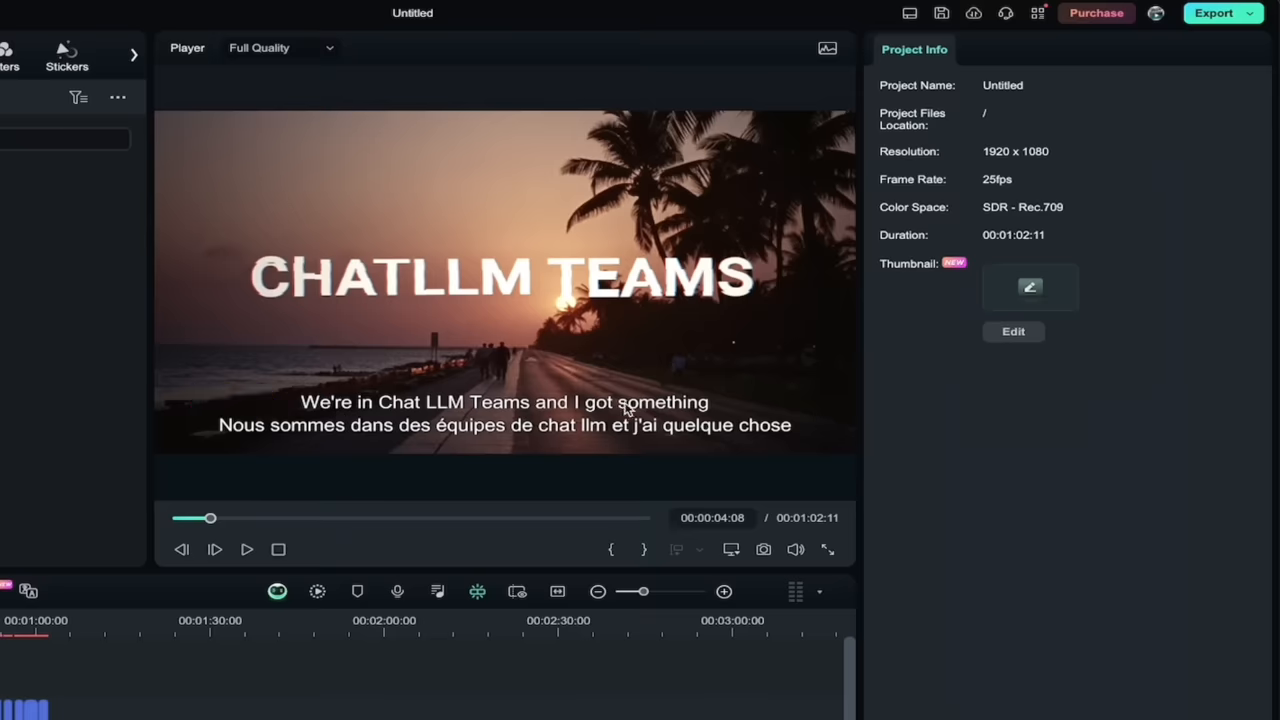
pyautogui.moveTo(292, 436)
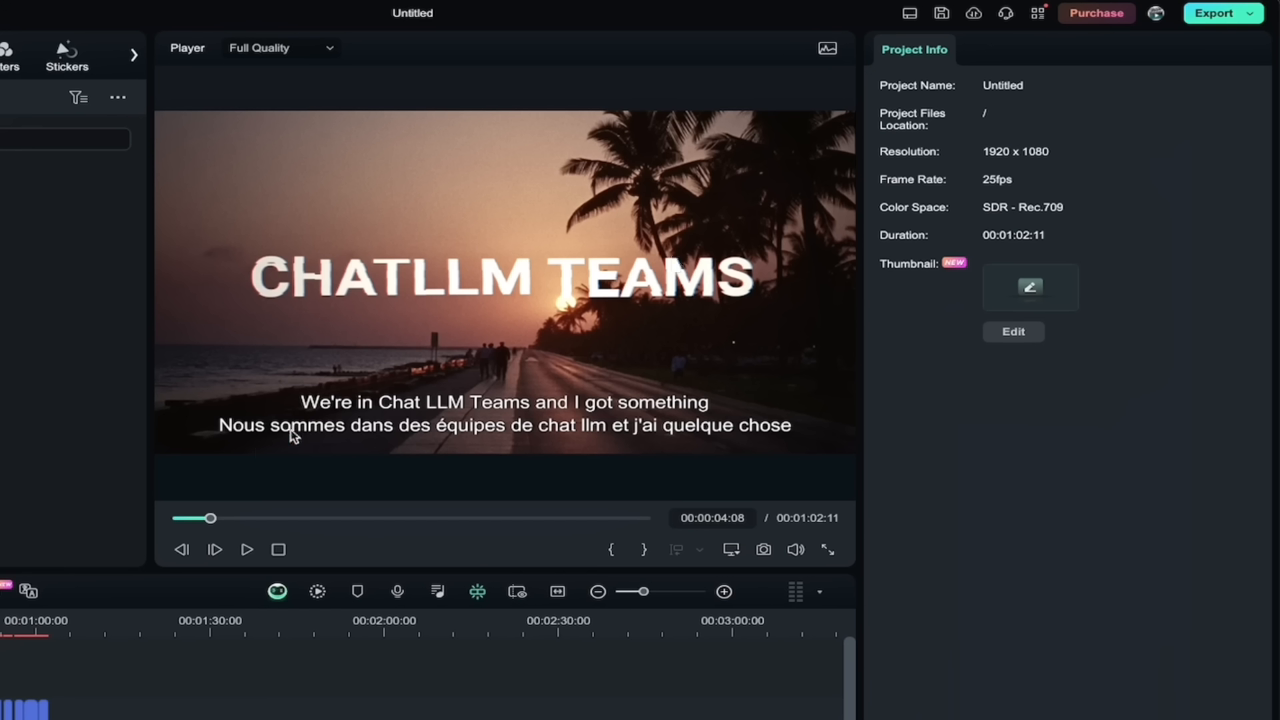
pyautogui.moveTo(600, 428)
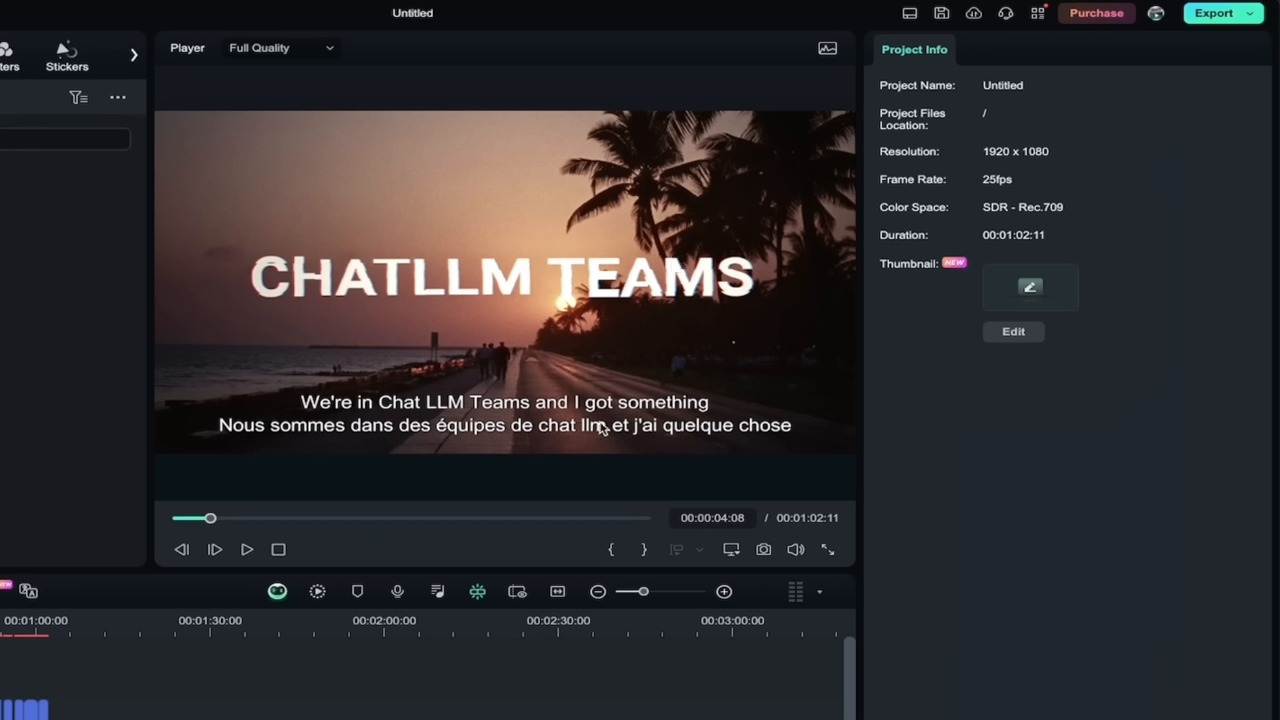
pyautogui.moveTo(510, 556)
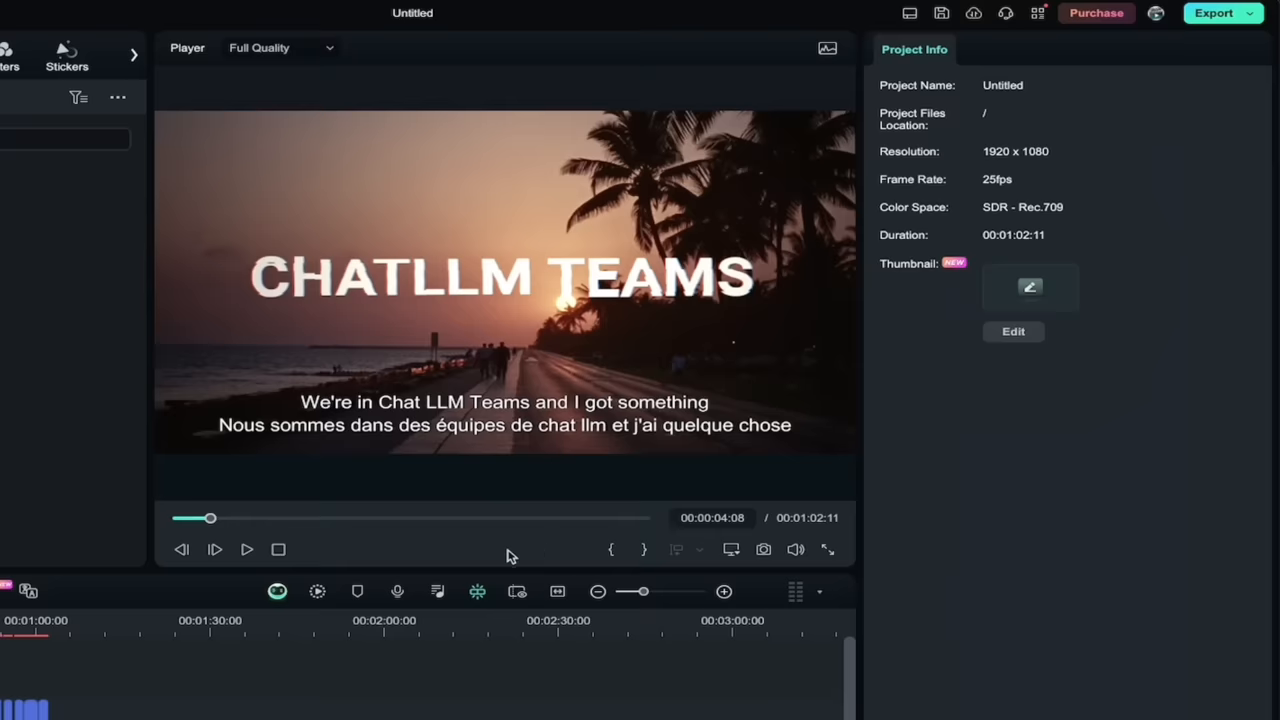
pyautogui.moveTo(572, 466)
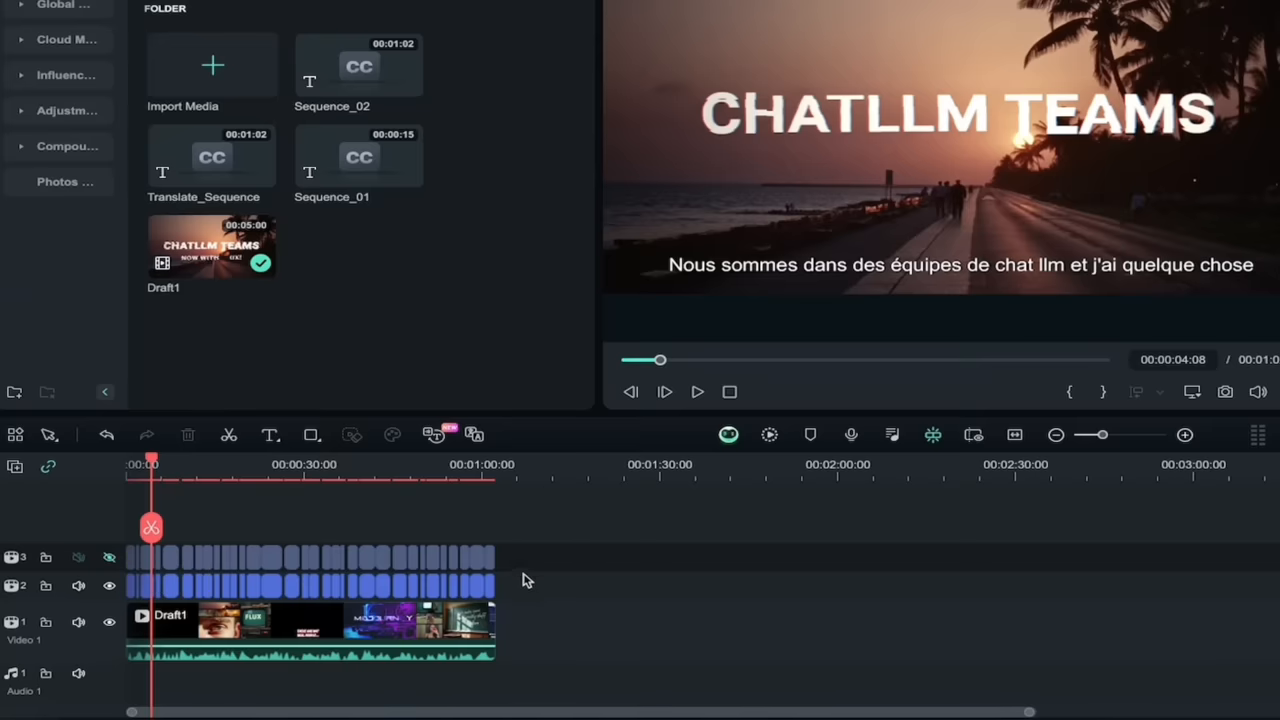
pyautogui.moveTo(876, 276)
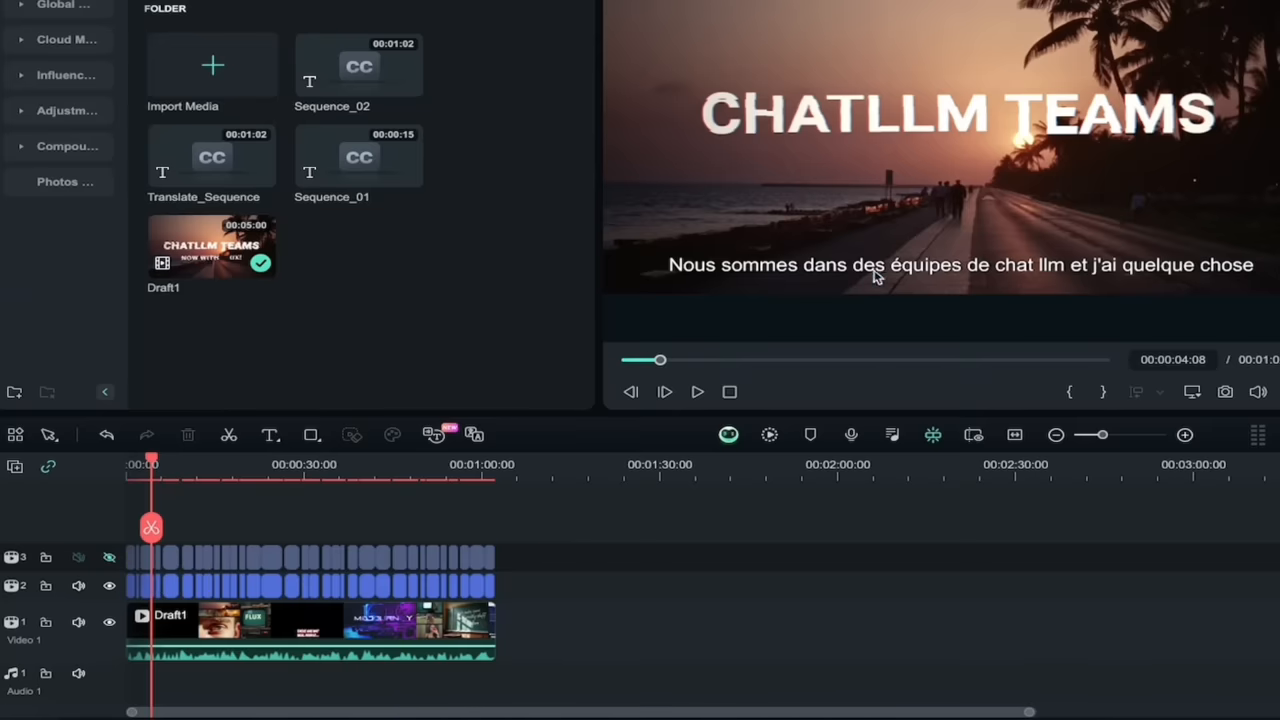
pyautogui.moveTo(78, 584)
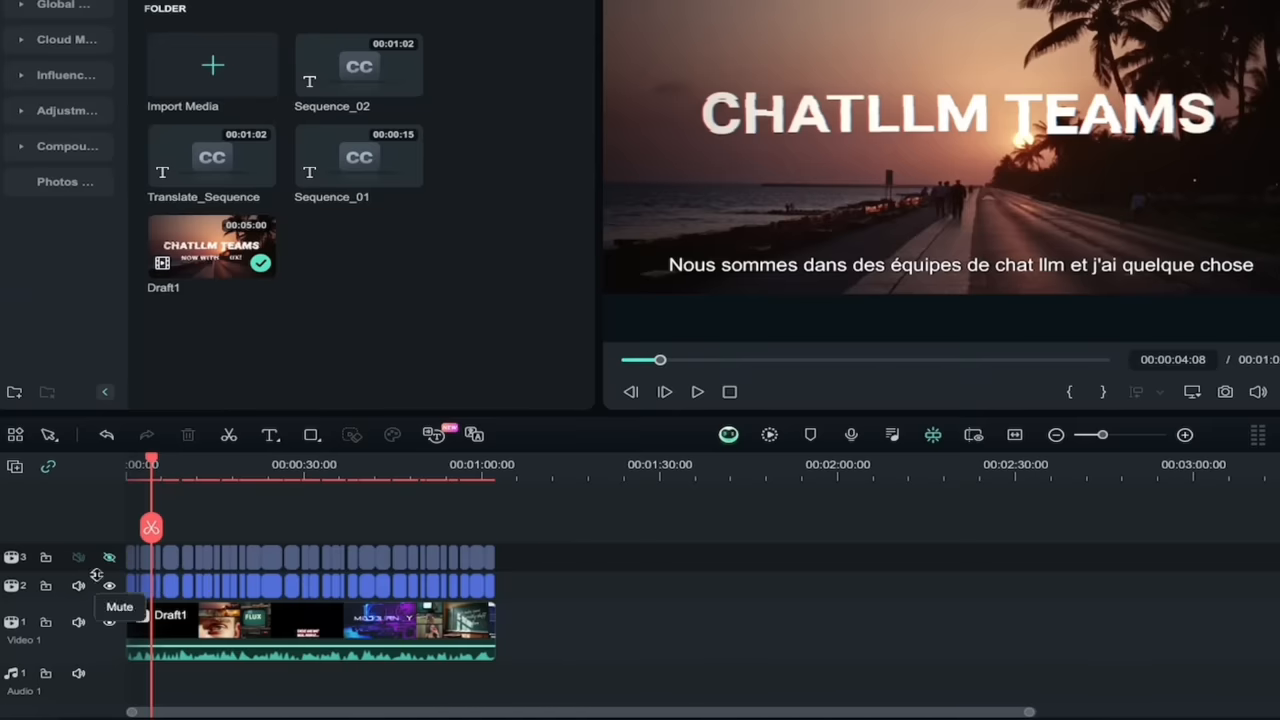
pyautogui.moveTo(108, 584)
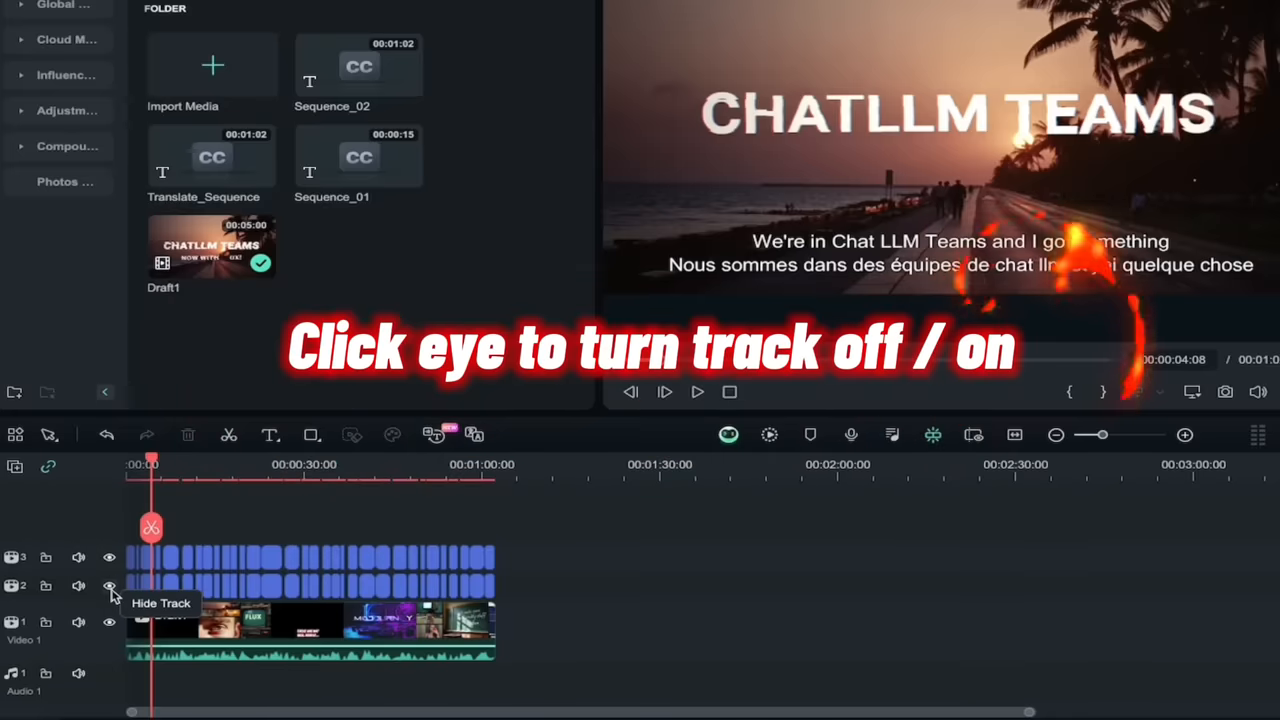
# - Hide the French subtitle track, then show it again beside the English line
pyautogui.click(108, 586)
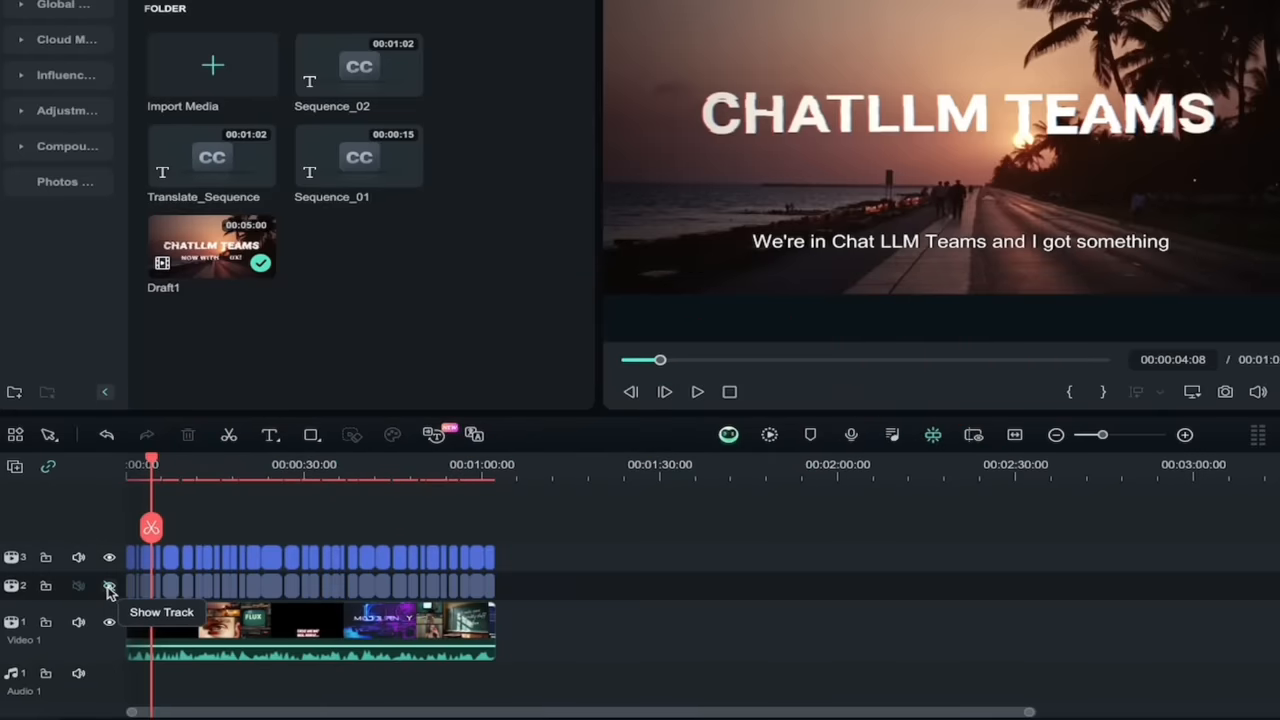
pyautogui.click(108, 584)
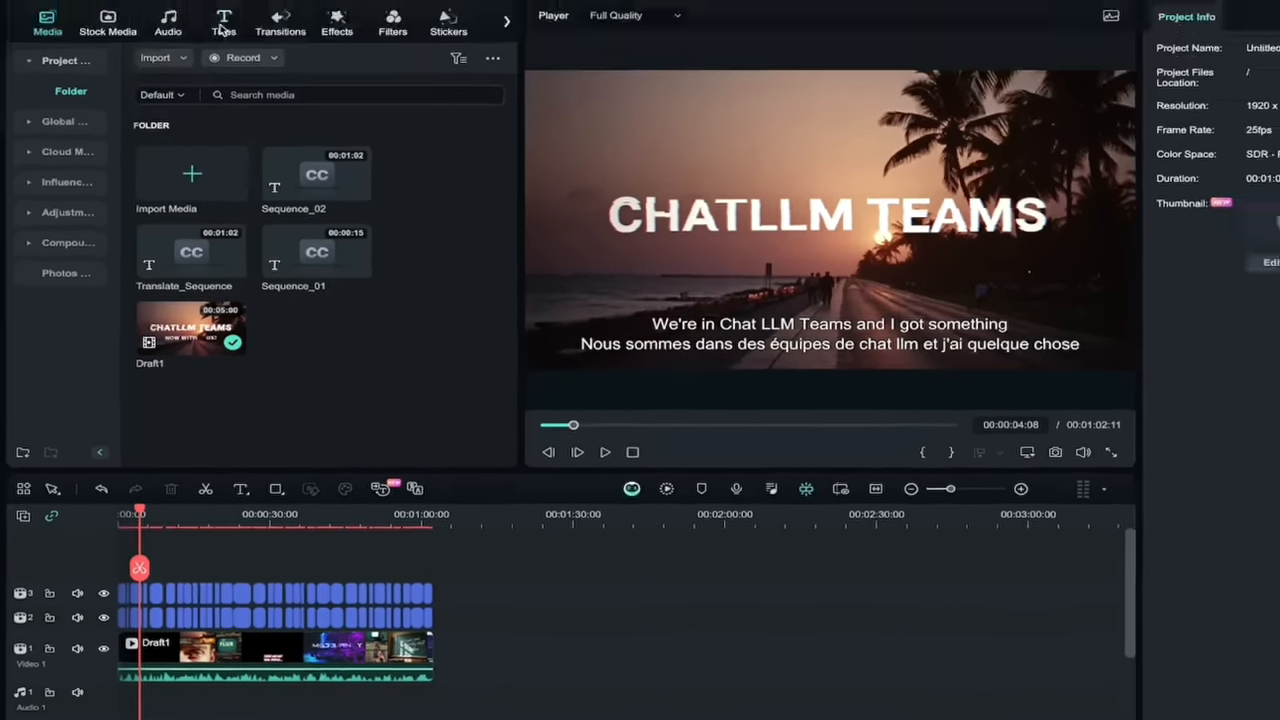
# - Show the AI Captions tools, Speech to Text and AI Translation
pyautogui.click(222, 22)
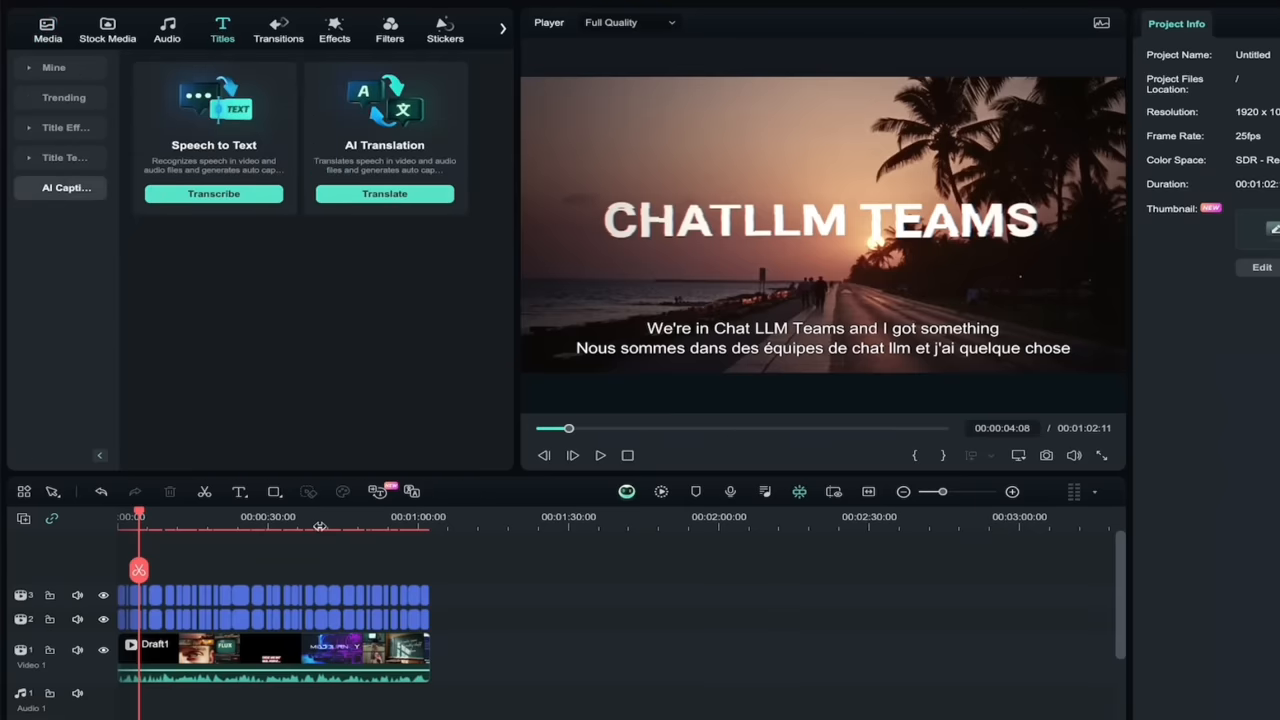
pyautogui.moveTo(378, 164)
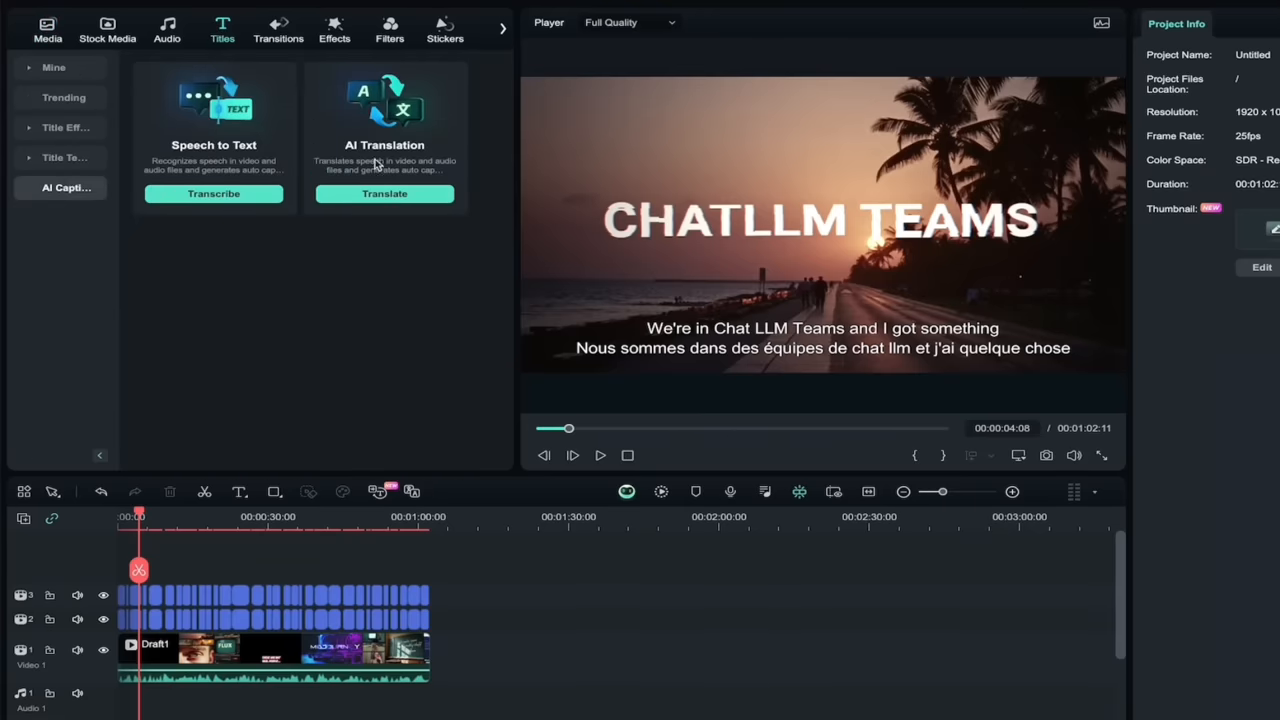
pyautogui.moveTo(288, 544)
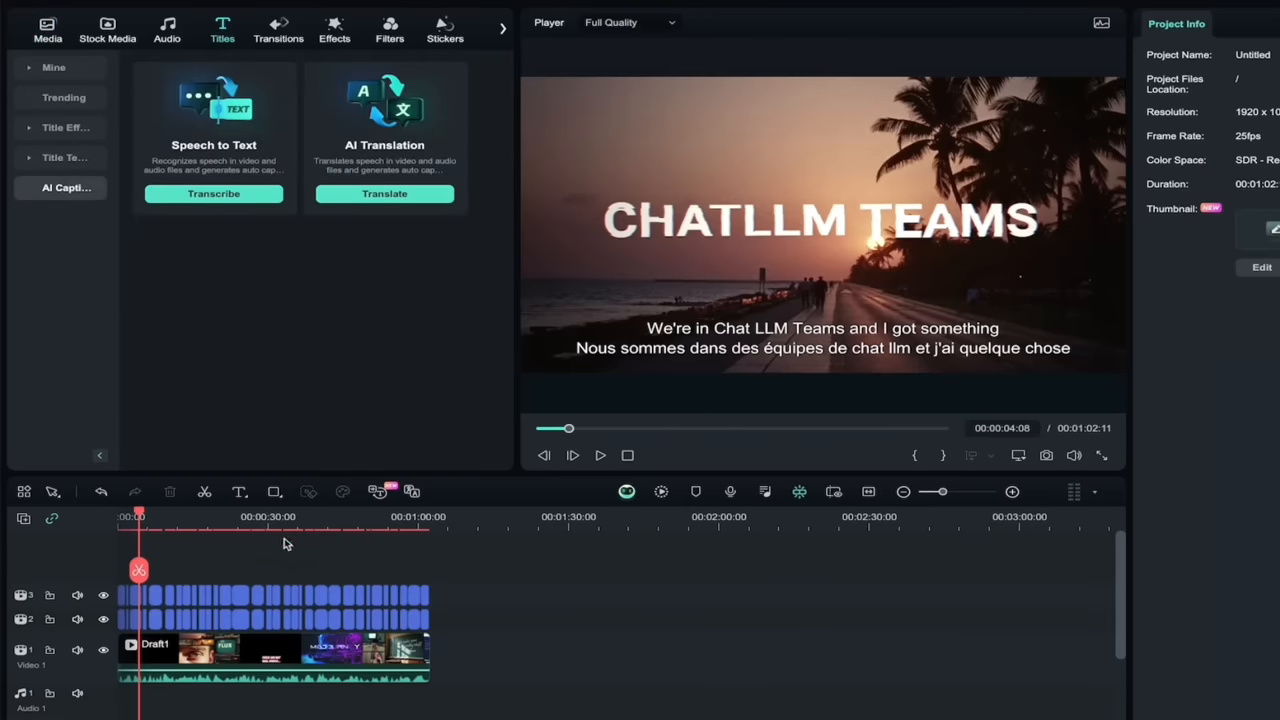